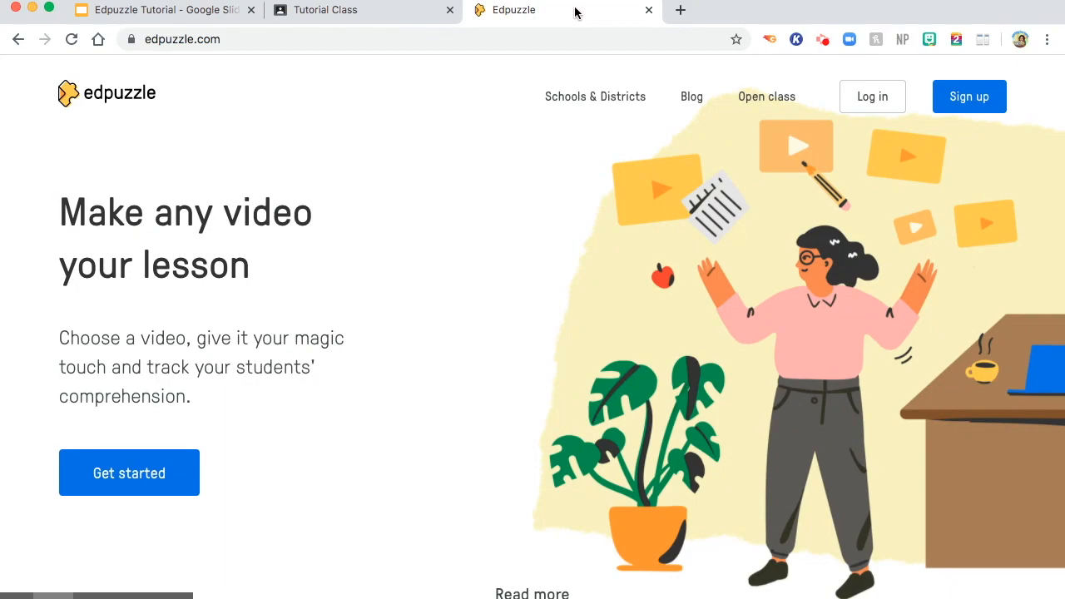
mouse_move(968, 95)
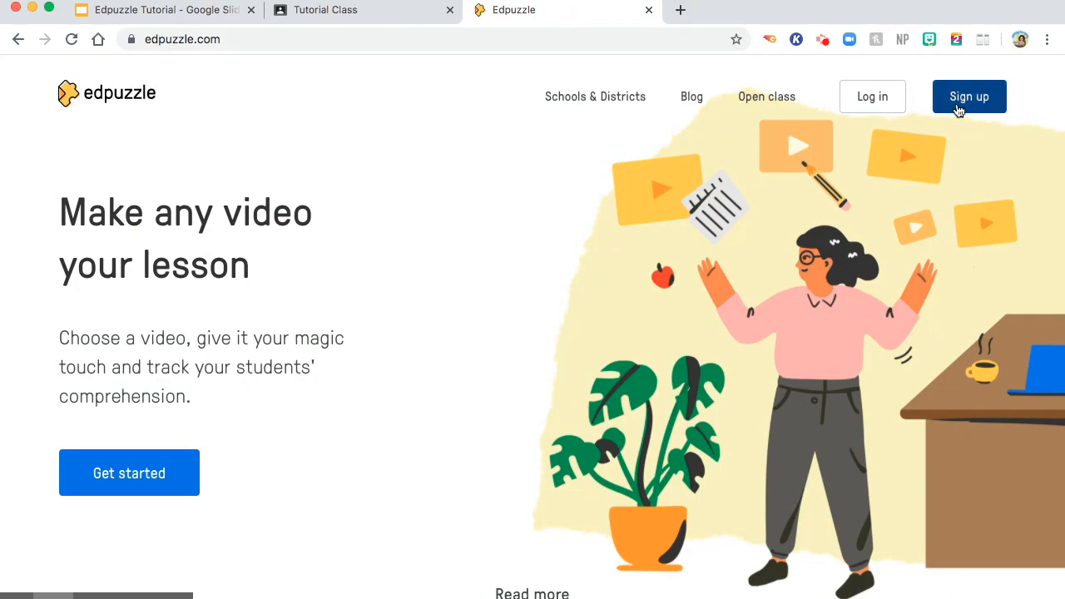
Begin signing up for a new Edpuzzle account from the homepage.
click(969, 95)
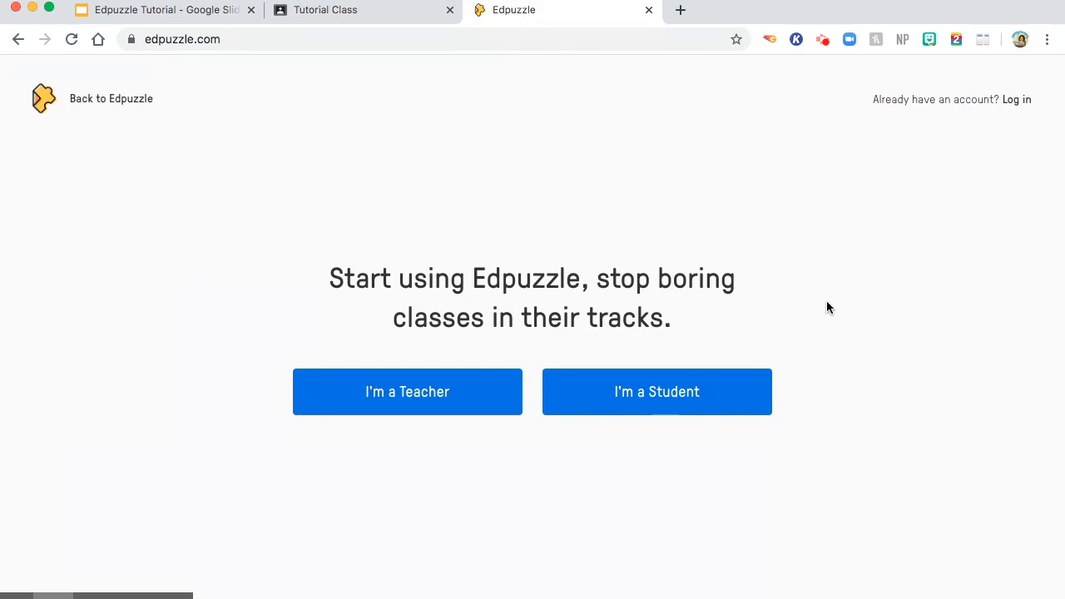
mouse_move(611, 406)
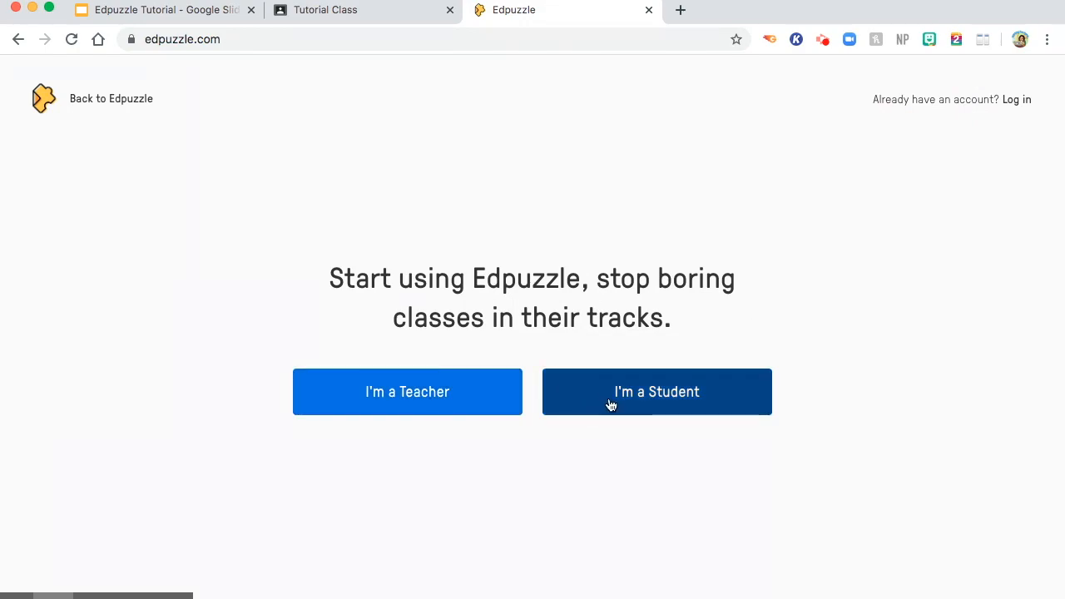
mouse_move(486, 415)
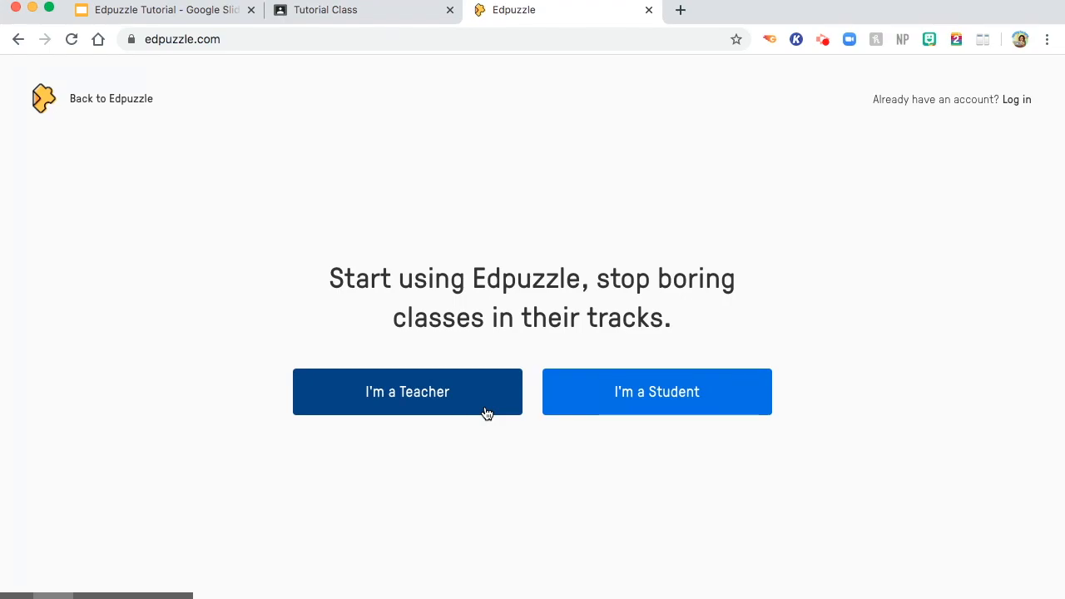
mouse_move(476, 406)
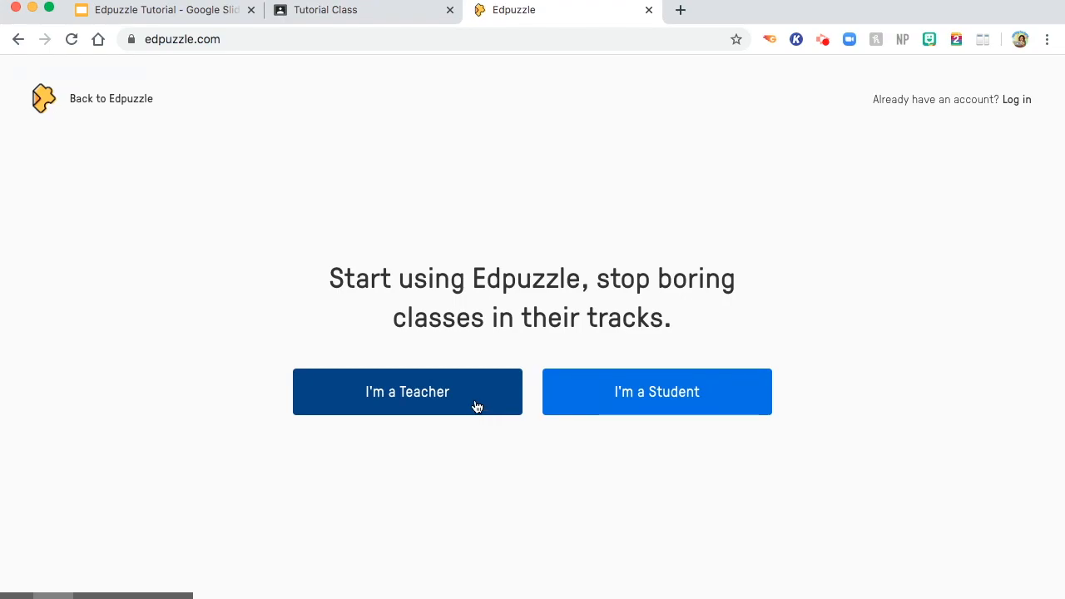
Sign in as a teacher with the school district Google account, landing on My Content.
click(406, 393)
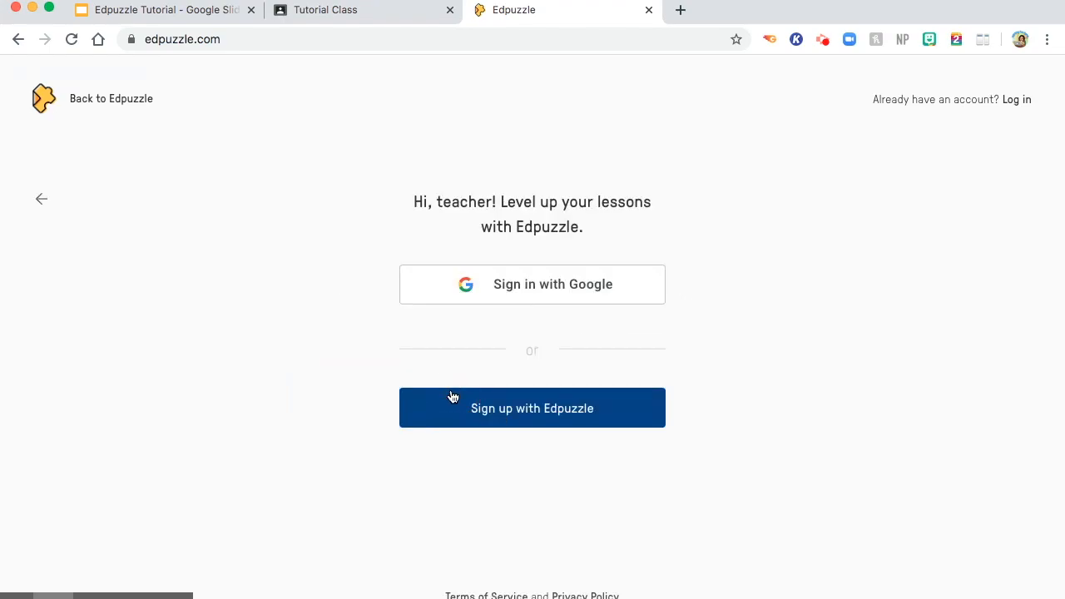
mouse_move(573, 293)
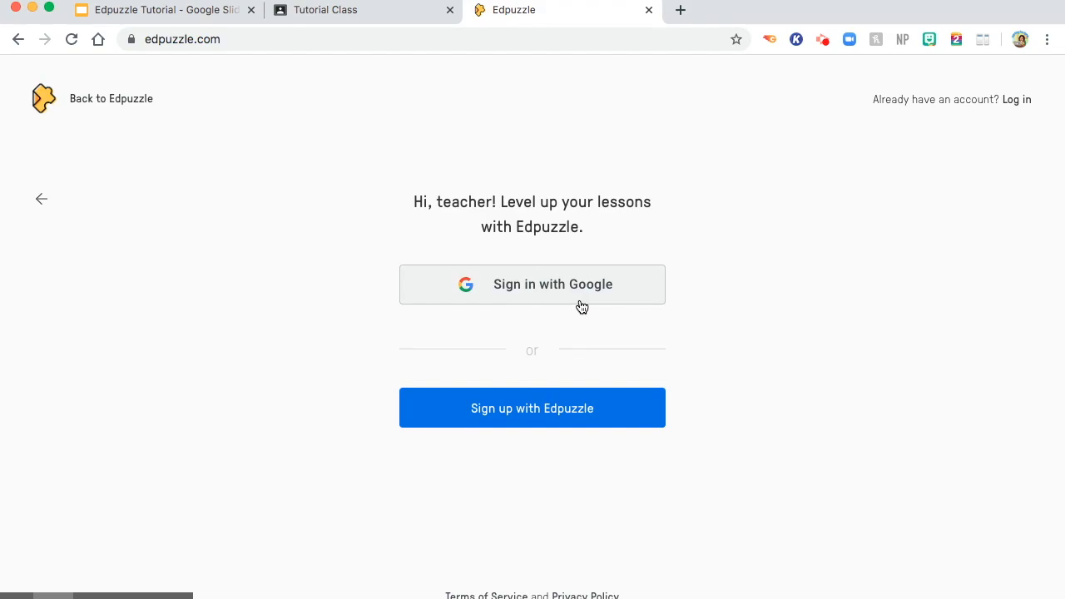
mouse_move(582, 303)
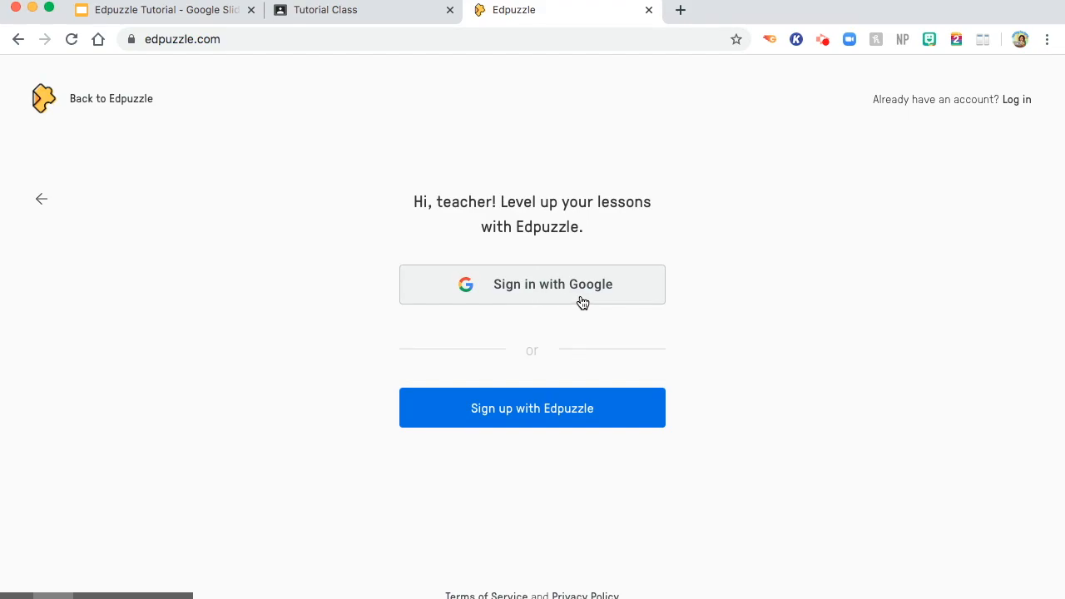
mouse_move(556, 423)
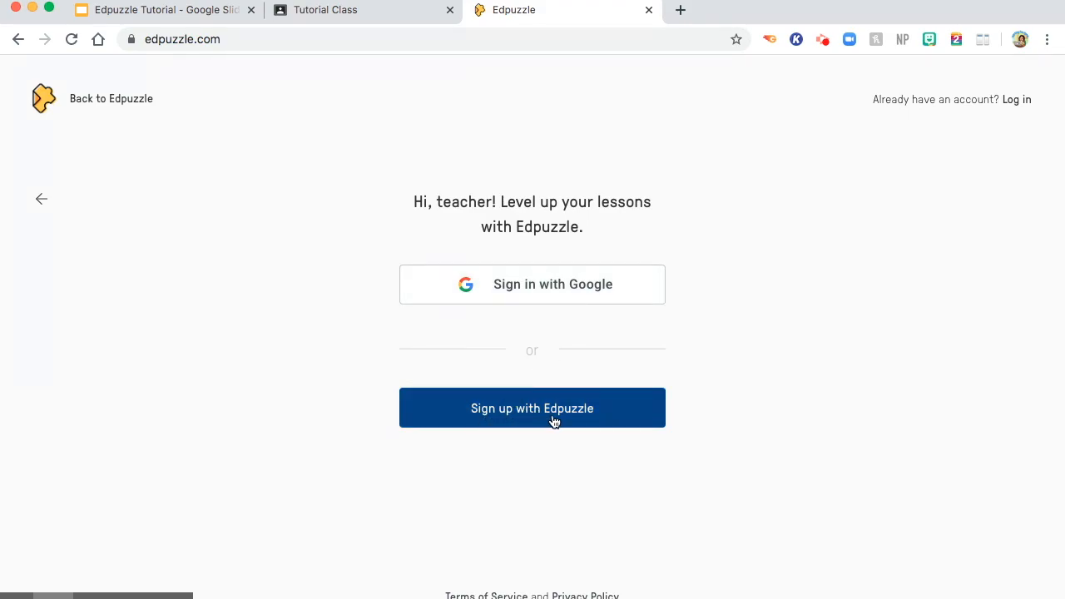
mouse_move(554, 303)
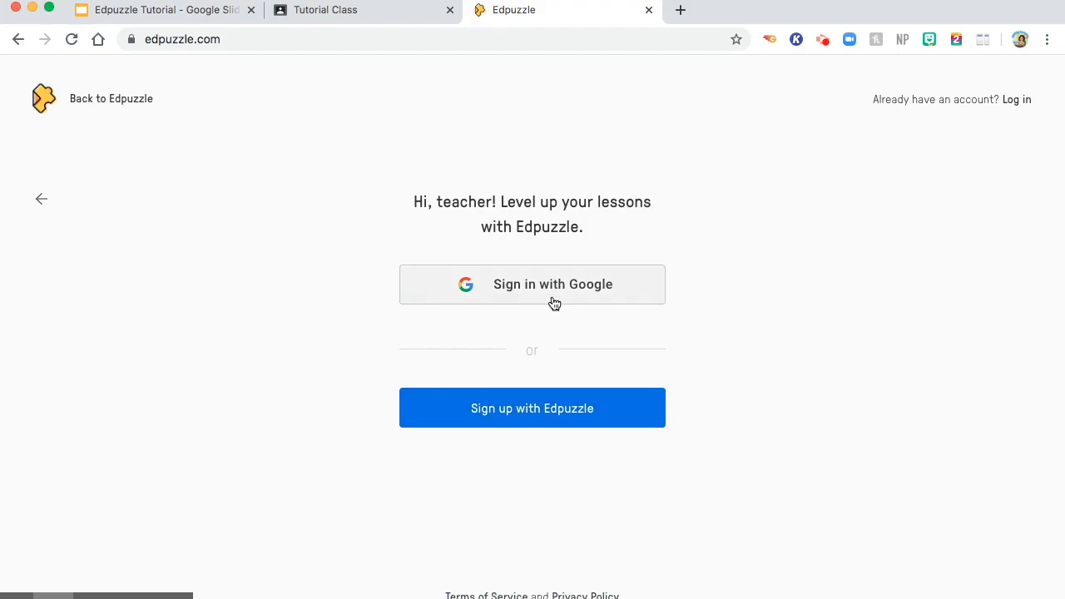
mouse_move(554, 301)
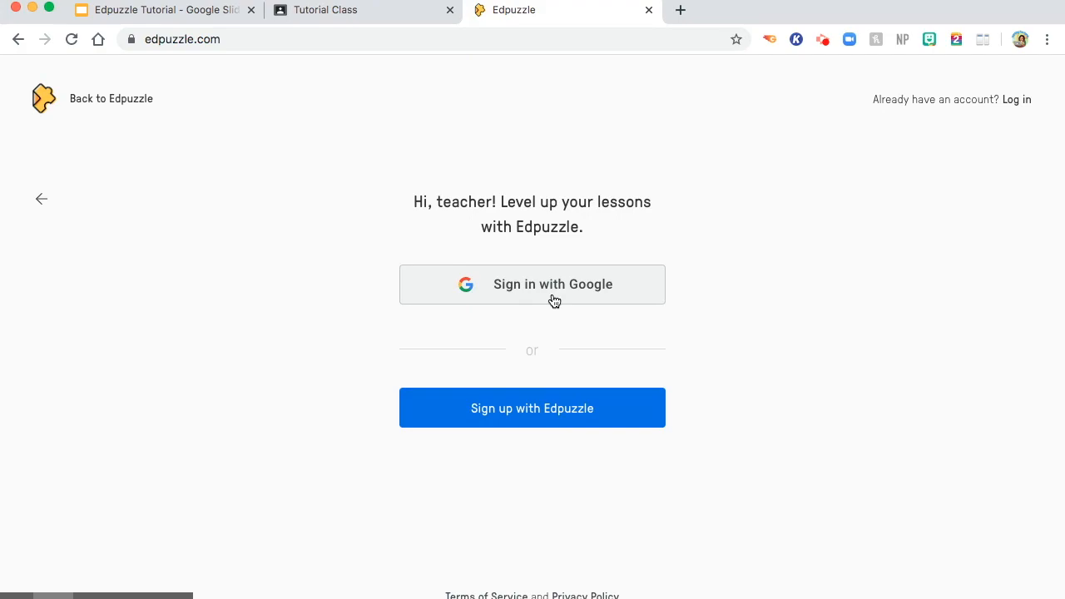
click(553, 283)
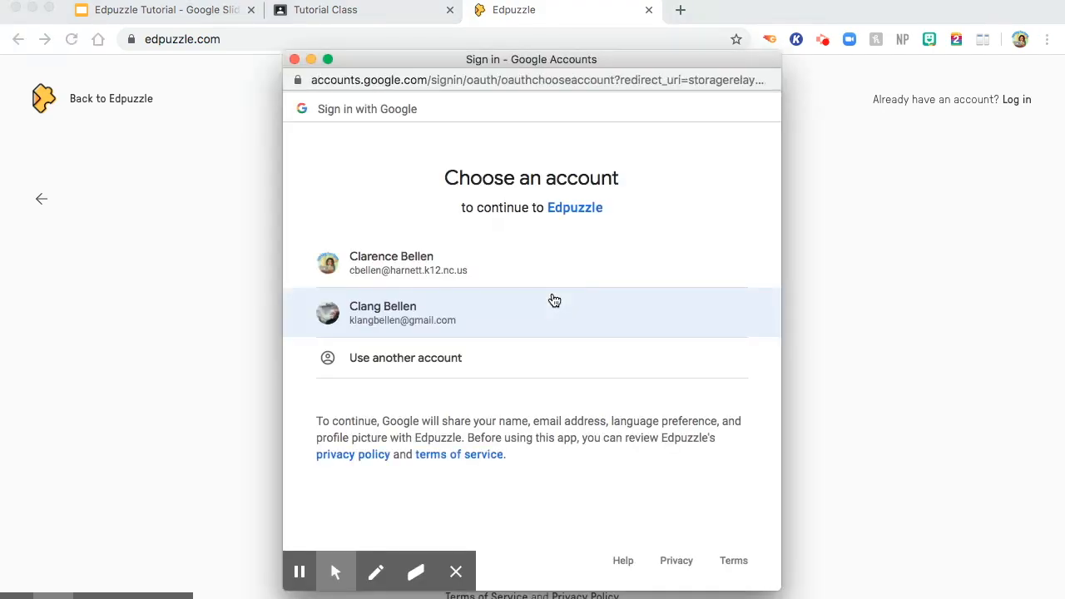
mouse_move(467, 276)
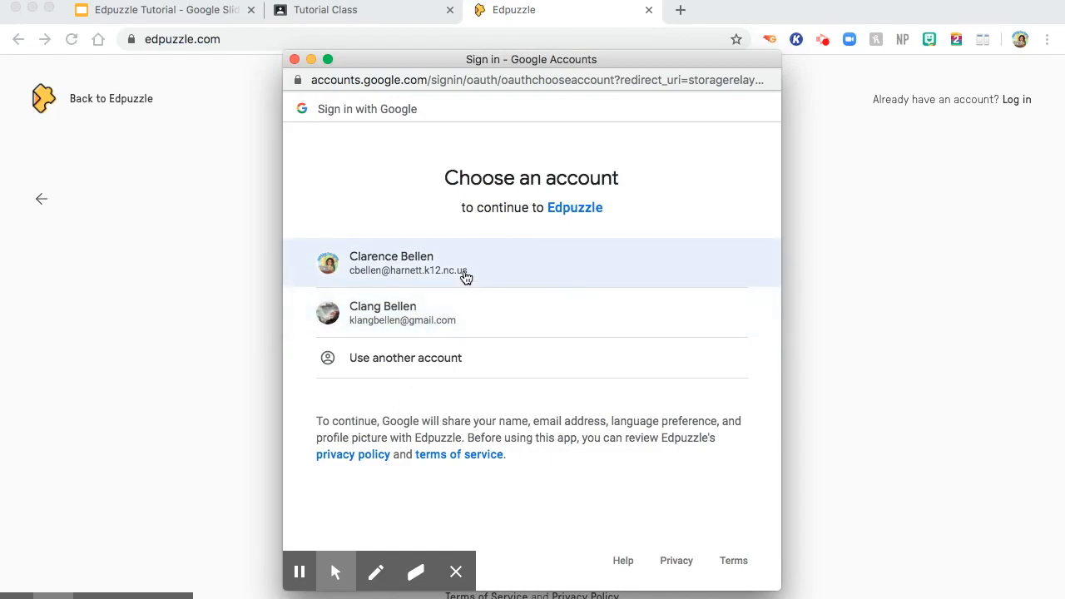
click(467, 263)
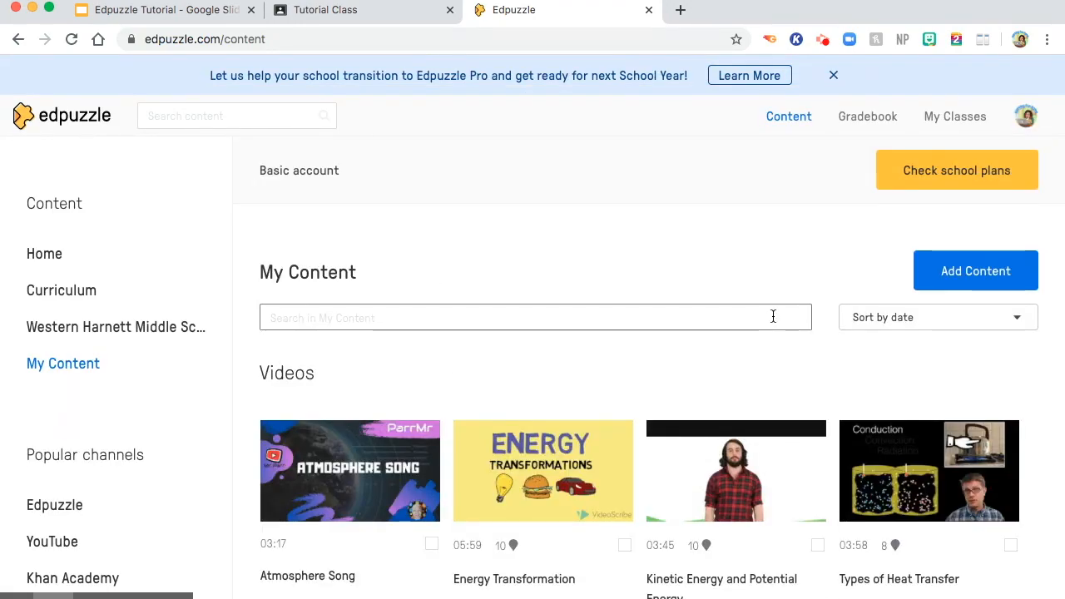
mouse_move(842, 67)
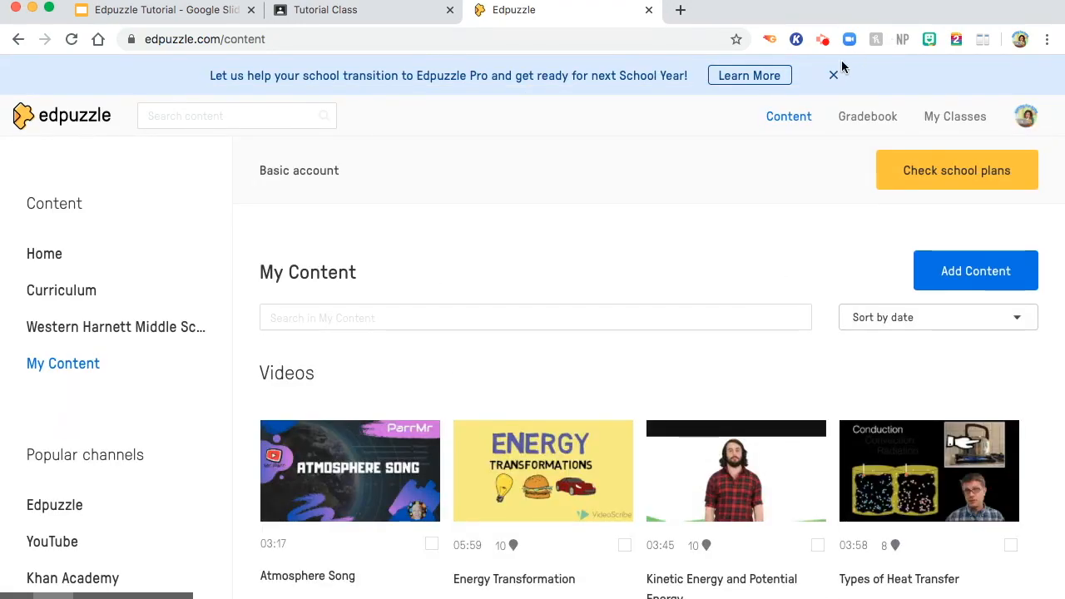
Dismiss the Edpuzzle Pro banner and reveal the popular channels in the sidebar.
click(832, 73)
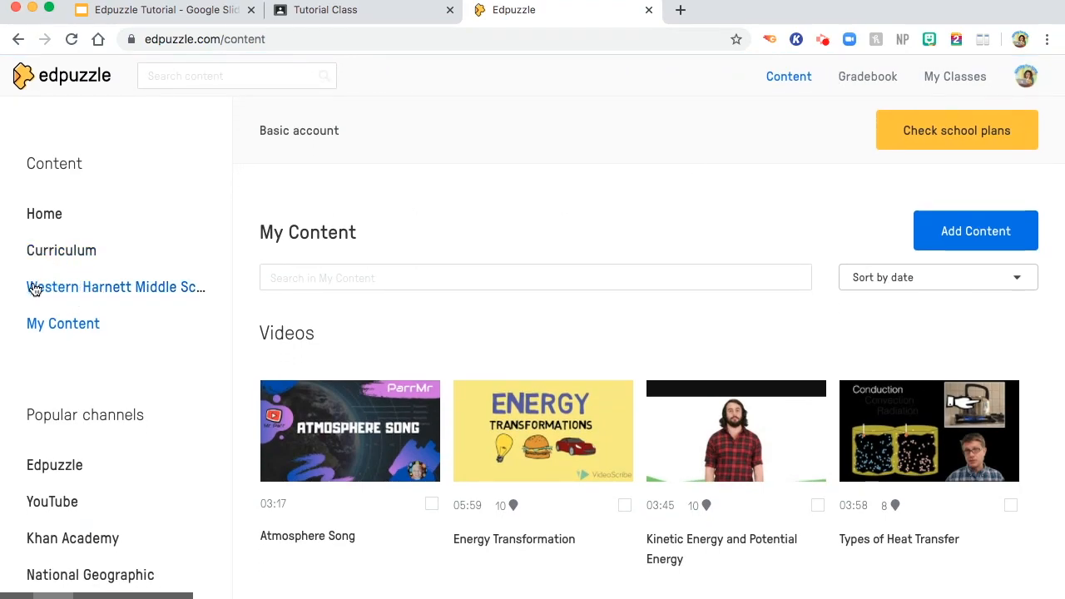
mouse_move(58, 333)
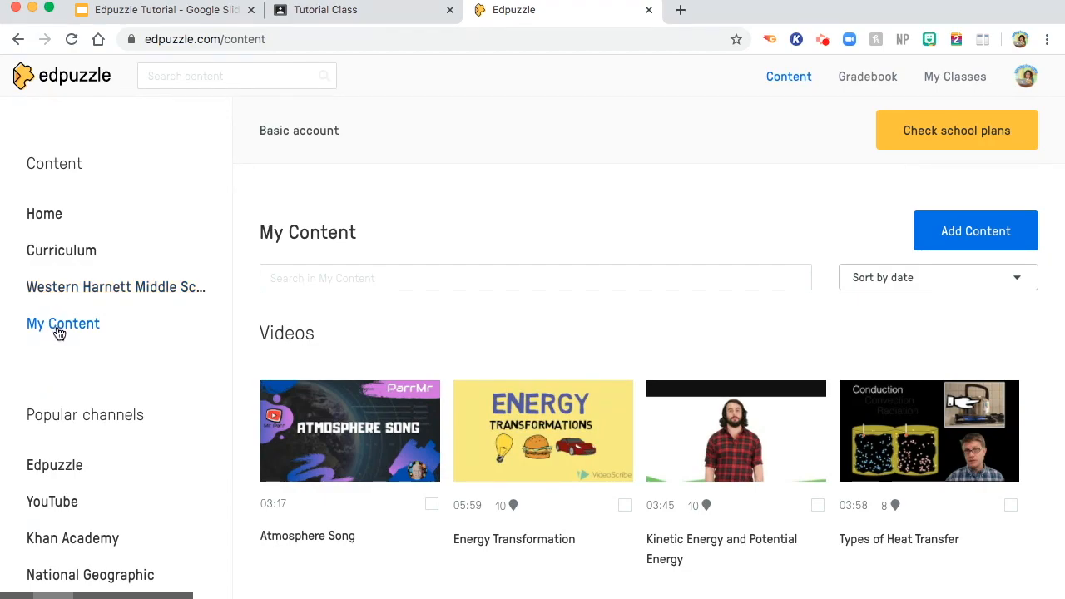
mouse_move(91, 273)
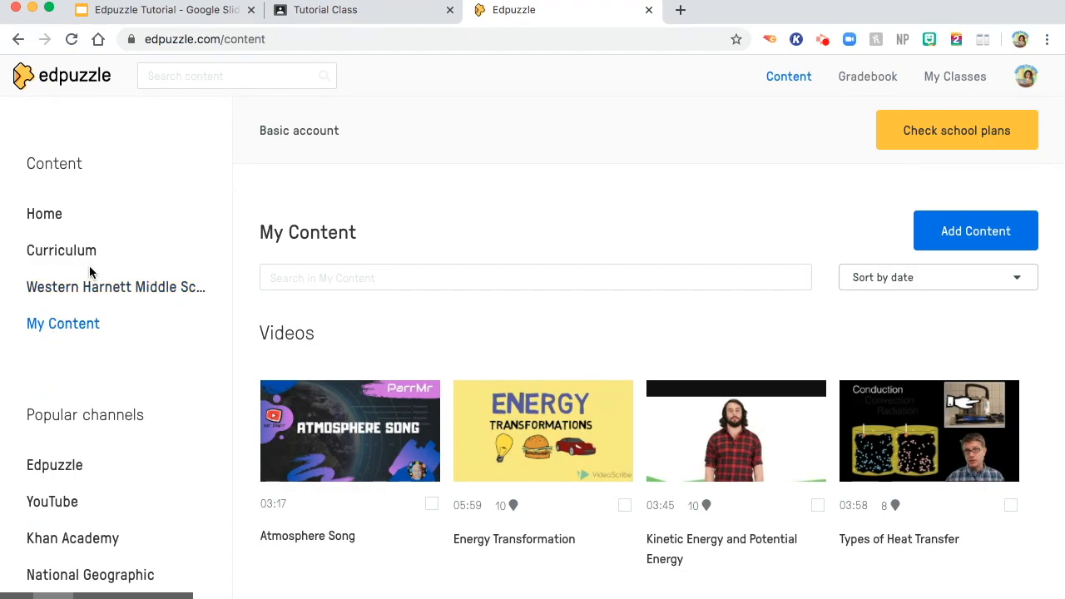
mouse_move(70, 236)
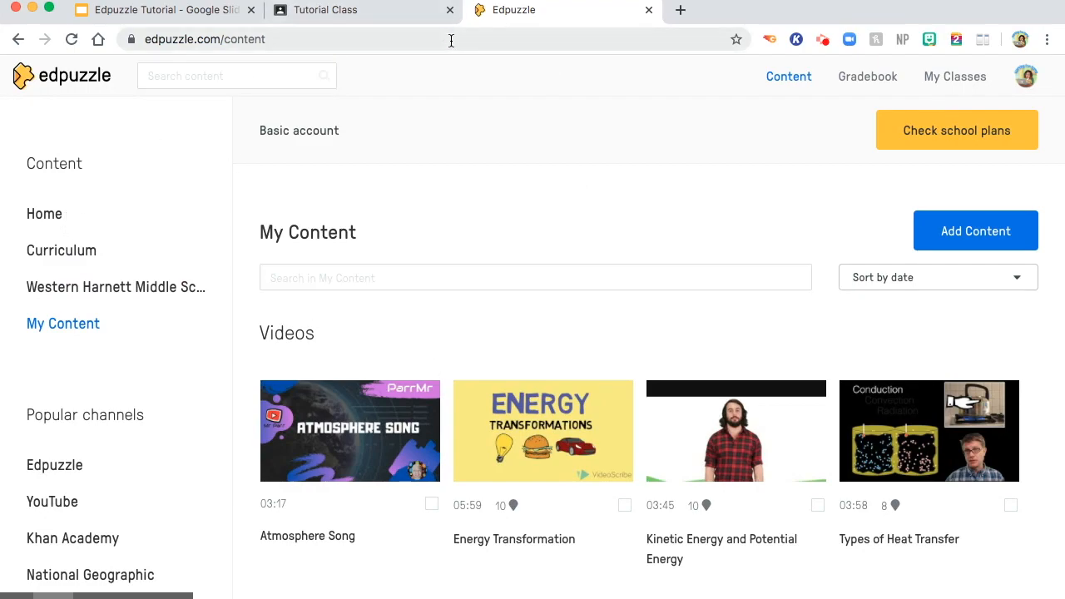
mouse_move(60, 414)
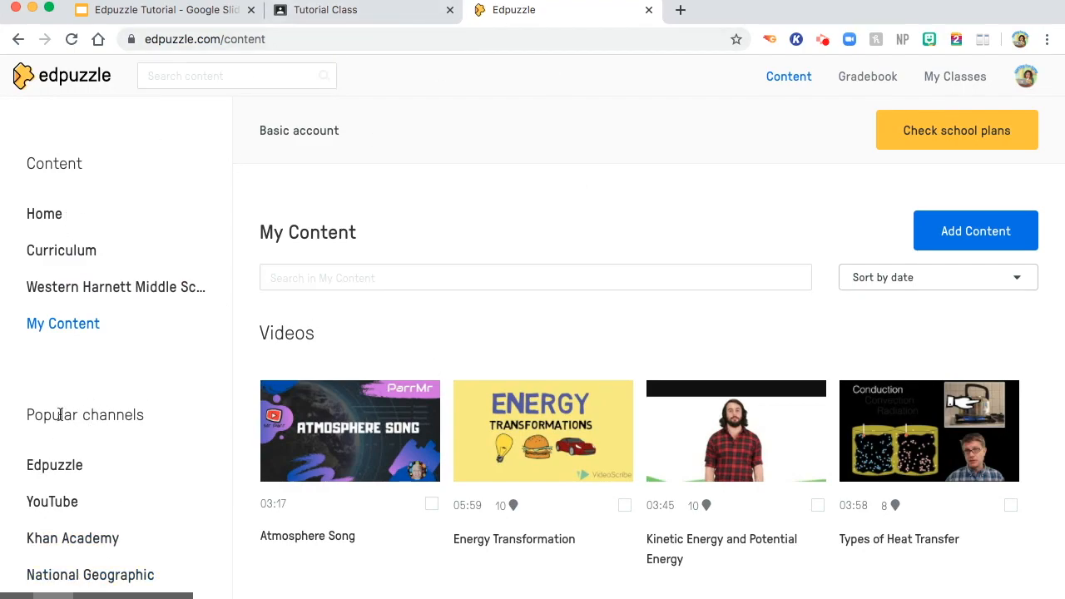
scroll(down, 3)
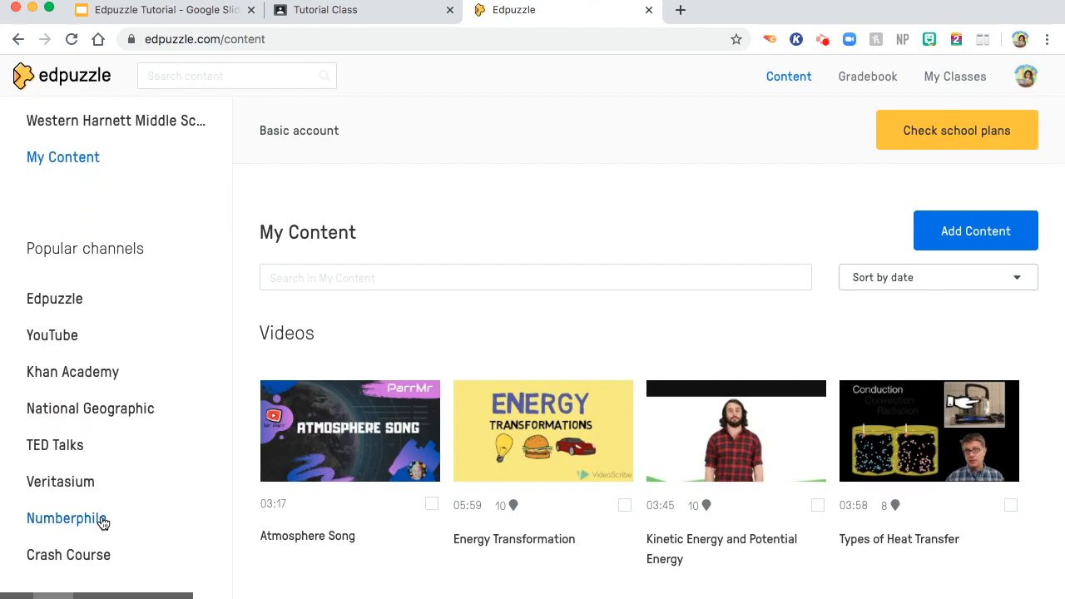
mouse_move(166, 495)
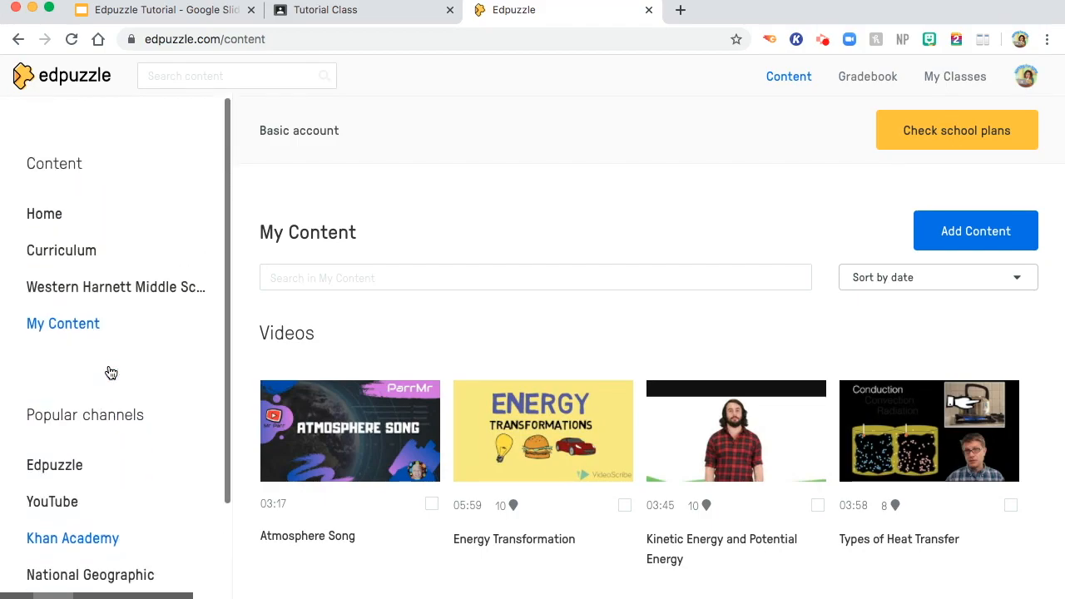
mouse_move(976, 230)
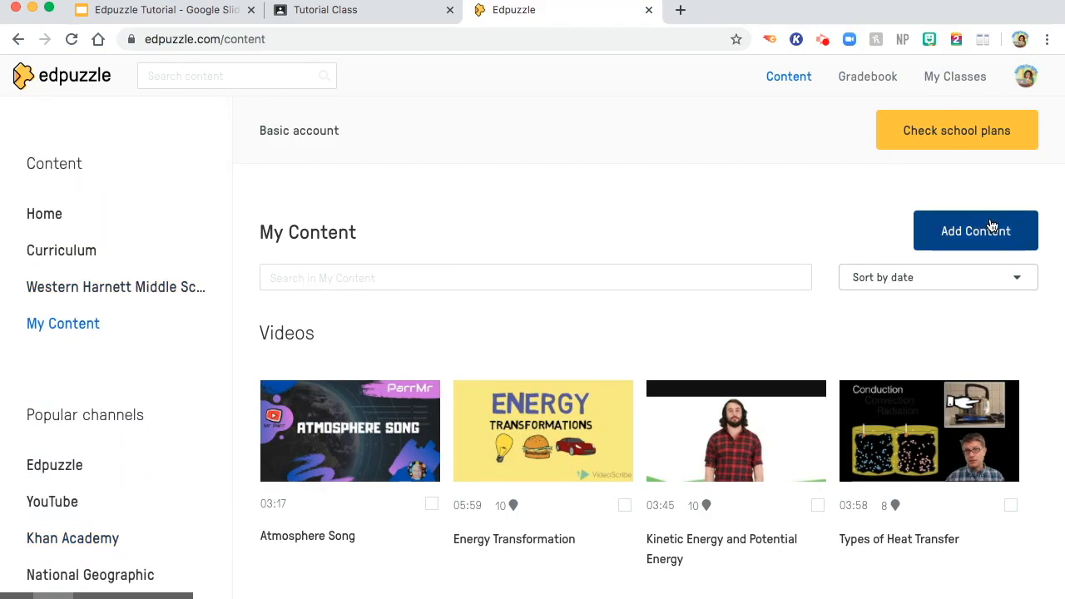
mouse_move(995, 193)
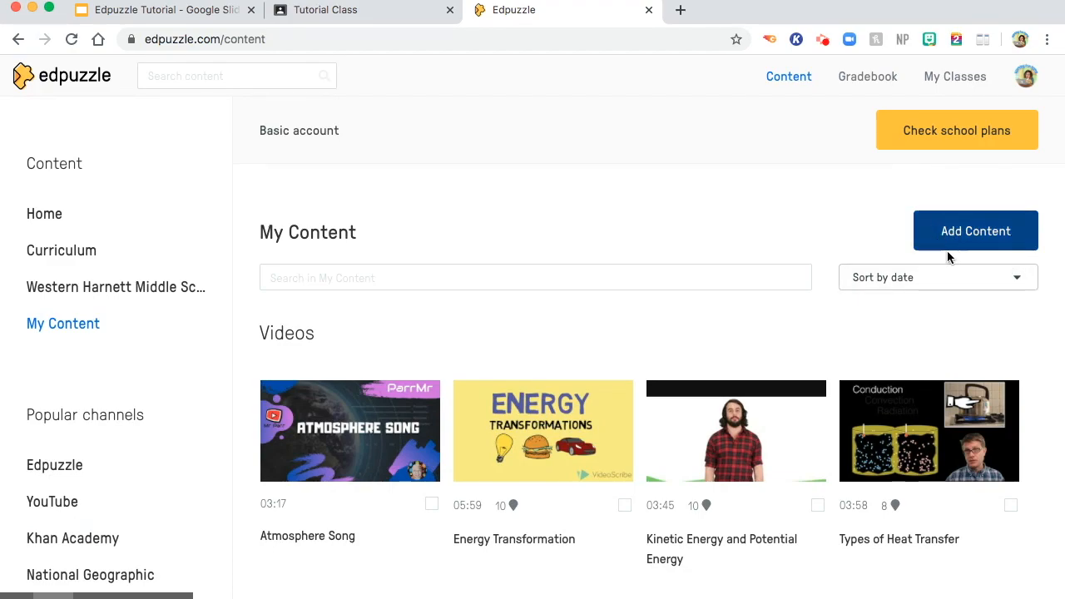
mouse_move(982, 200)
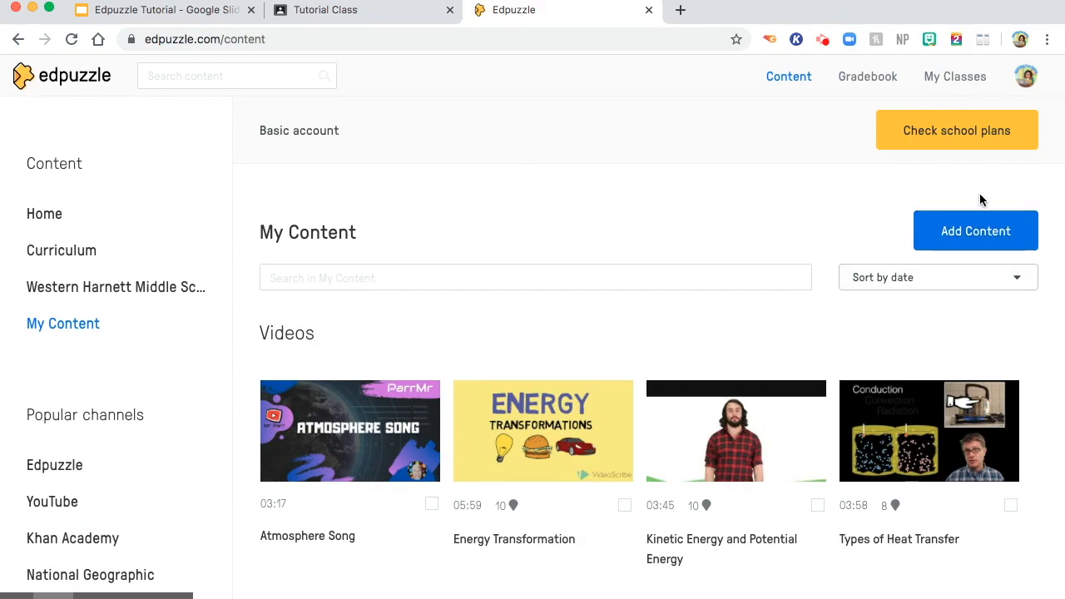
mouse_move(960, 147)
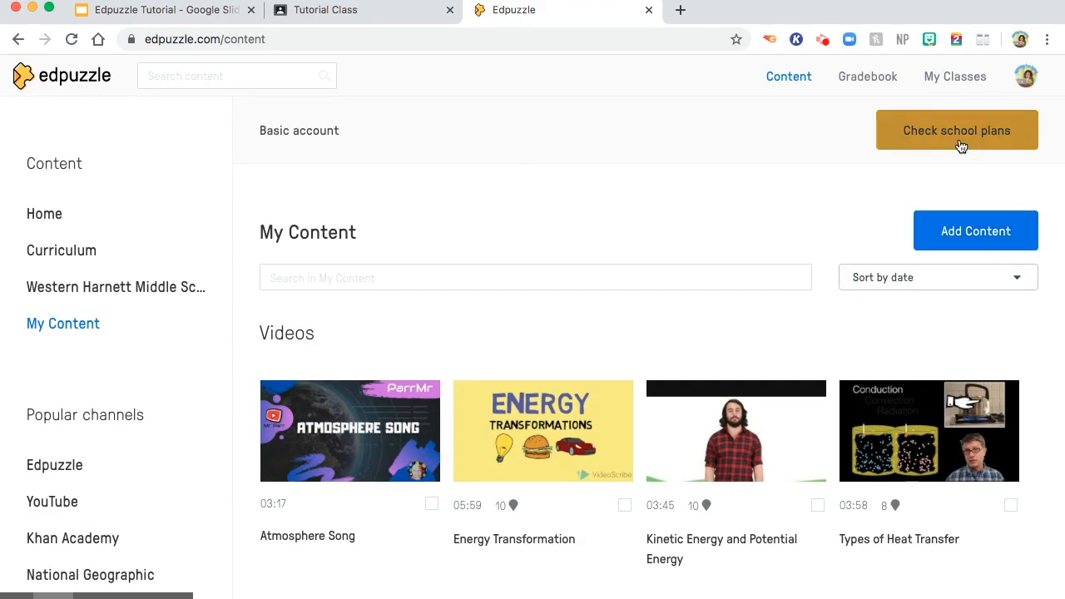
mouse_move(926, 120)
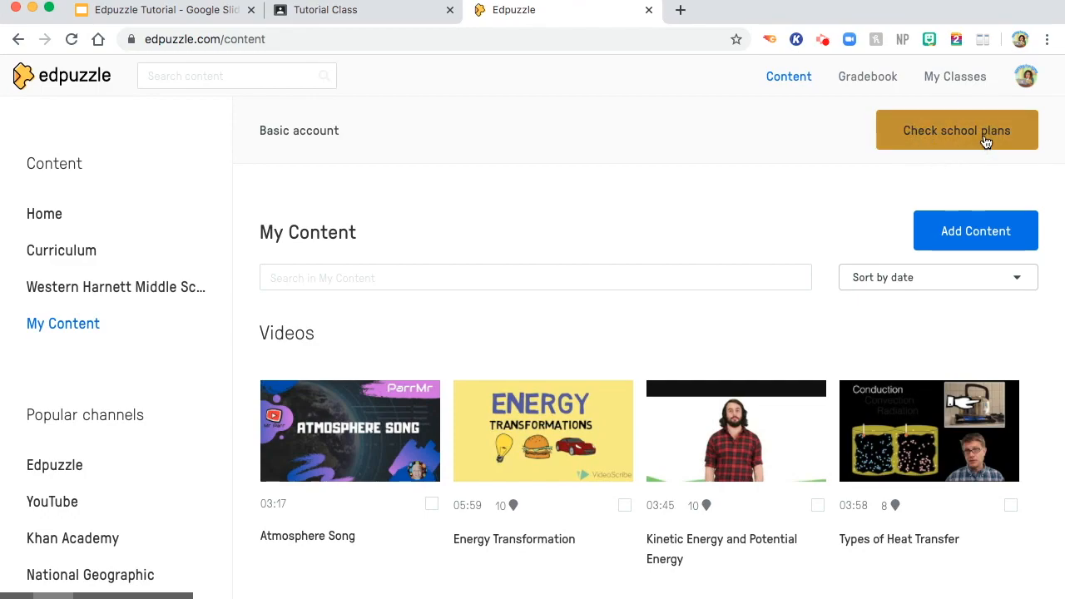
mouse_move(936, 144)
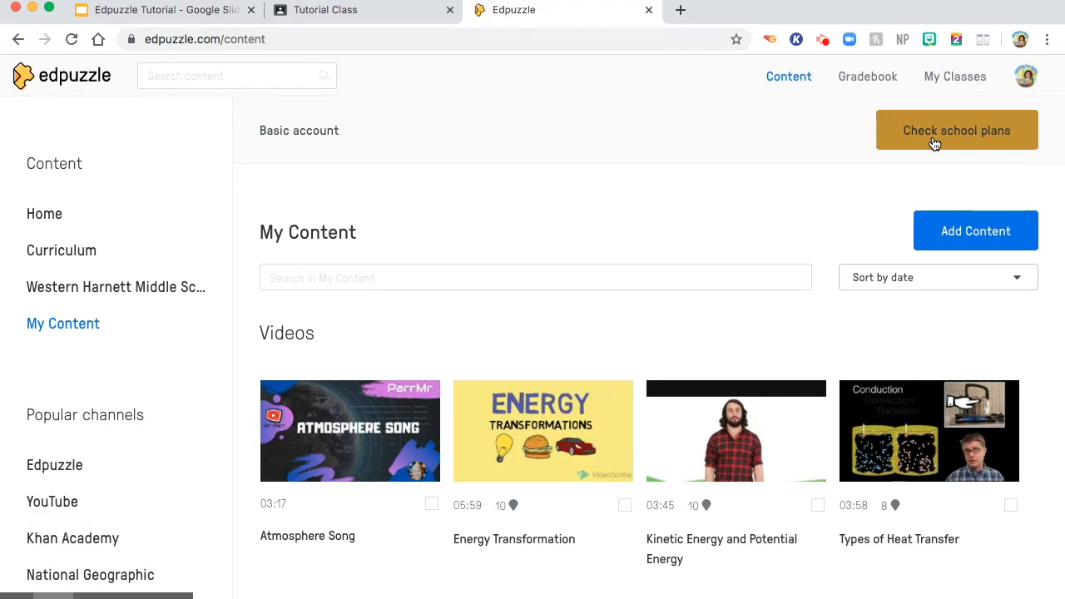
mouse_move(963, 155)
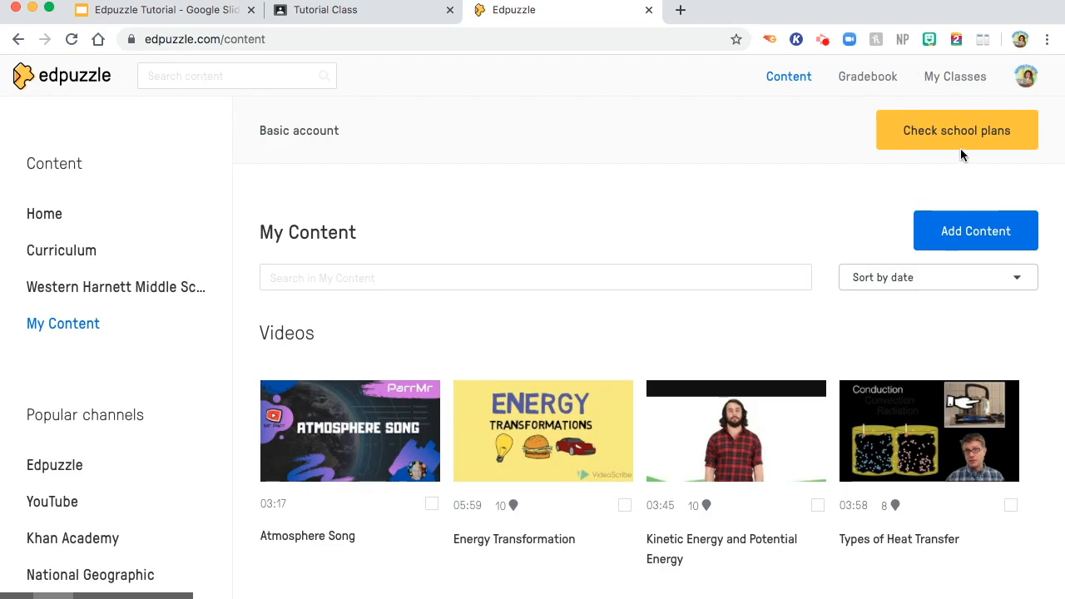
mouse_move(949, 157)
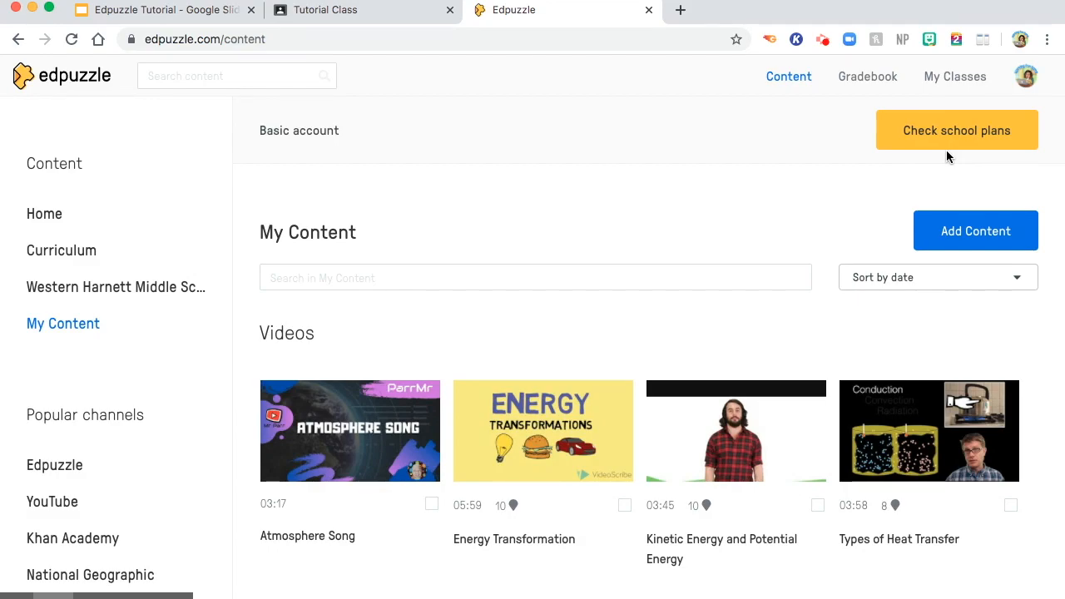
mouse_move(791, 77)
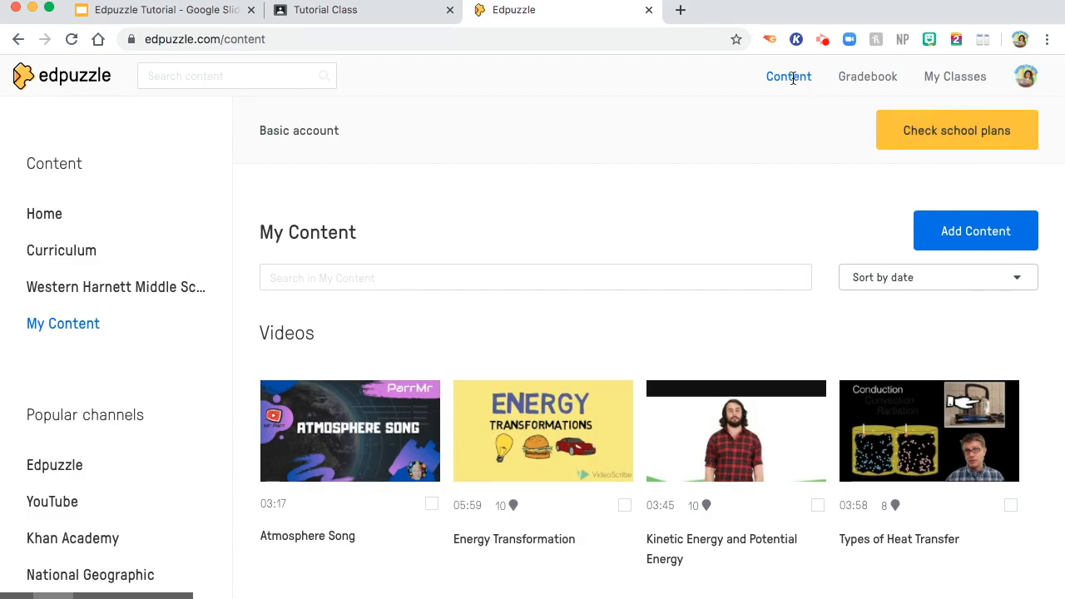
mouse_move(724, 10)
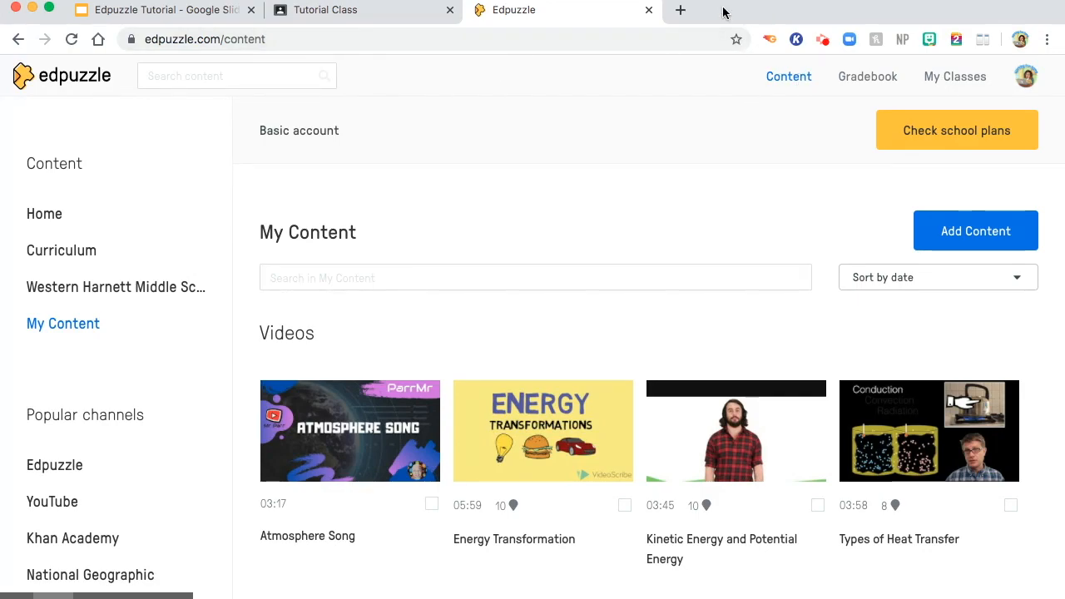
Go to the Gradebook page and dismiss the Edpuzzle Pro banner there.
click(867, 77)
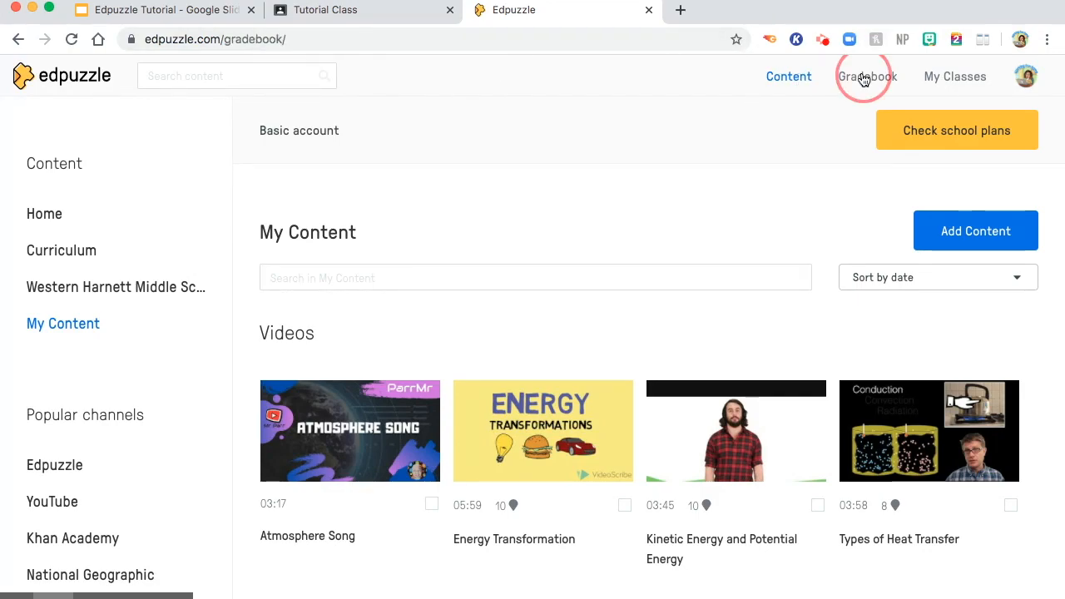
click(867, 77)
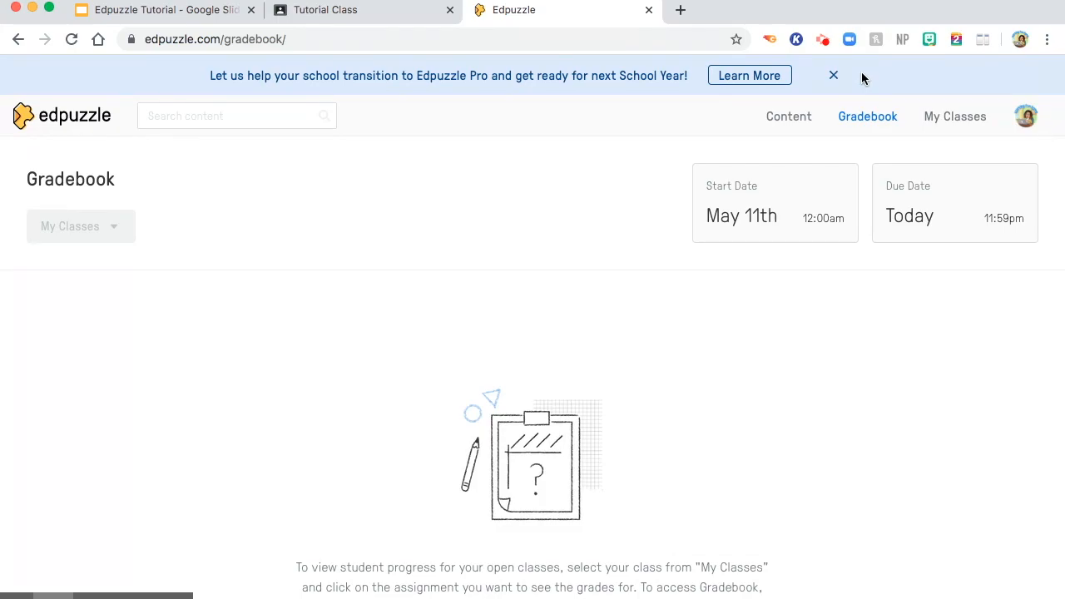
mouse_move(834, 77)
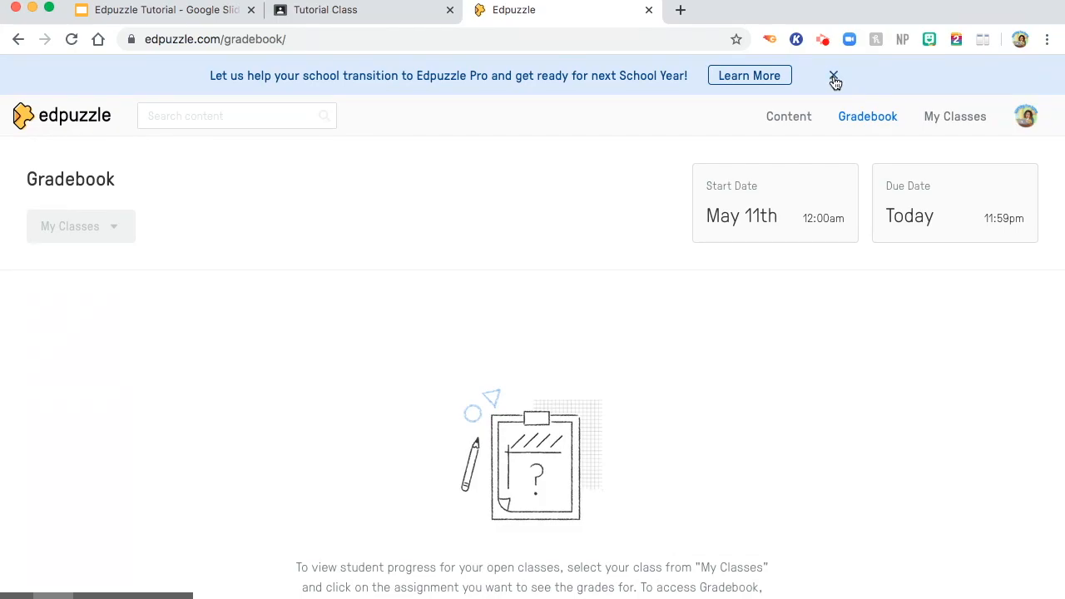
click(836, 79)
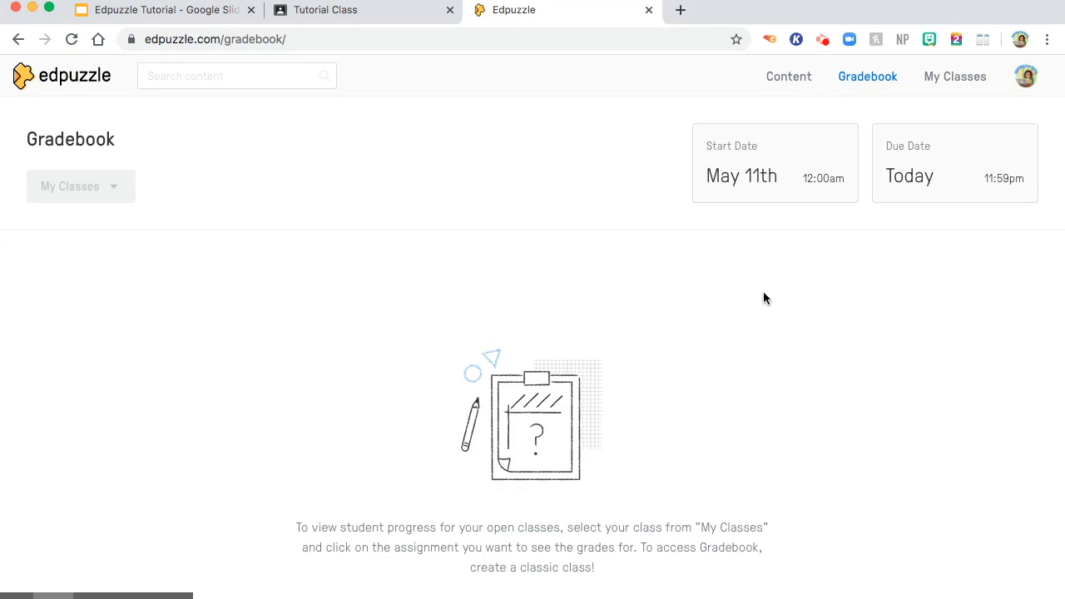
mouse_move(859, 103)
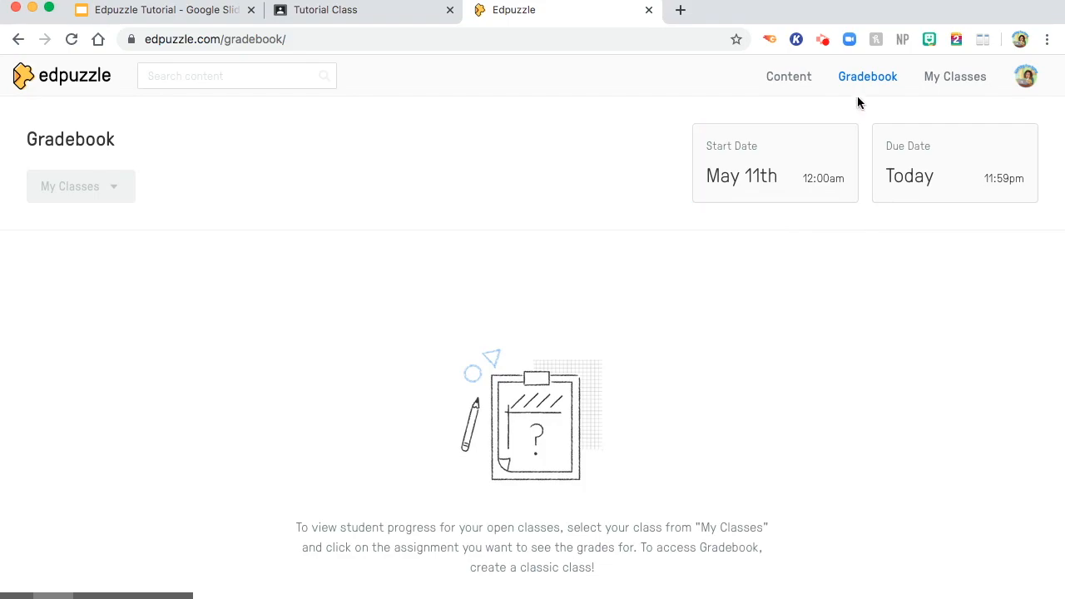
Go to My Classes, which shows no classes created yet.
click(955, 77)
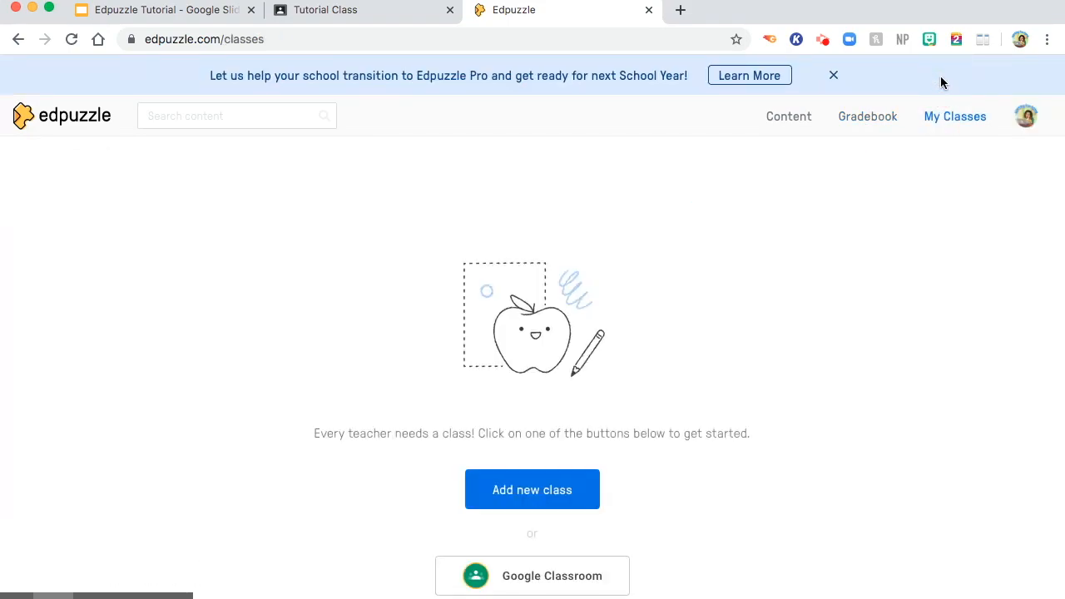
mouse_move(458, 467)
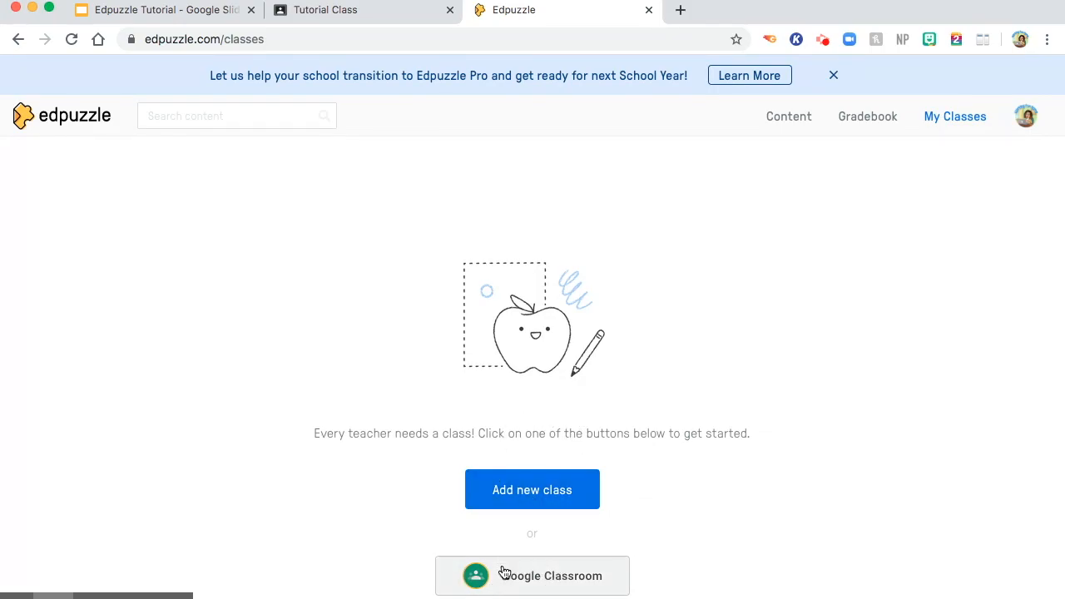
mouse_move(570, 521)
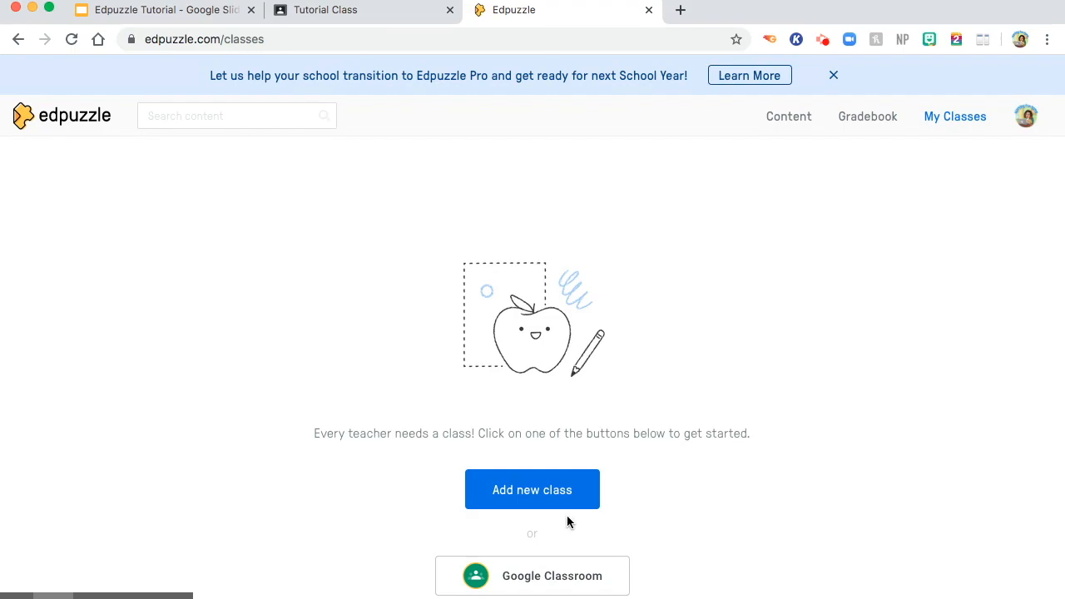
mouse_move(168, 156)
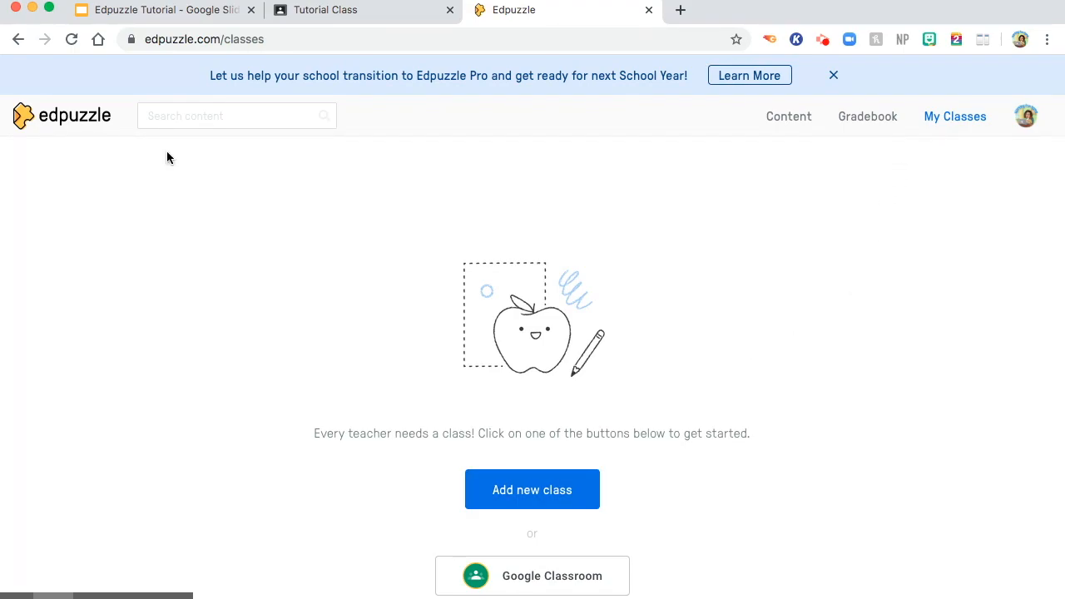
Go to the Content home page of trending videos like Giraffes Can't Dance.
click(789, 117)
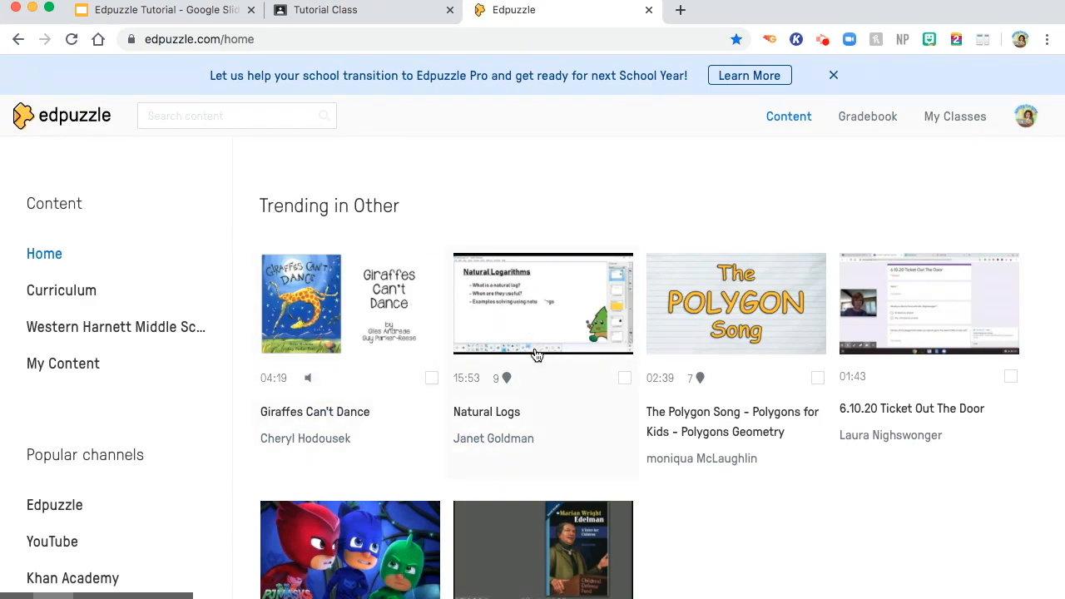
mouse_move(383, 317)
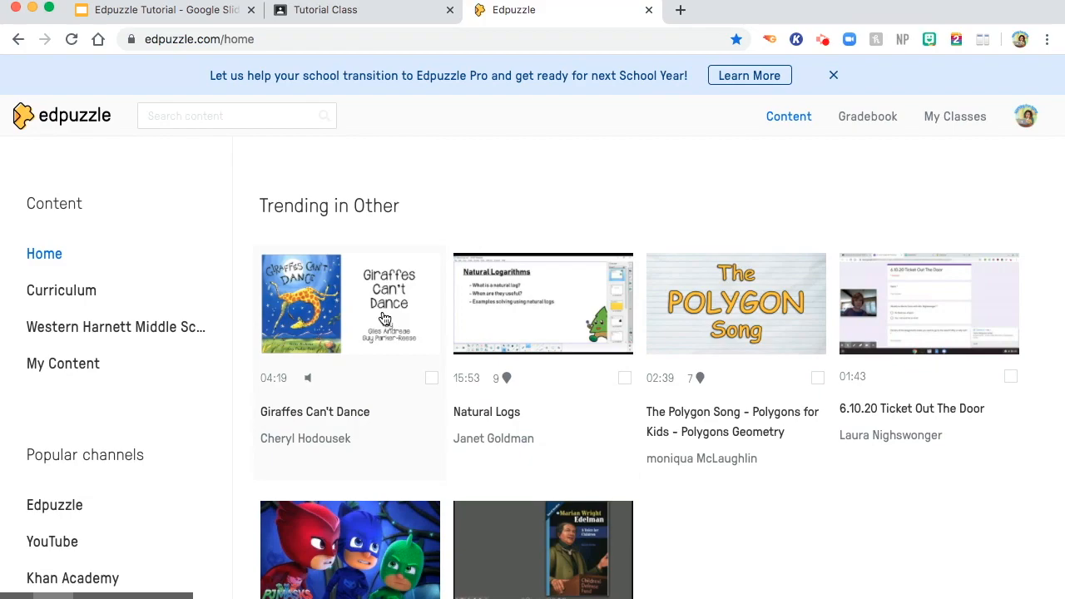
mouse_move(310, 380)
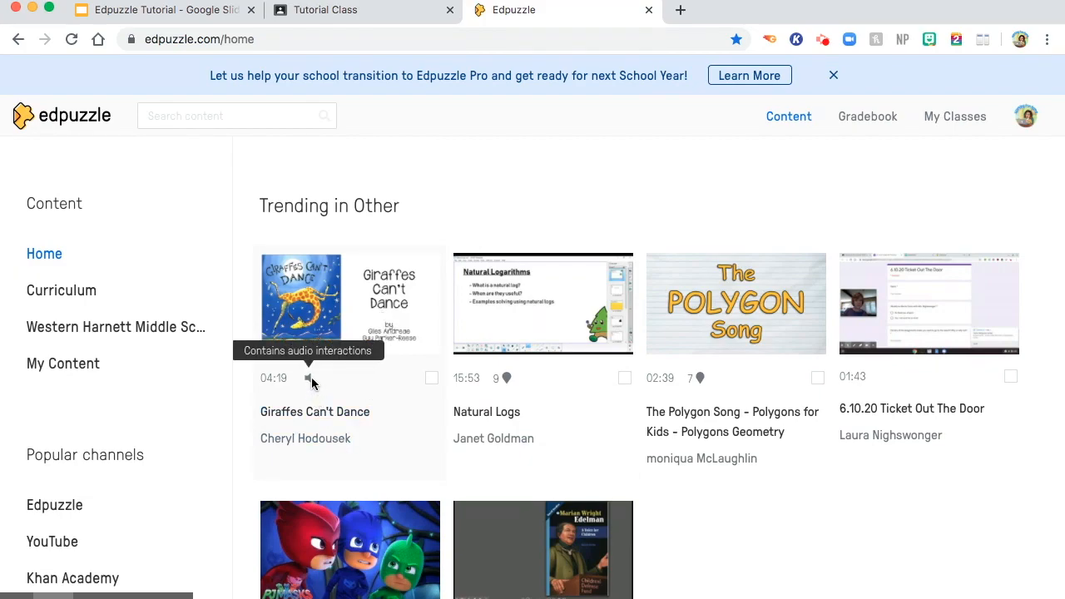
mouse_move(307, 380)
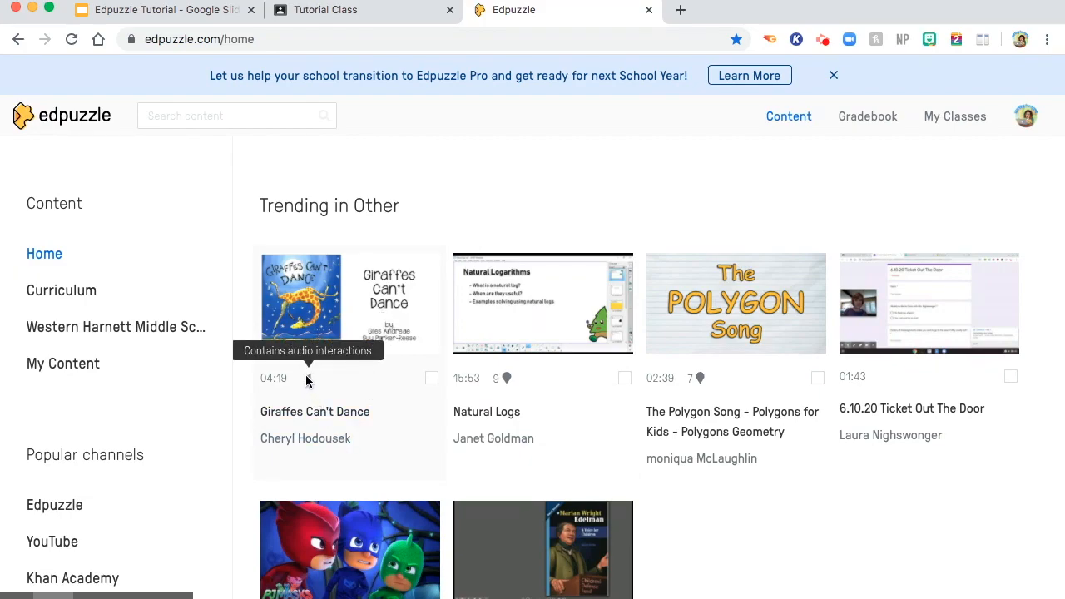
mouse_move(306, 381)
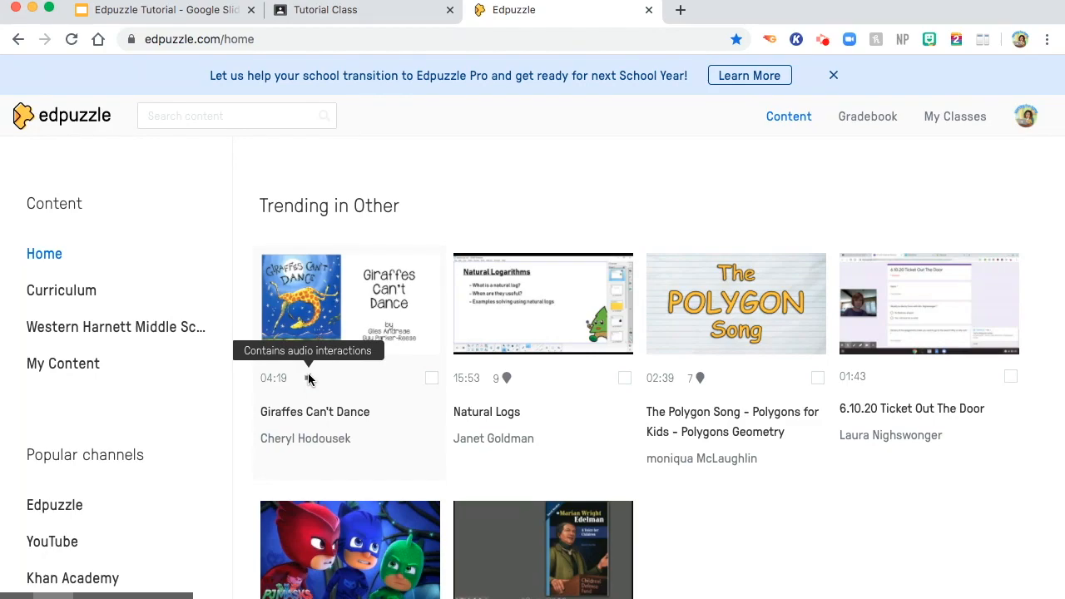
mouse_move(496, 373)
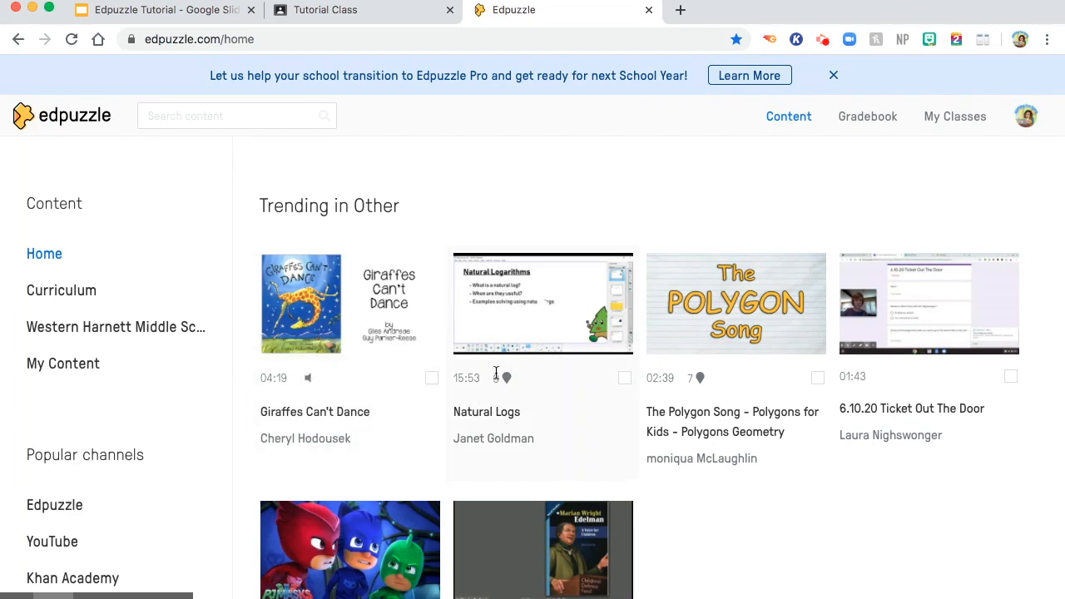
mouse_move(506, 380)
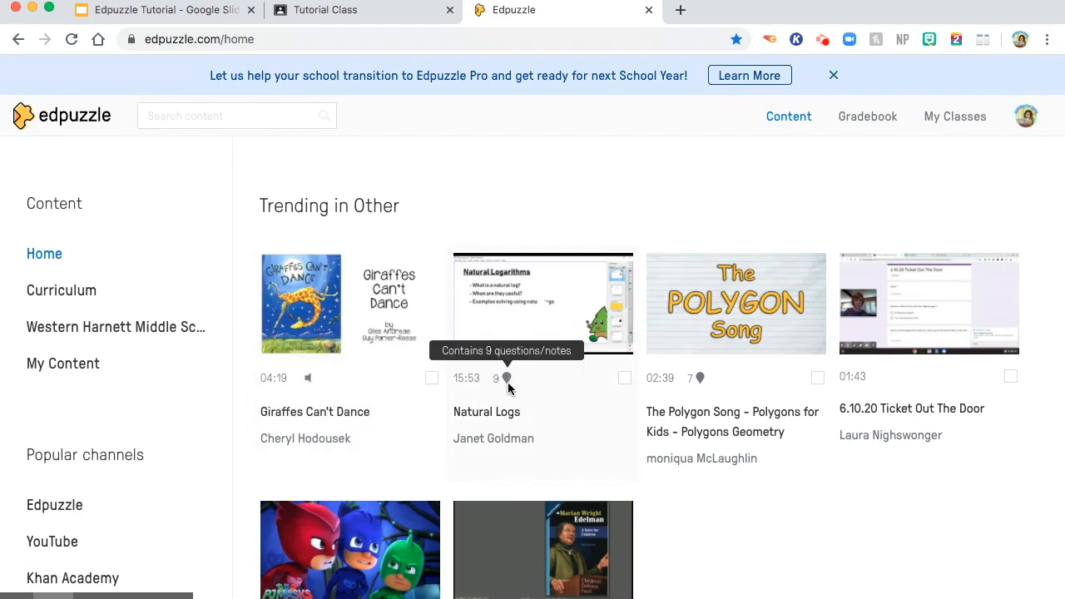
mouse_move(509, 376)
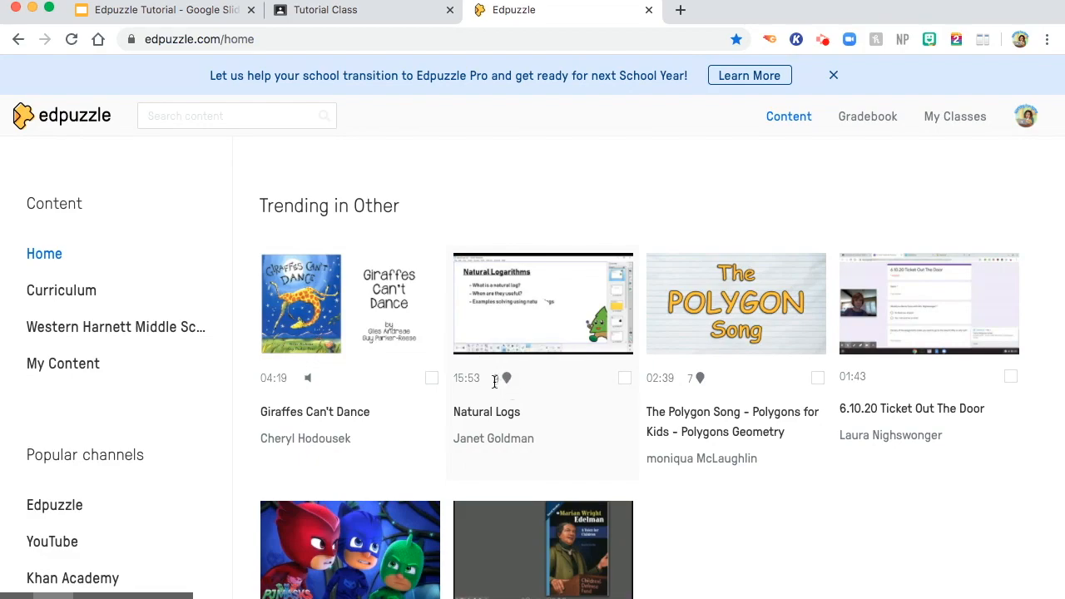
mouse_move(516, 379)
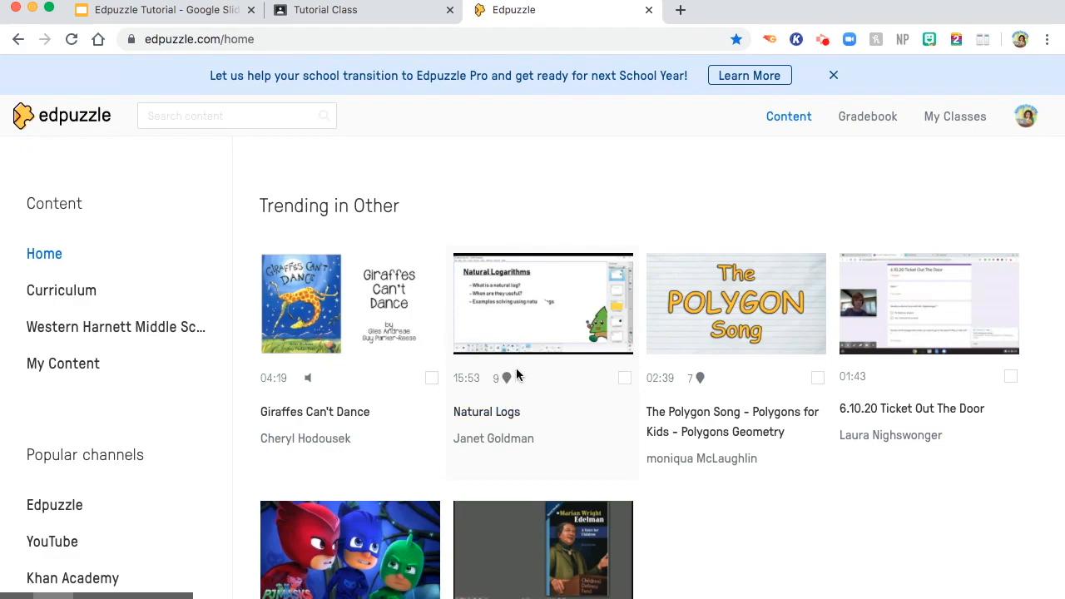
mouse_move(506, 378)
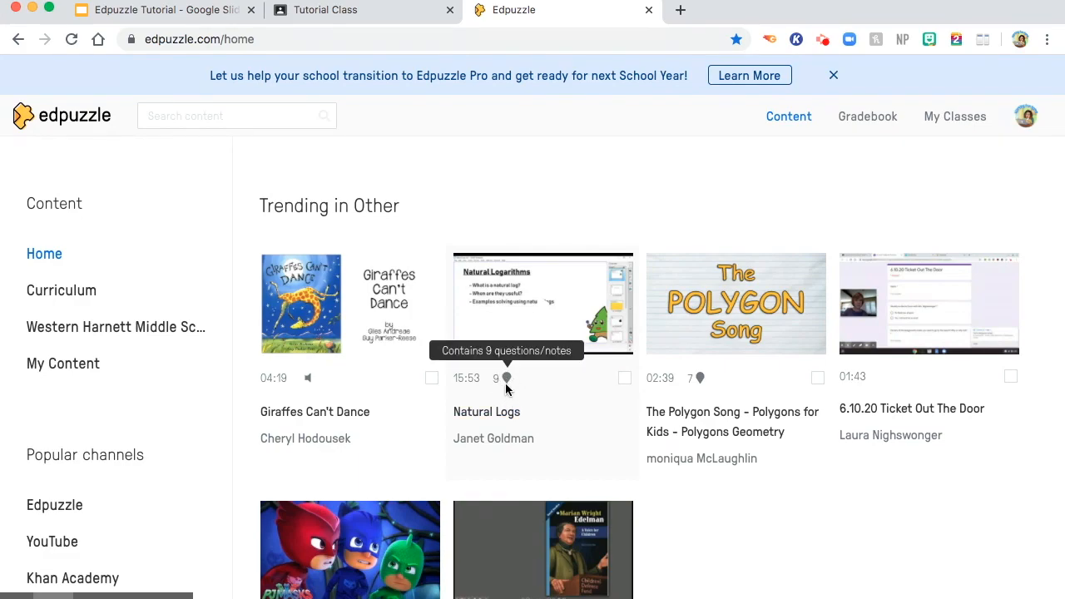
mouse_move(514, 343)
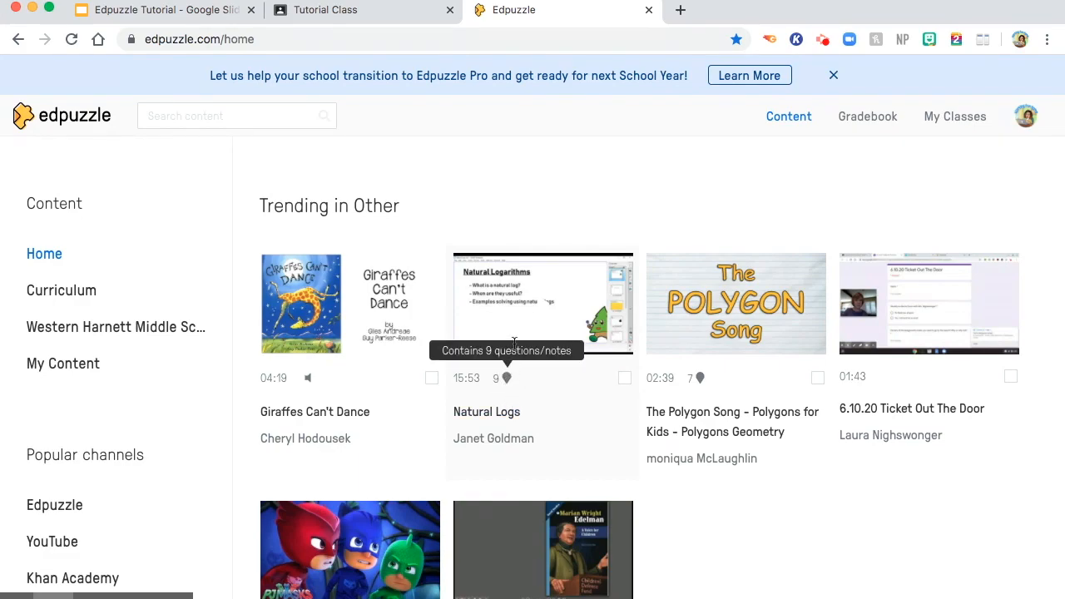
mouse_move(83, 257)
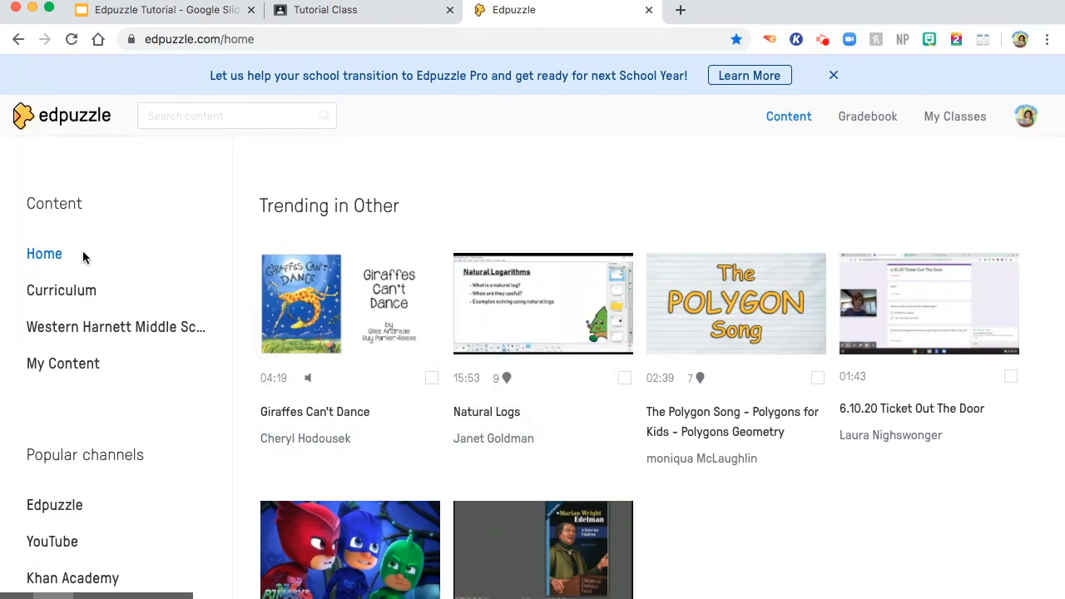
mouse_move(62, 297)
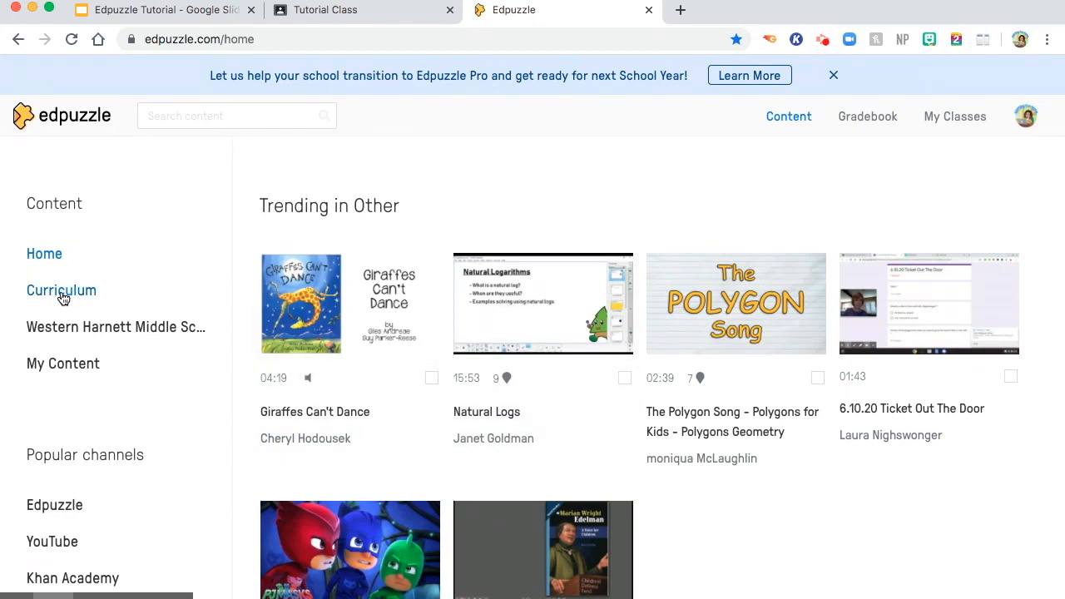
Browse the Curriculum's Middle School content and its subject cards (Science, Social Studies, ELA, Math).
click(60, 290)
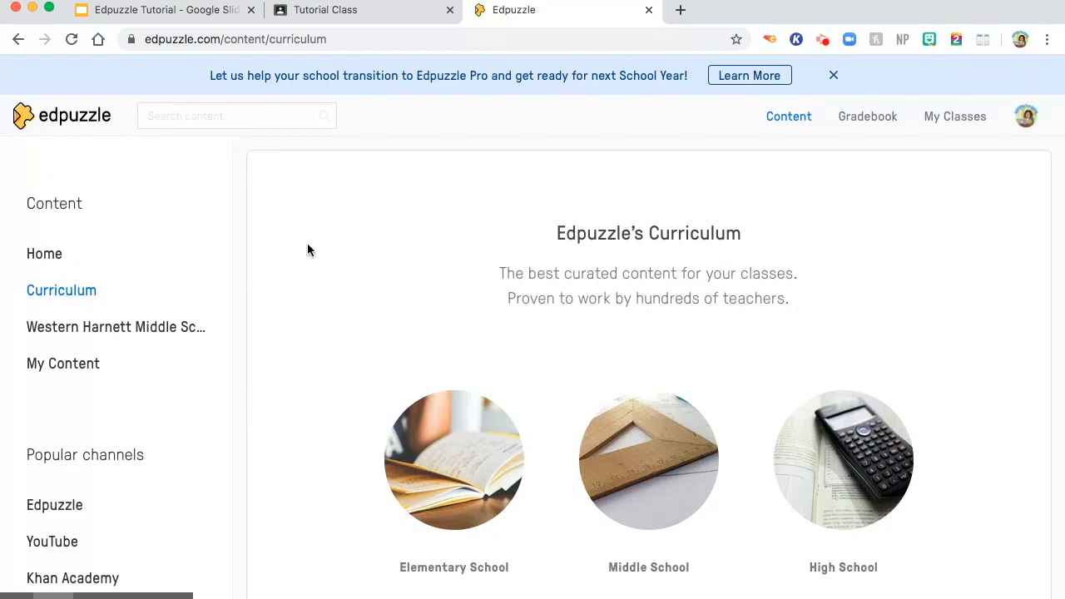
scroll(down, 3)
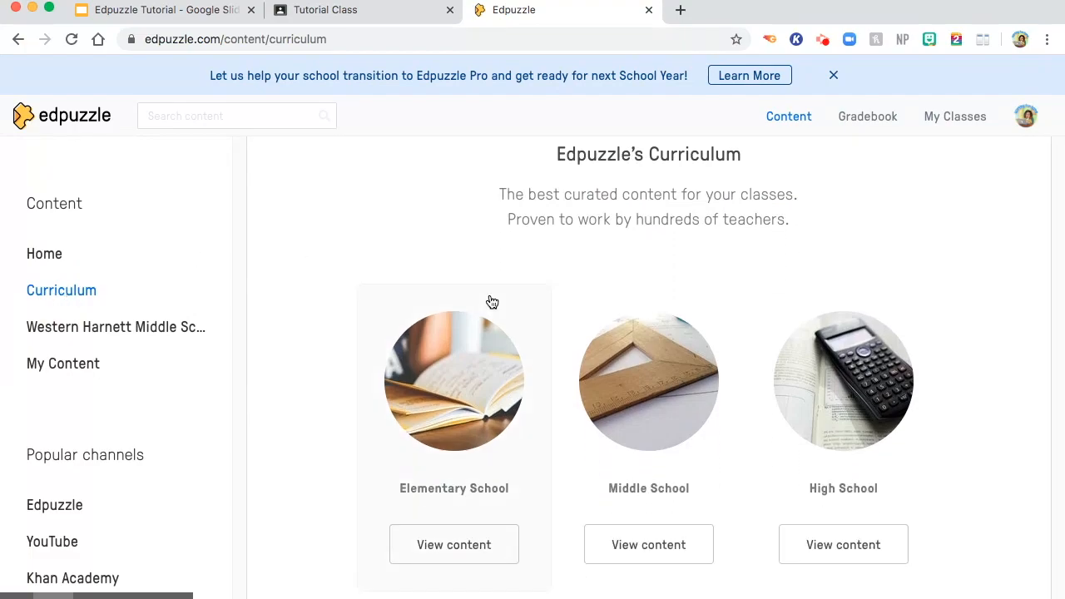
mouse_move(632, 466)
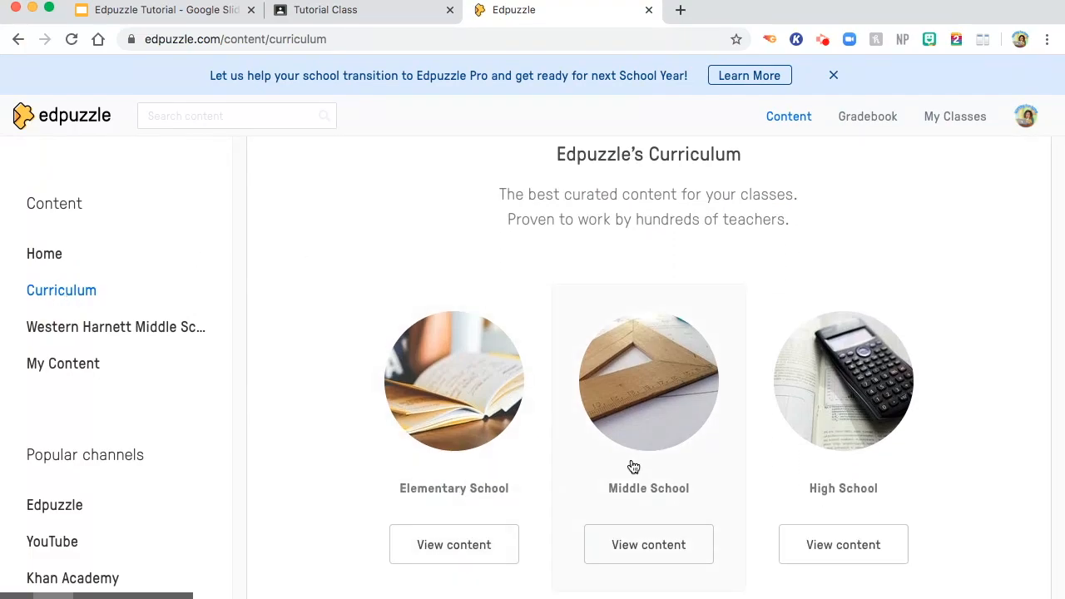
mouse_move(855, 496)
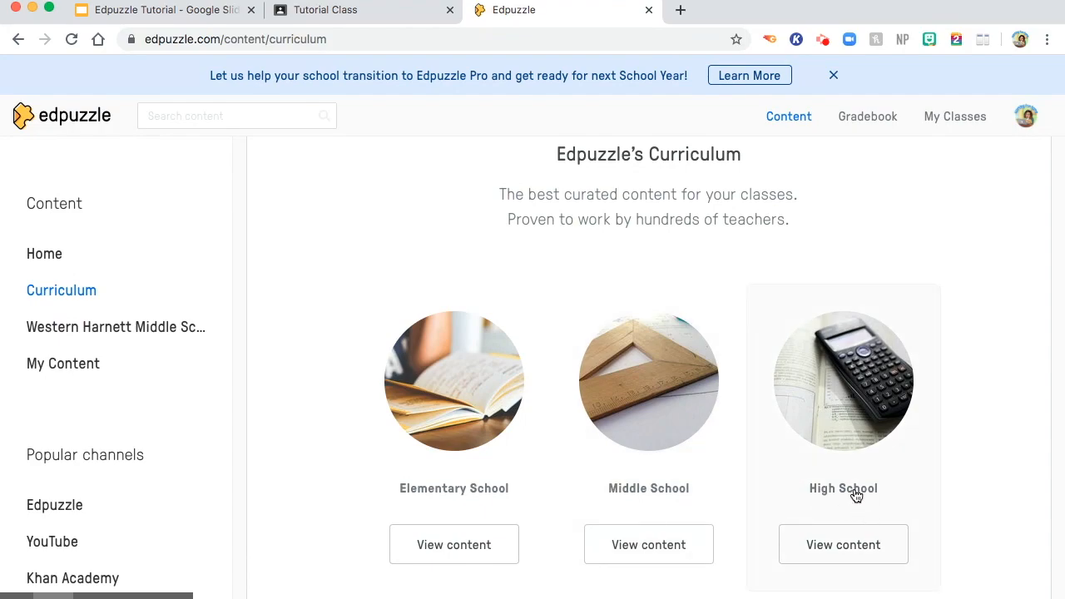
mouse_move(660, 550)
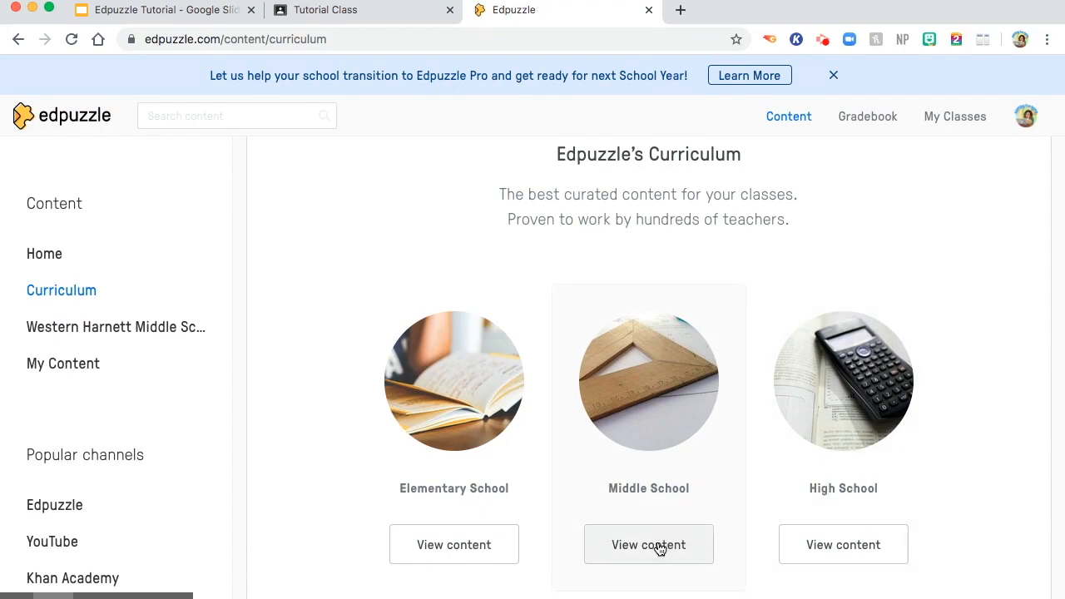
click(649, 545)
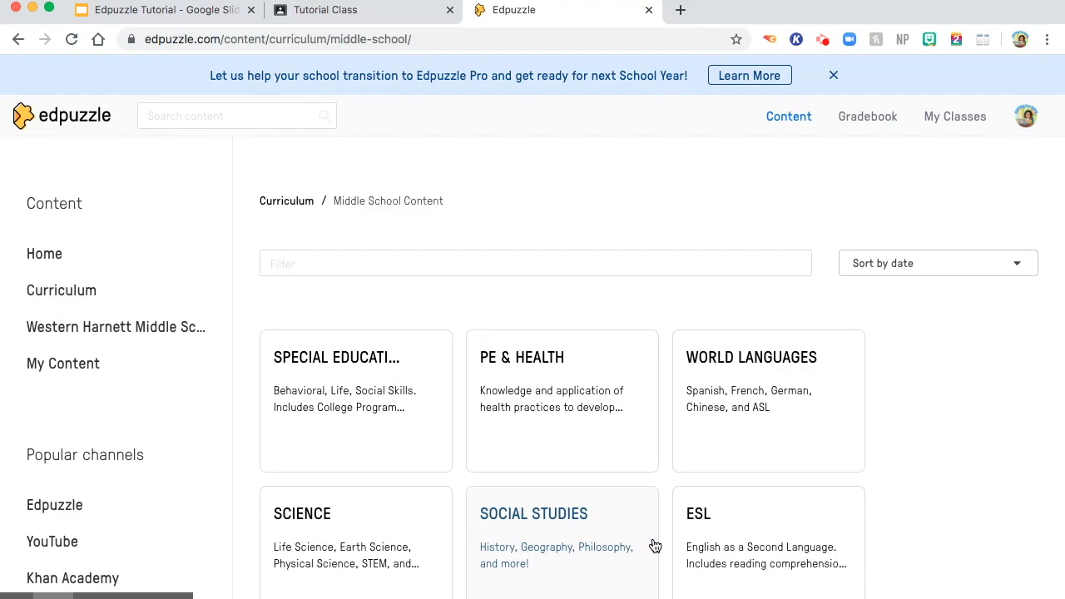
scroll(down, 3)
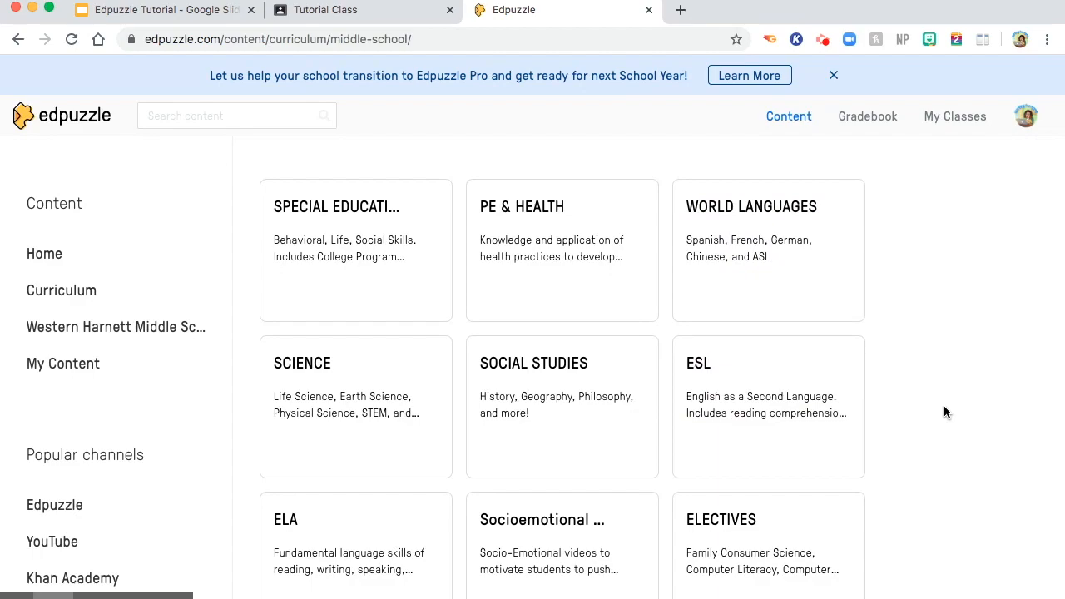
scroll(down, 3)
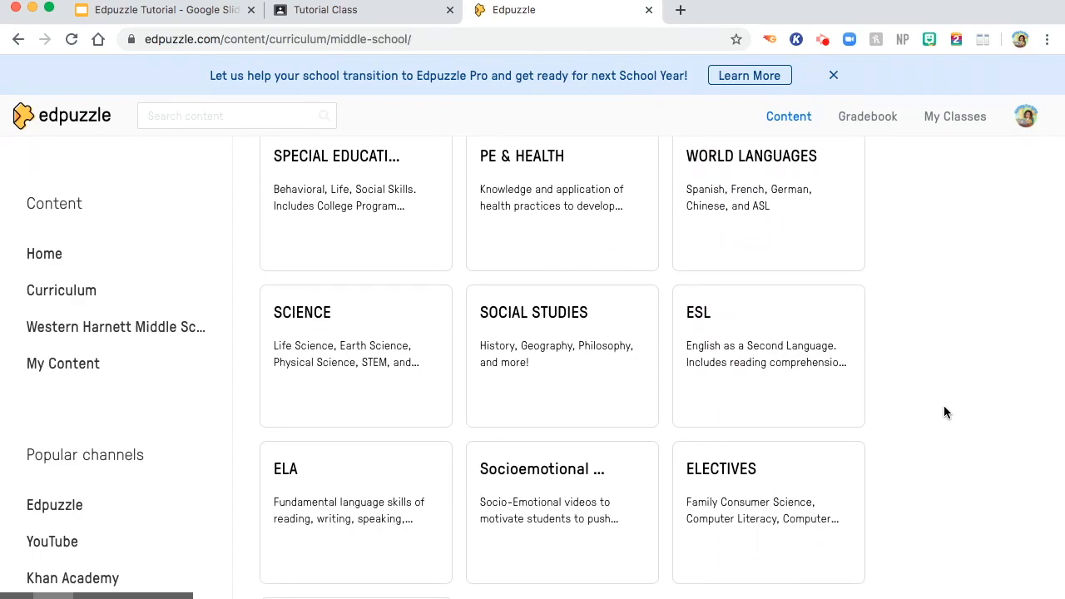
scroll(down, 3)
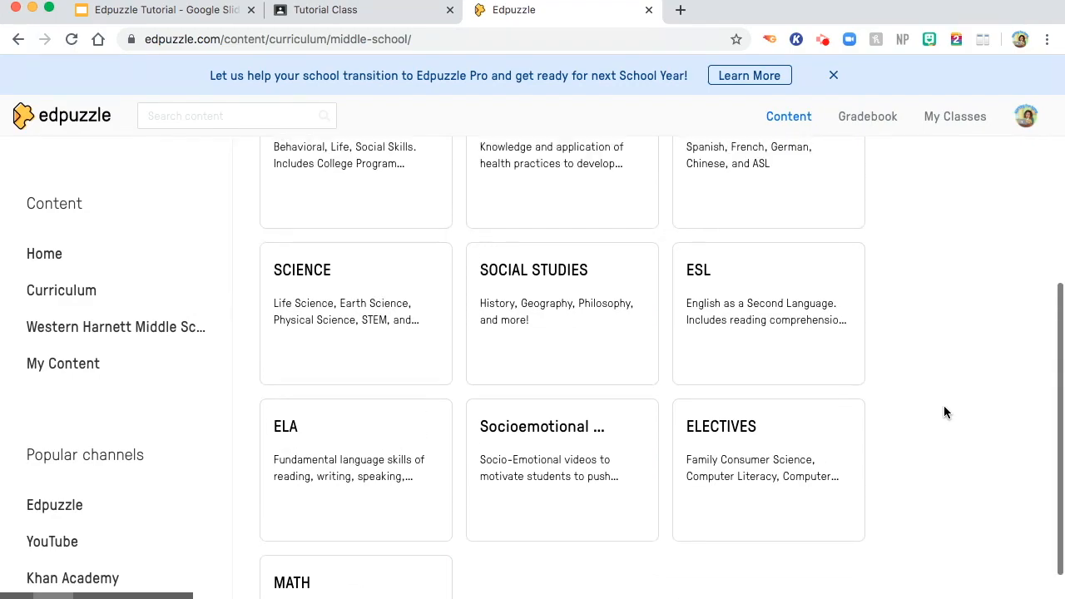
scroll(up, 3)
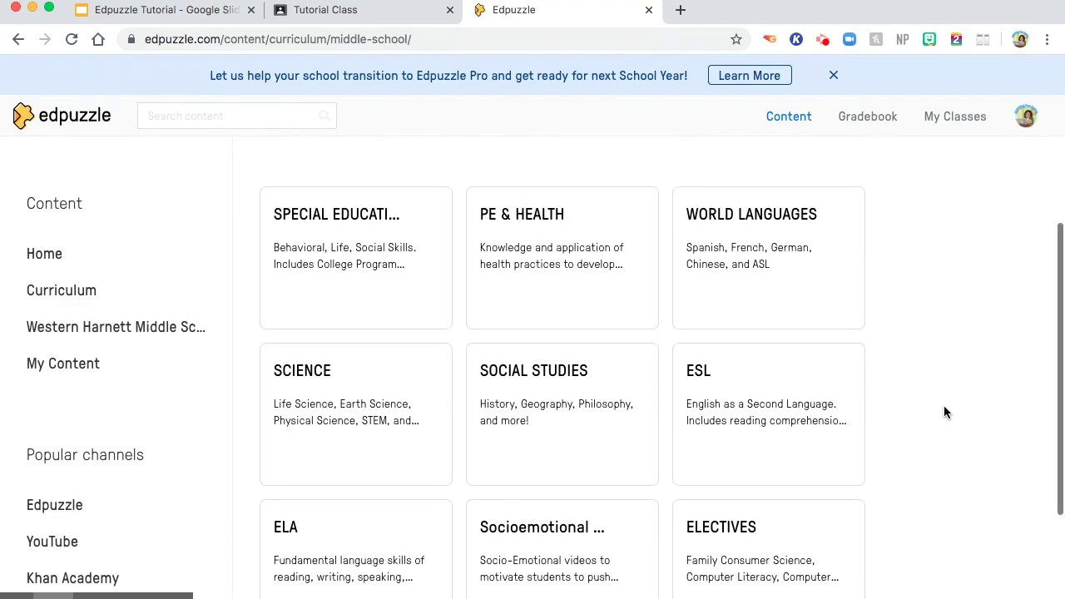
mouse_move(320, 380)
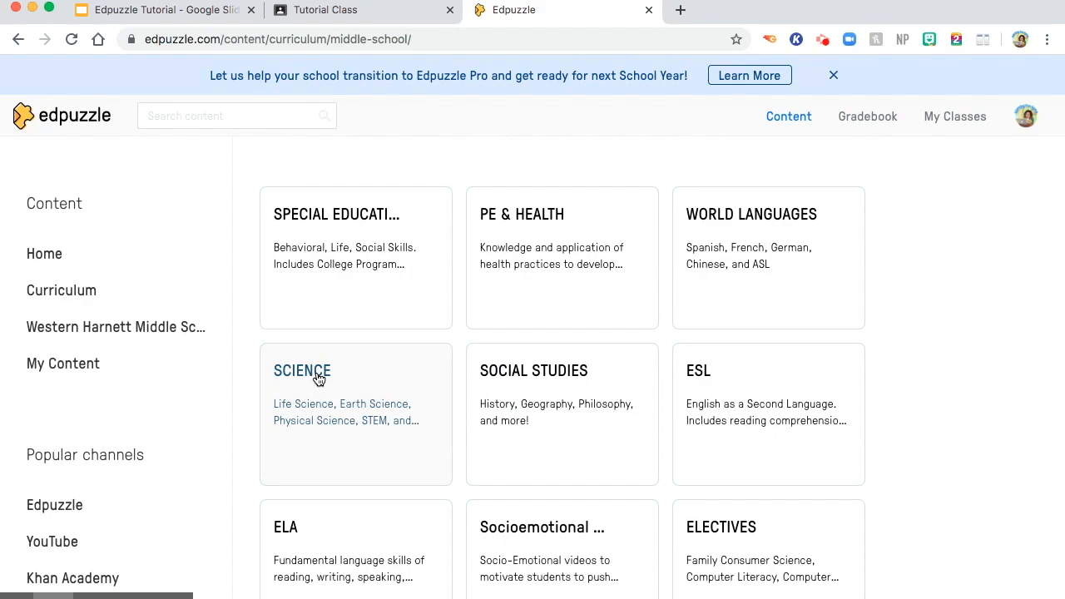
View the Middle School Science topics such as STEM, Earth Science and Life Science.
click(303, 371)
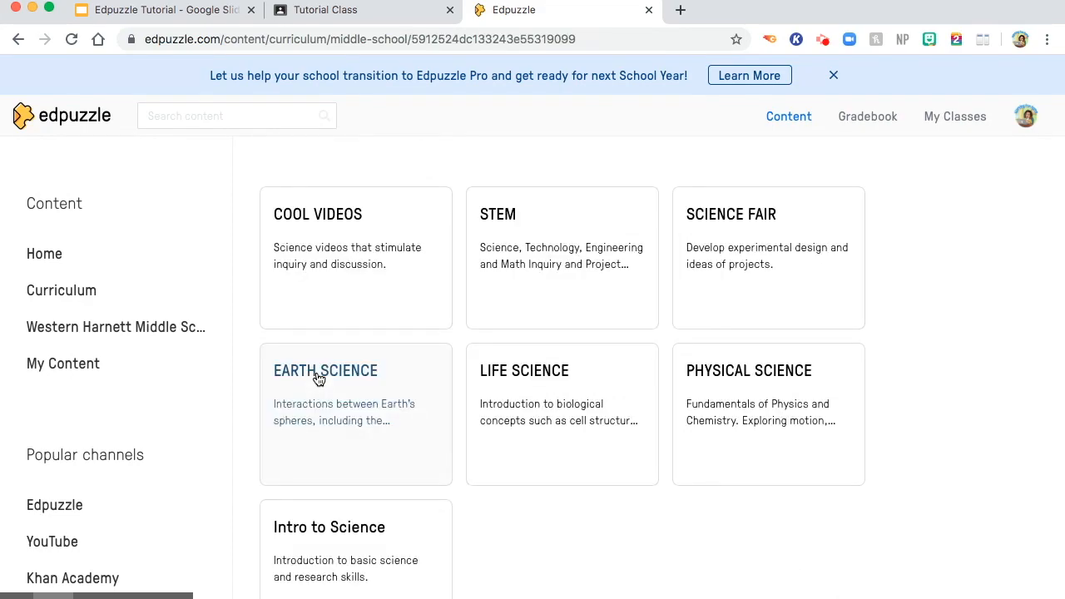
mouse_move(408, 220)
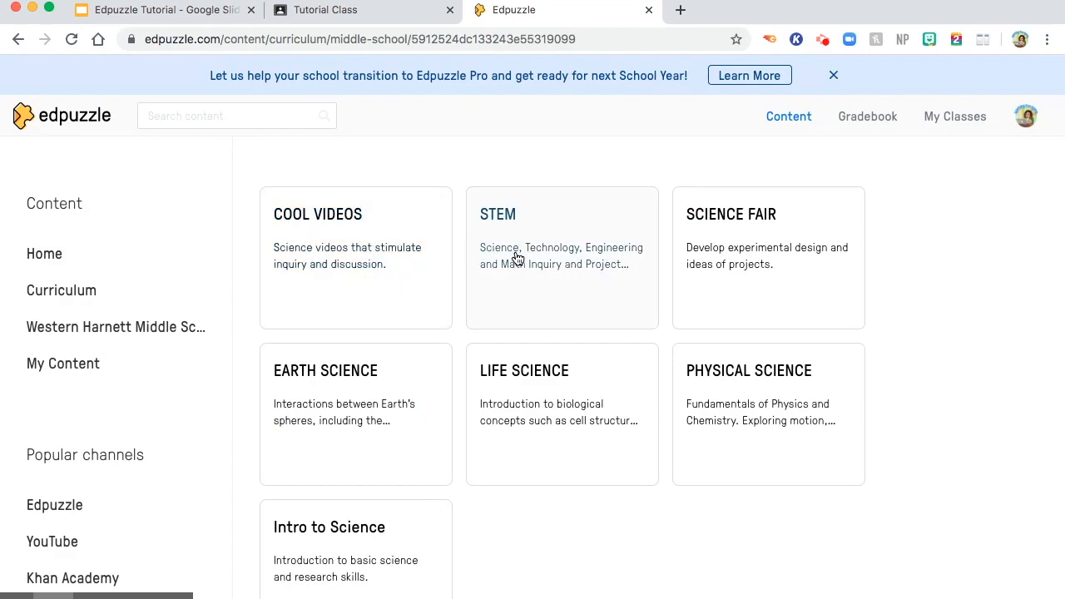
mouse_move(729, 272)
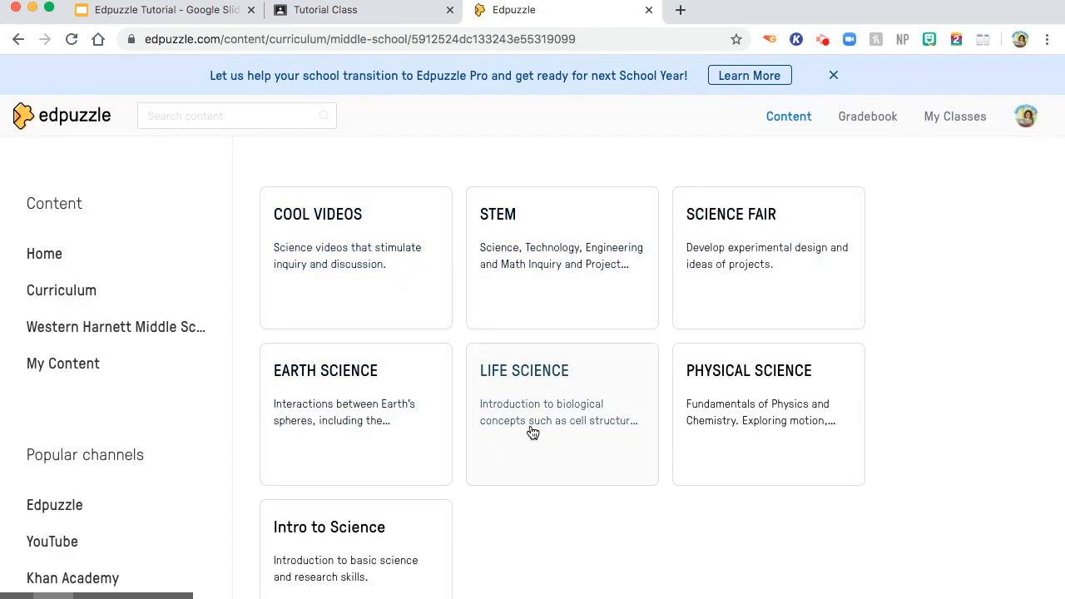
mouse_move(340, 569)
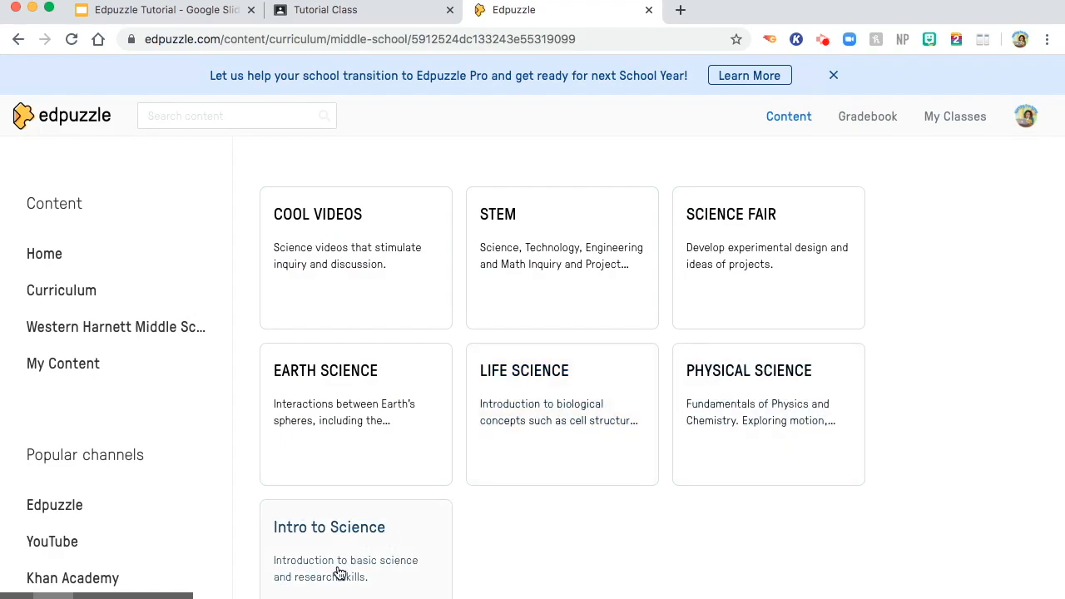
scroll(down, 3)
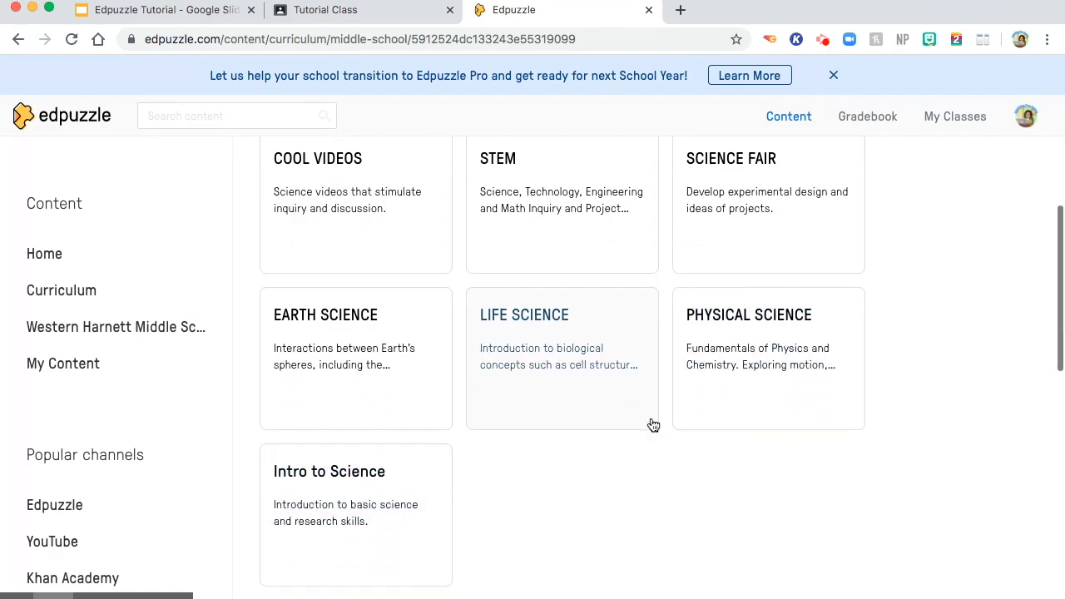
scroll(down, 3)
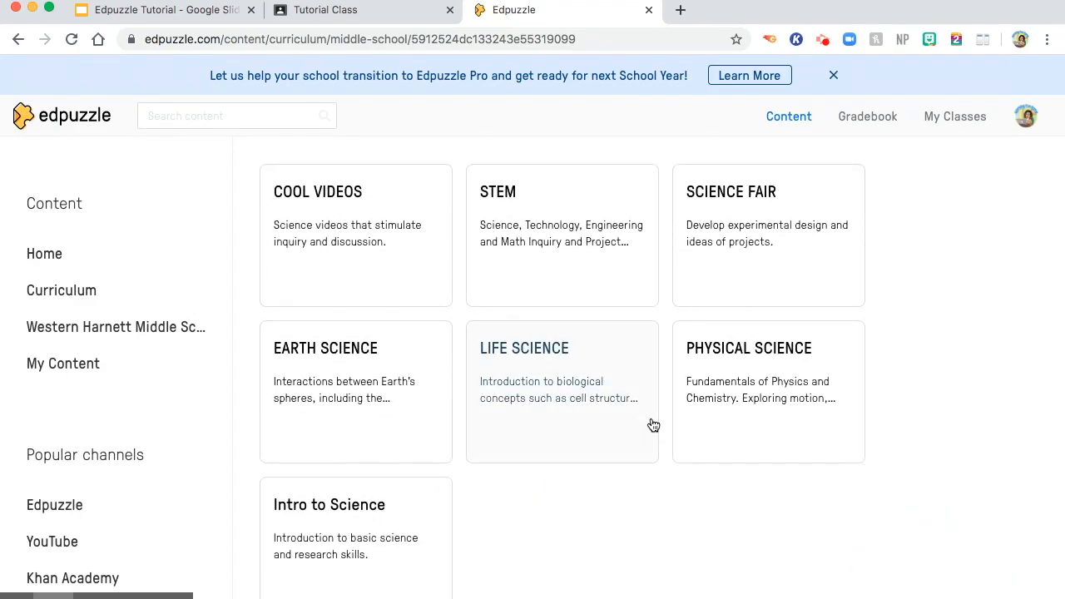
mouse_move(346, 236)
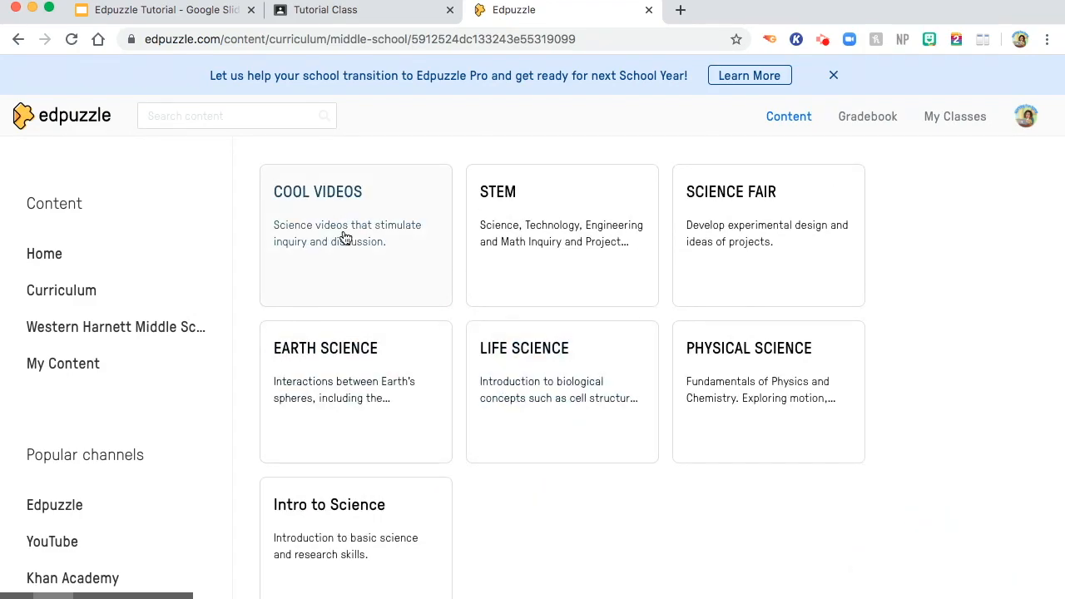
click(236, 116)
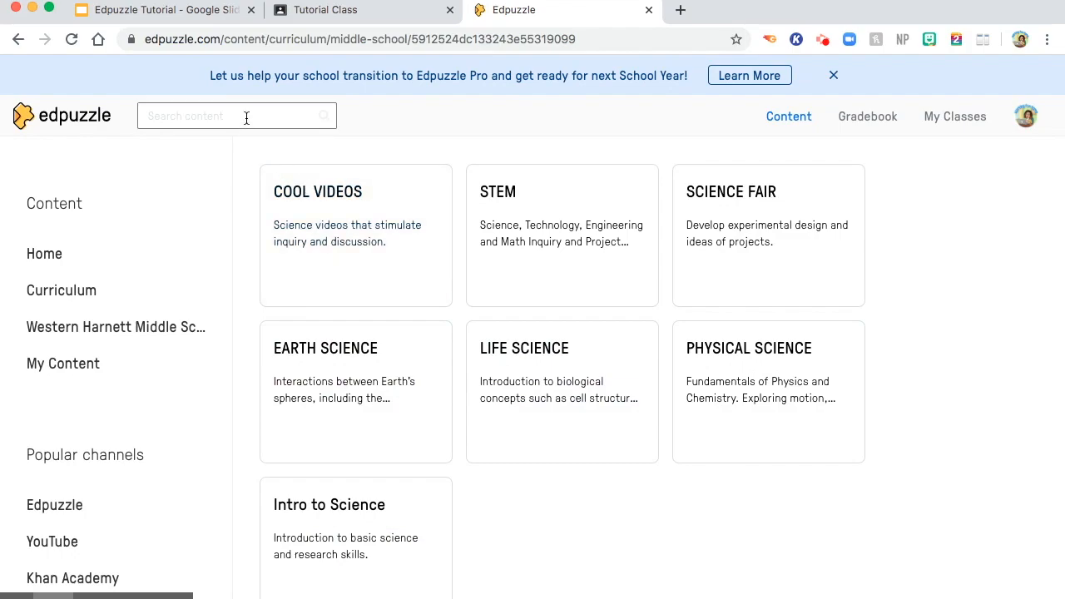
Search the content library for 'simple machines' and view the video results.
click(236, 116)
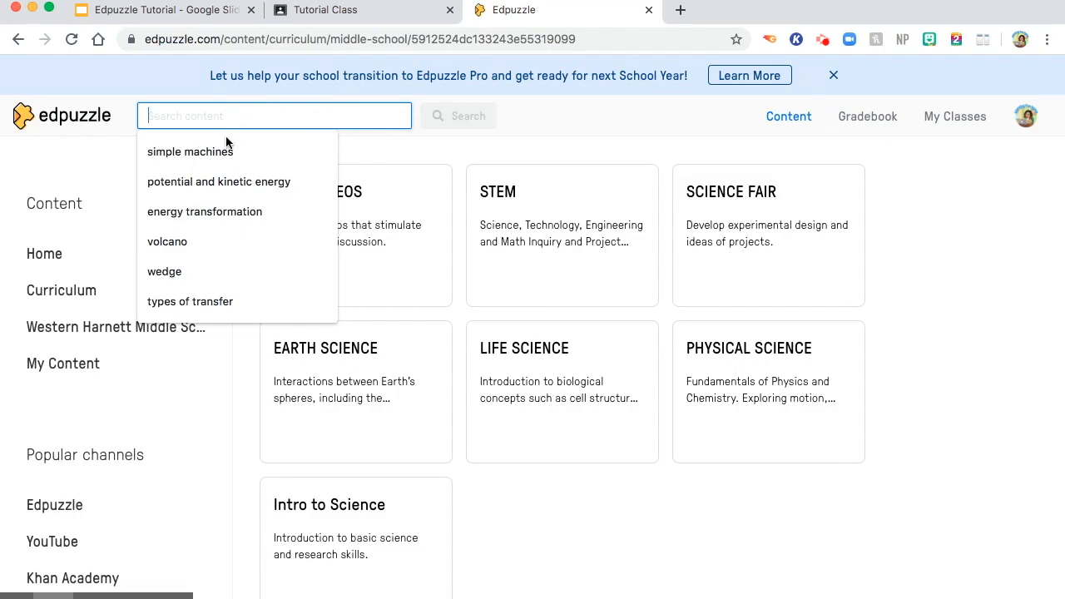
click(190, 151)
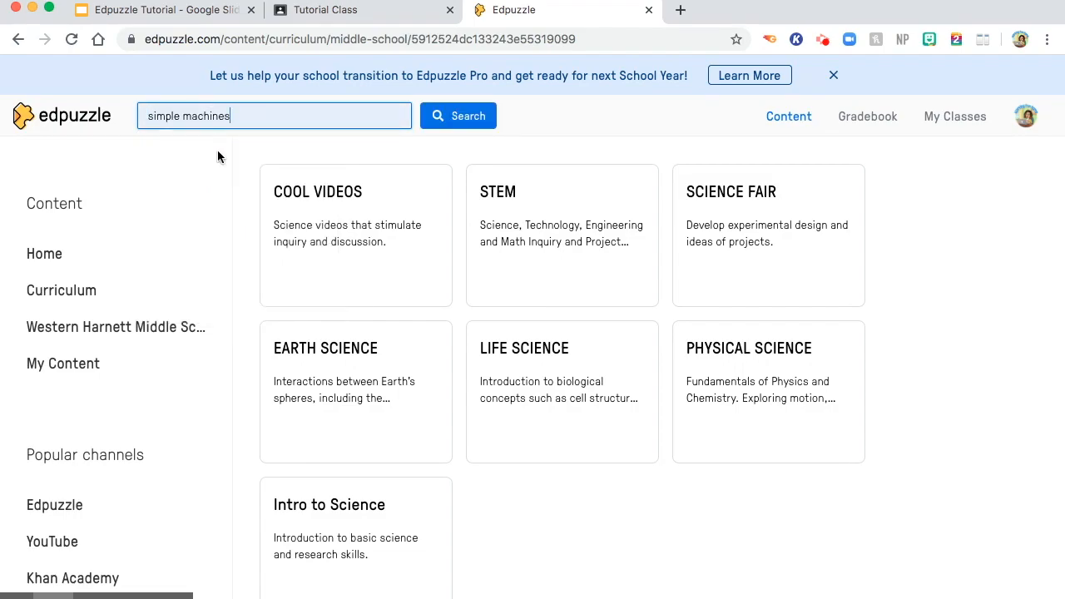
click(458, 117)
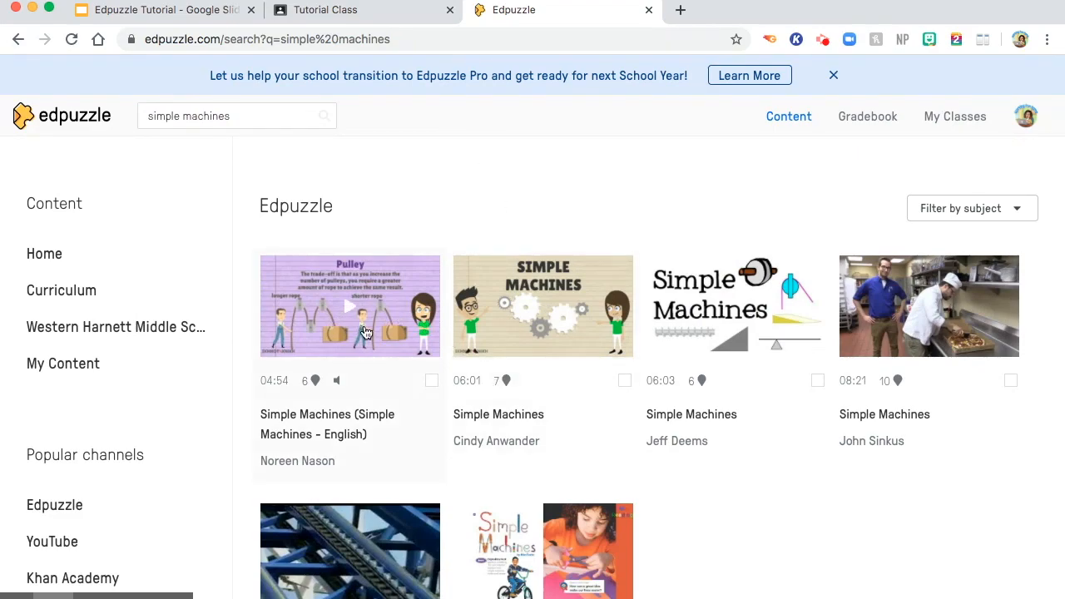
mouse_move(506, 423)
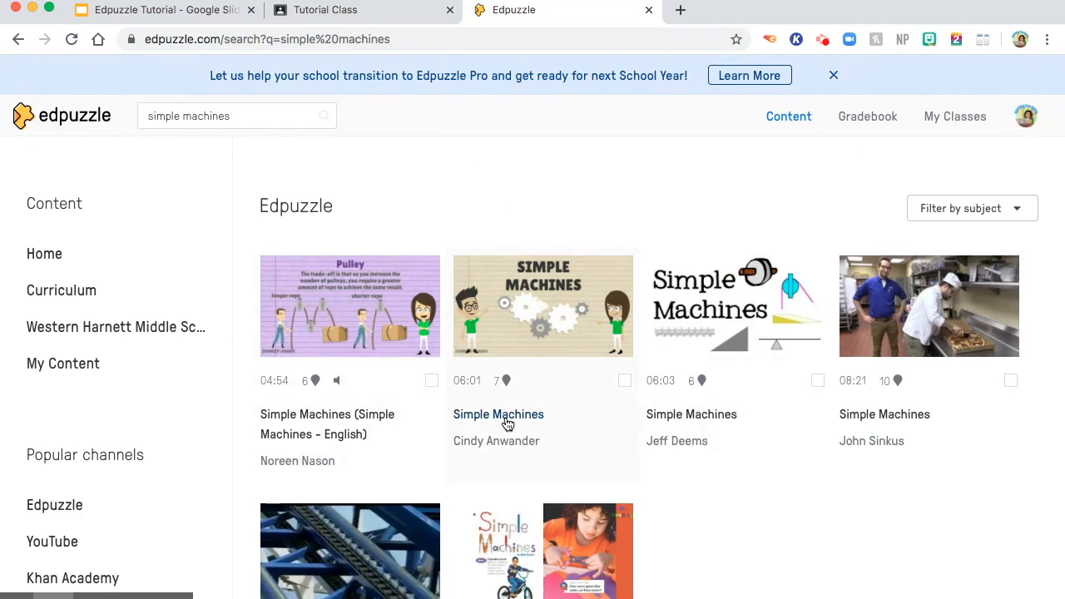
mouse_move(446, 476)
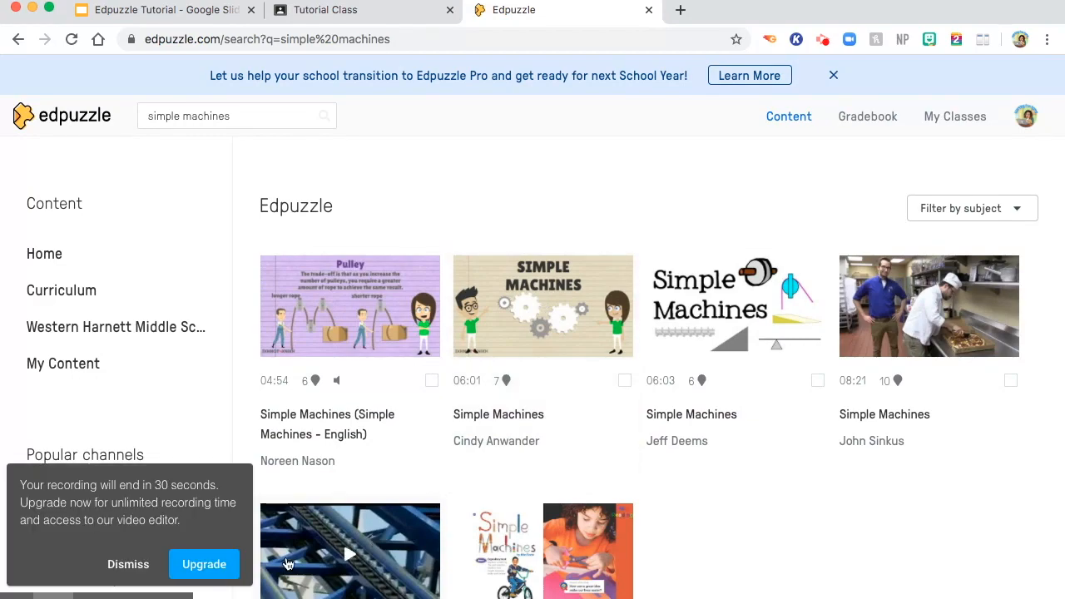
click(129, 564)
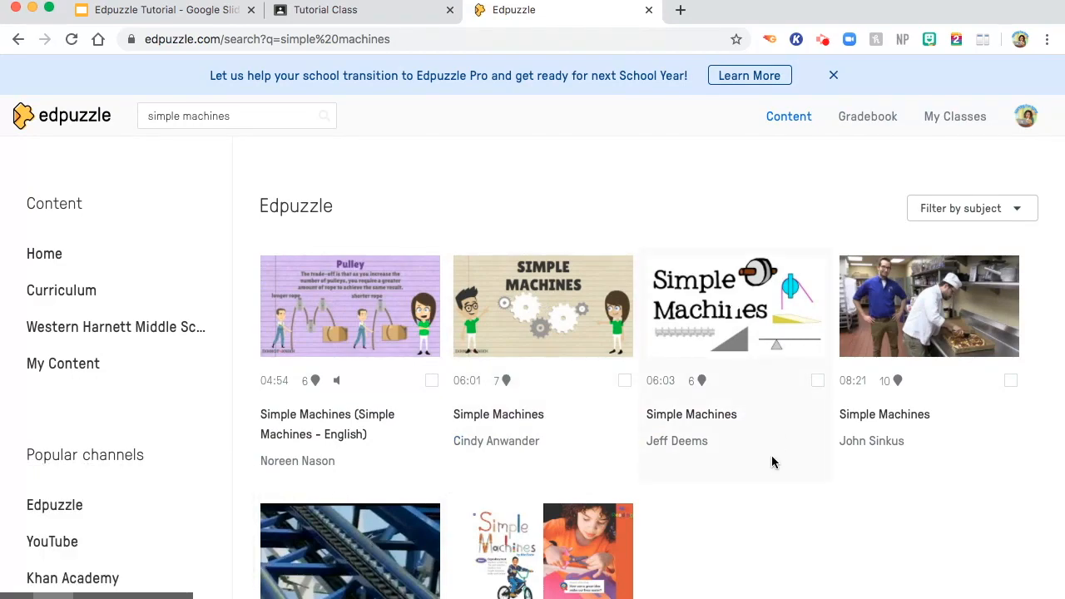
mouse_move(827, 58)
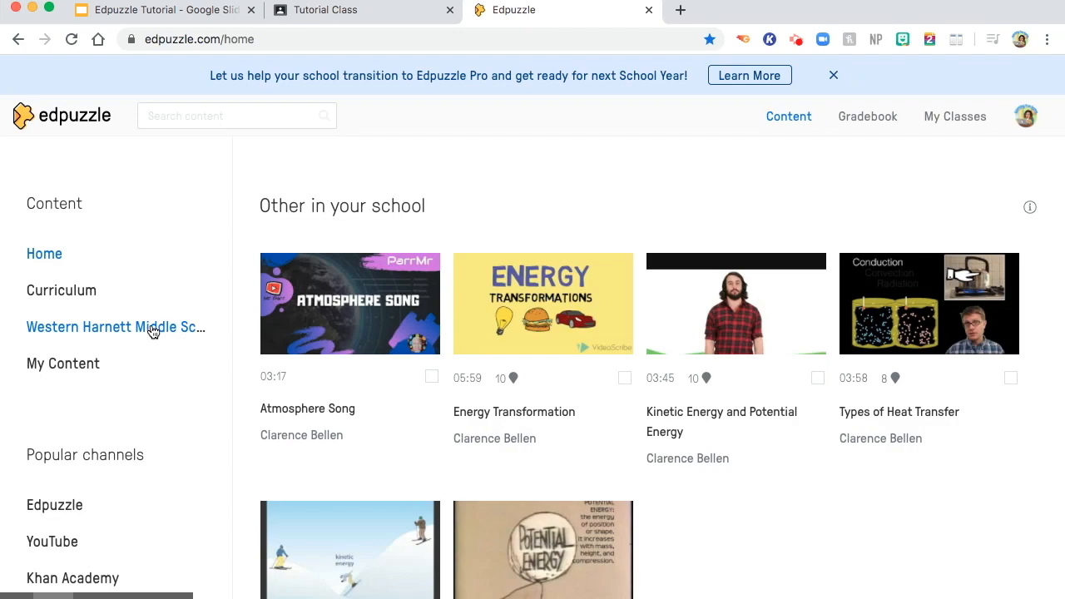
Browse Western Harnett Middle School's shared videos, including Atmosphere Song.
click(115, 326)
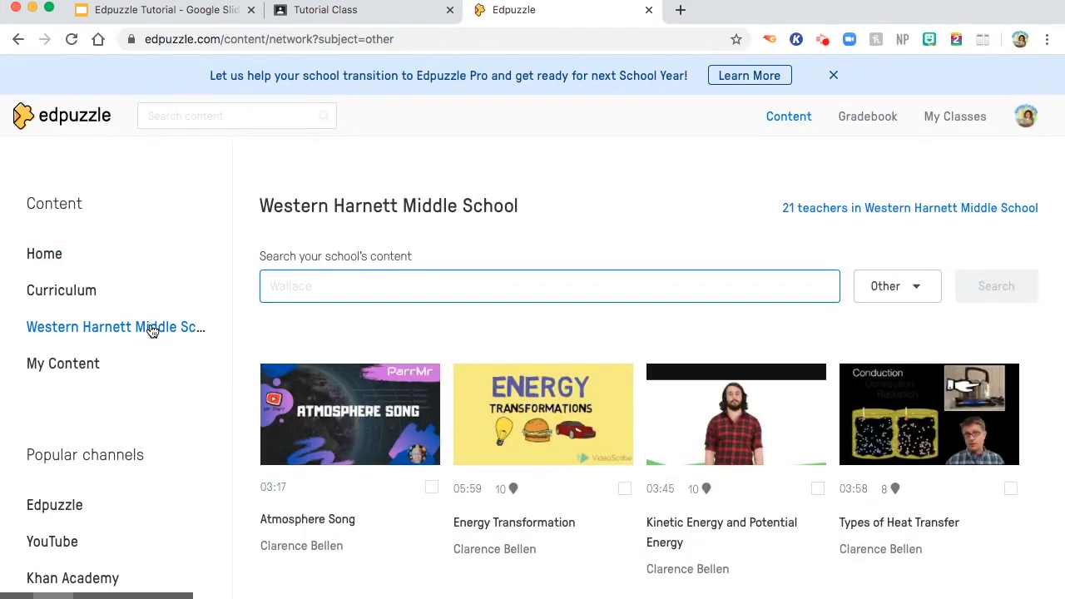
scroll(down, 3)
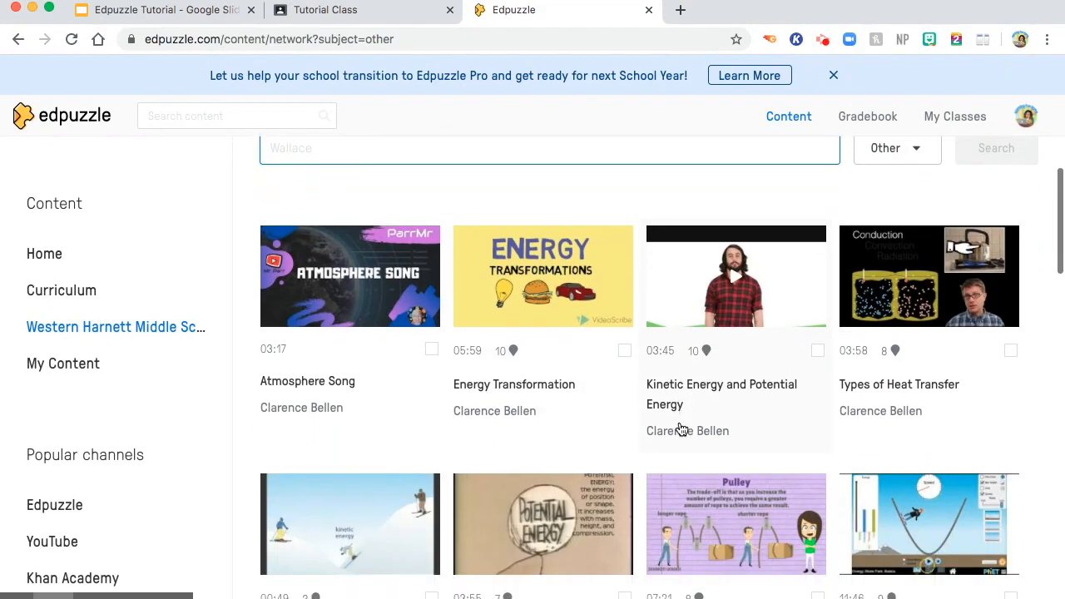
scroll(down, 3)
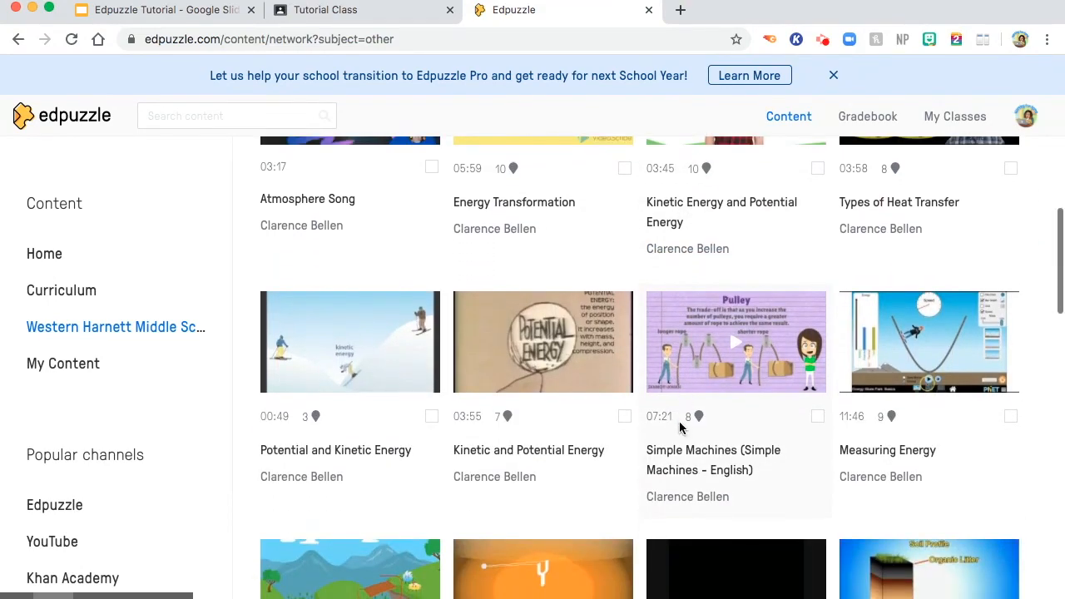
scroll(down, 3)
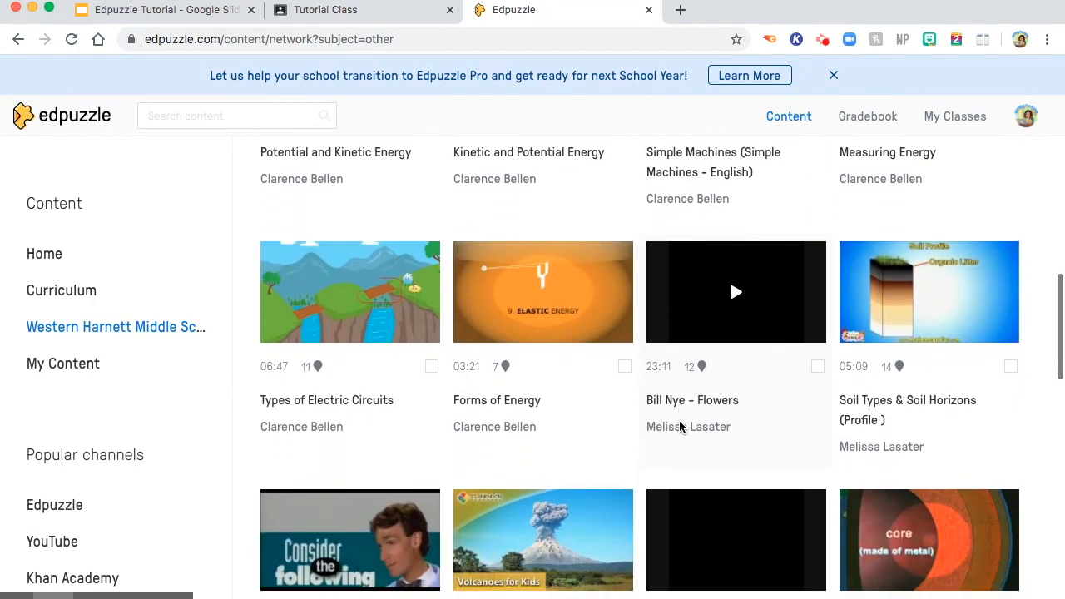
scroll(up, 3)
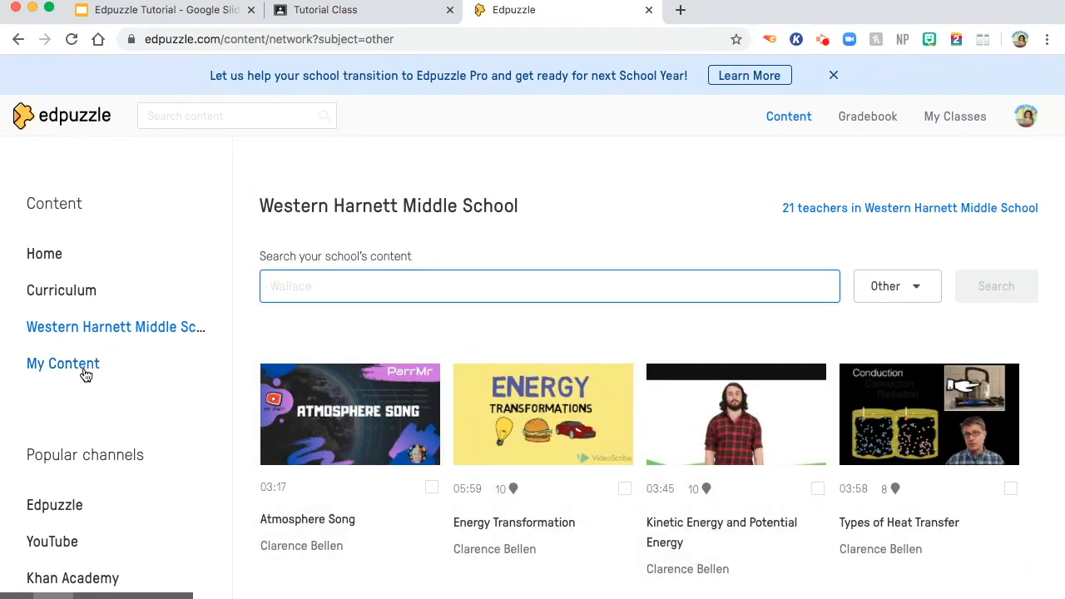
Locate the Potential and Kinetic Energy video in the My Content grid and open it.
click(63, 362)
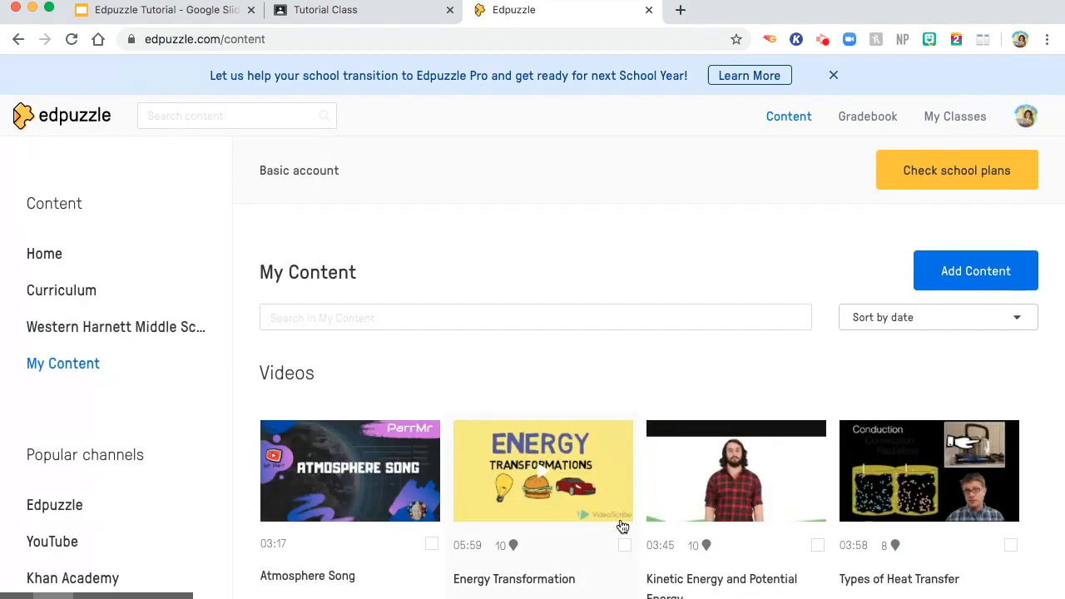
scroll(down, 3)
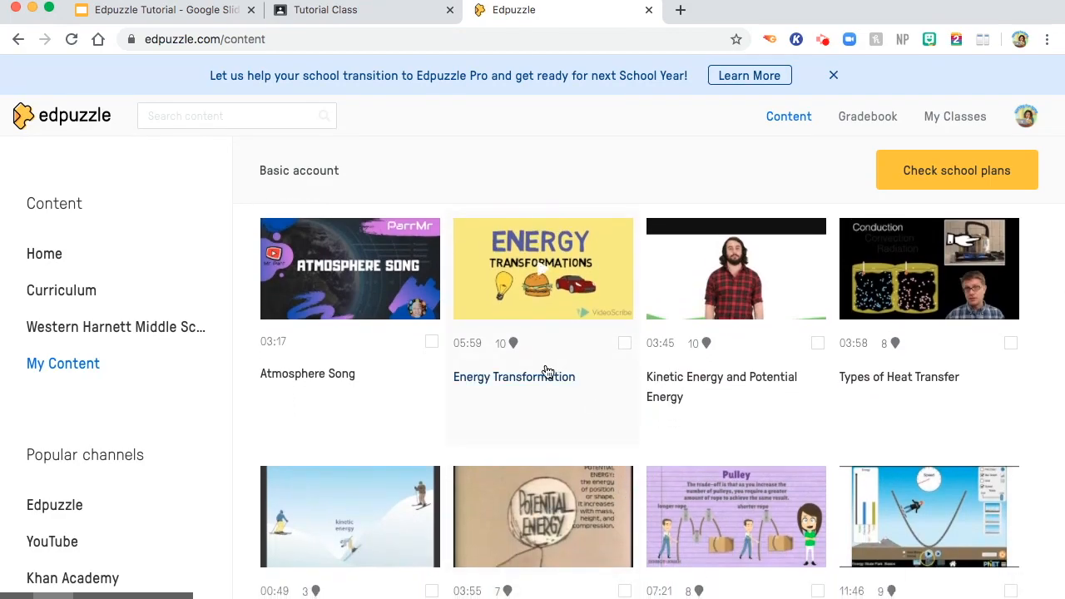
mouse_move(514, 343)
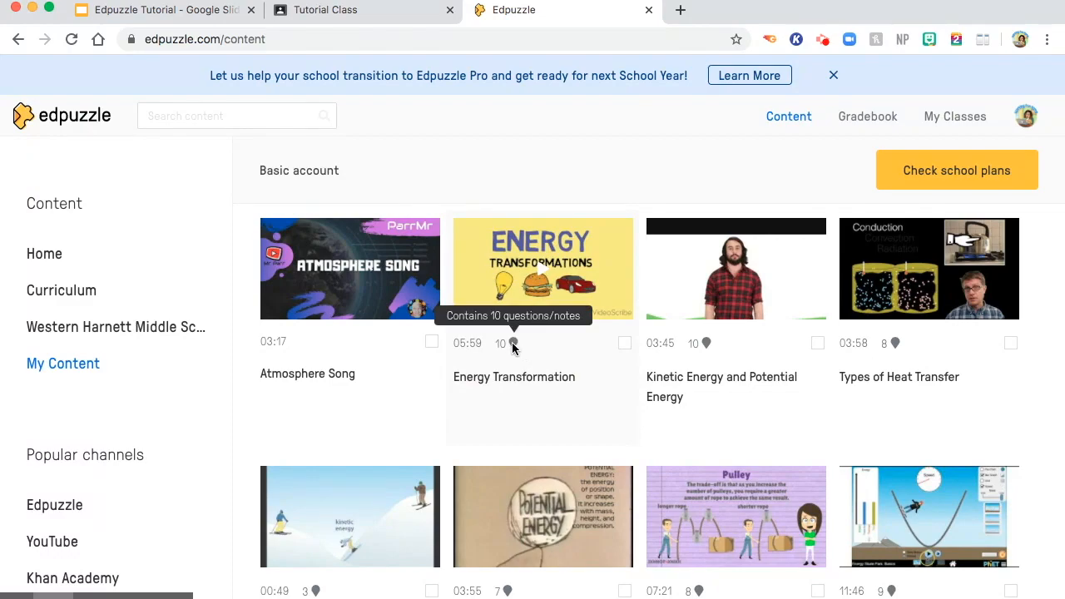
mouse_move(709, 348)
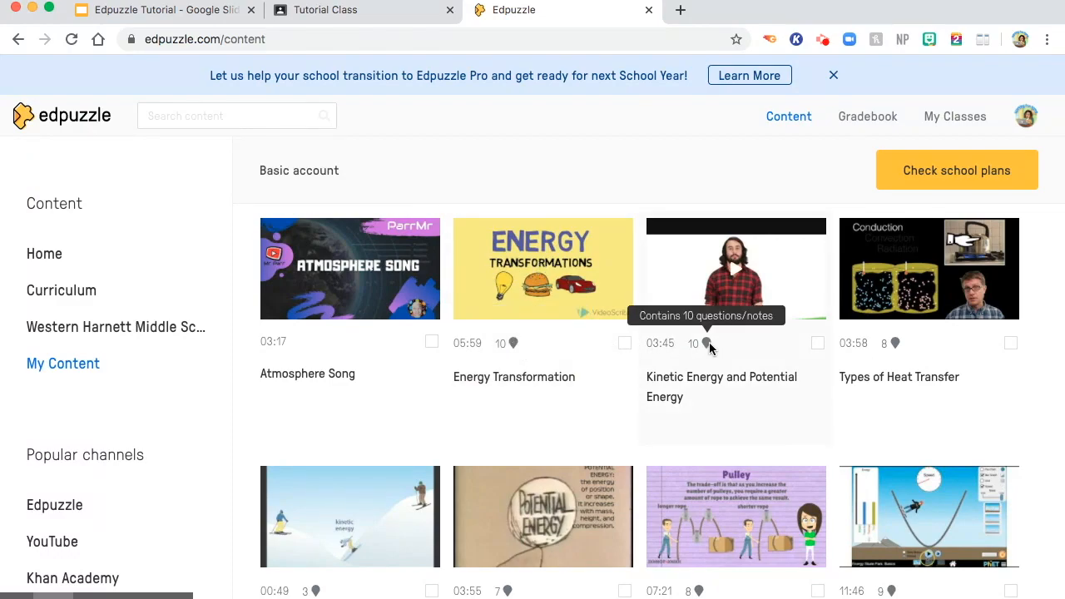
scroll(down, 3)
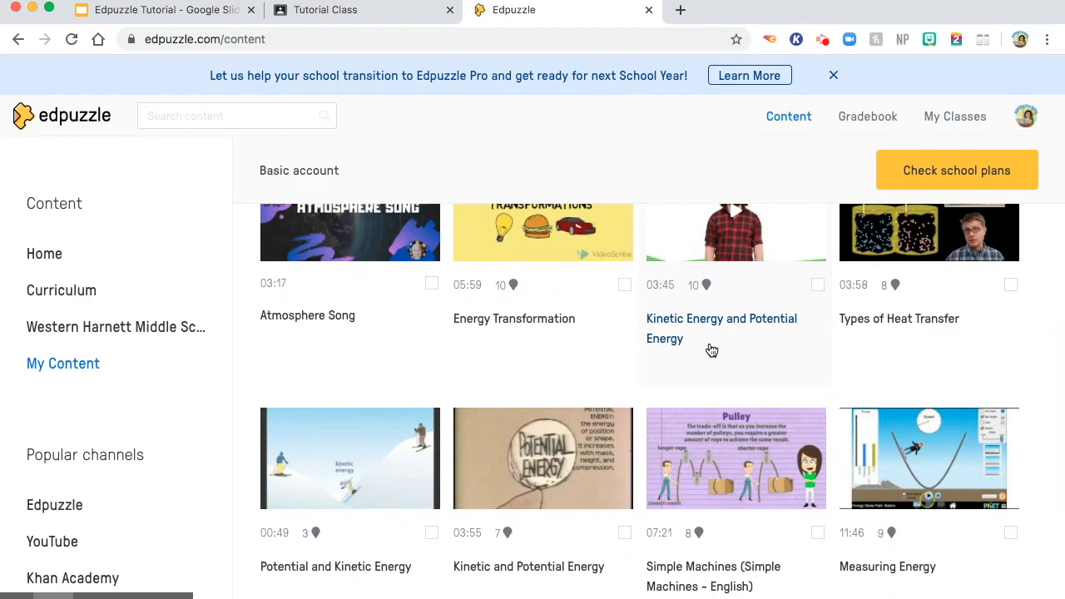
scroll(down, 3)
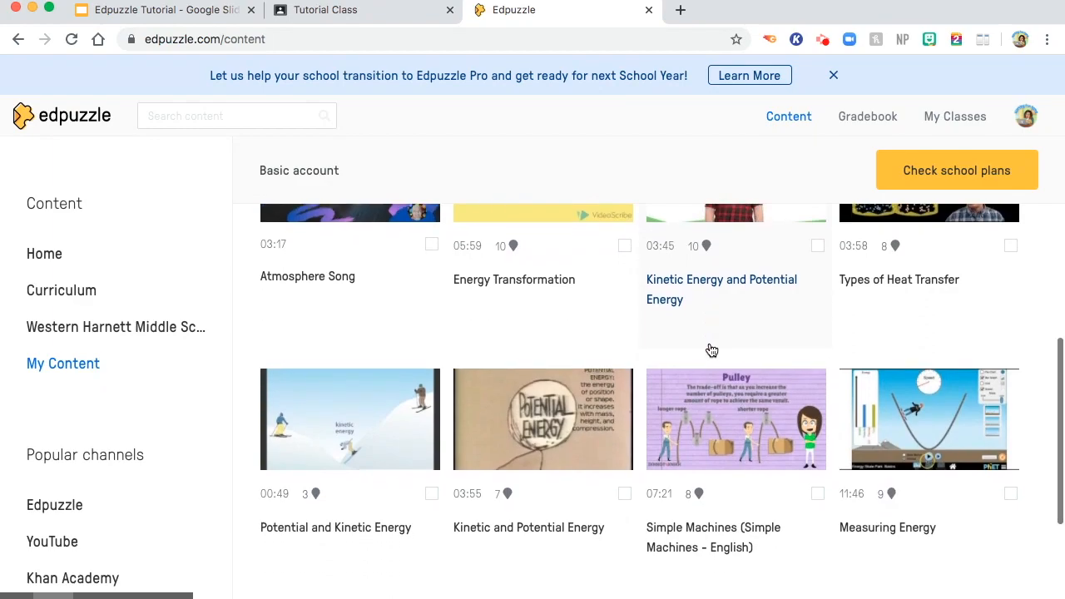
scroll(down, 3)
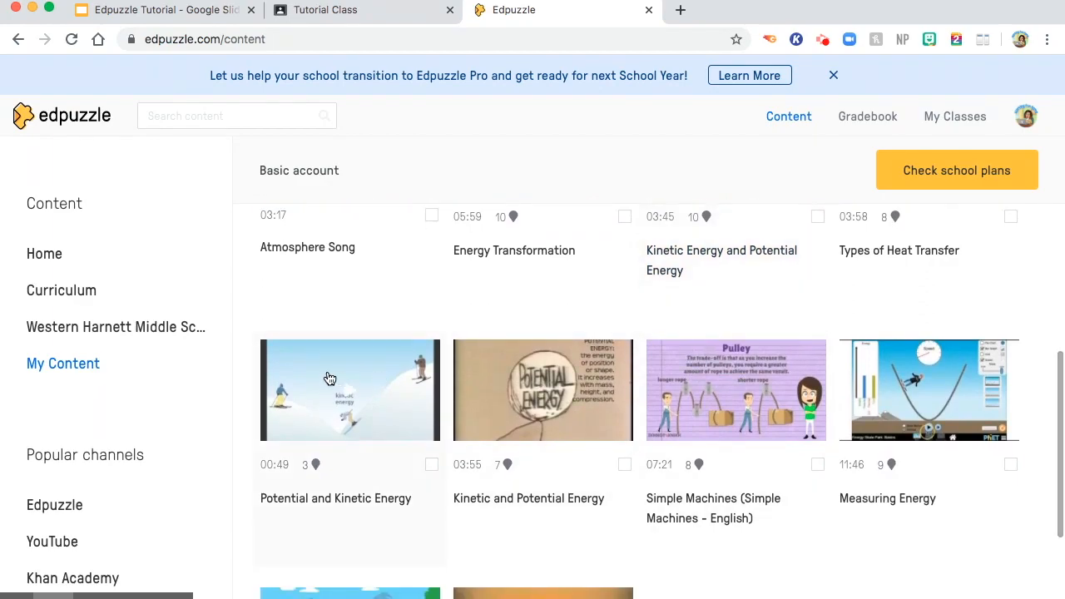
click(330, 379)
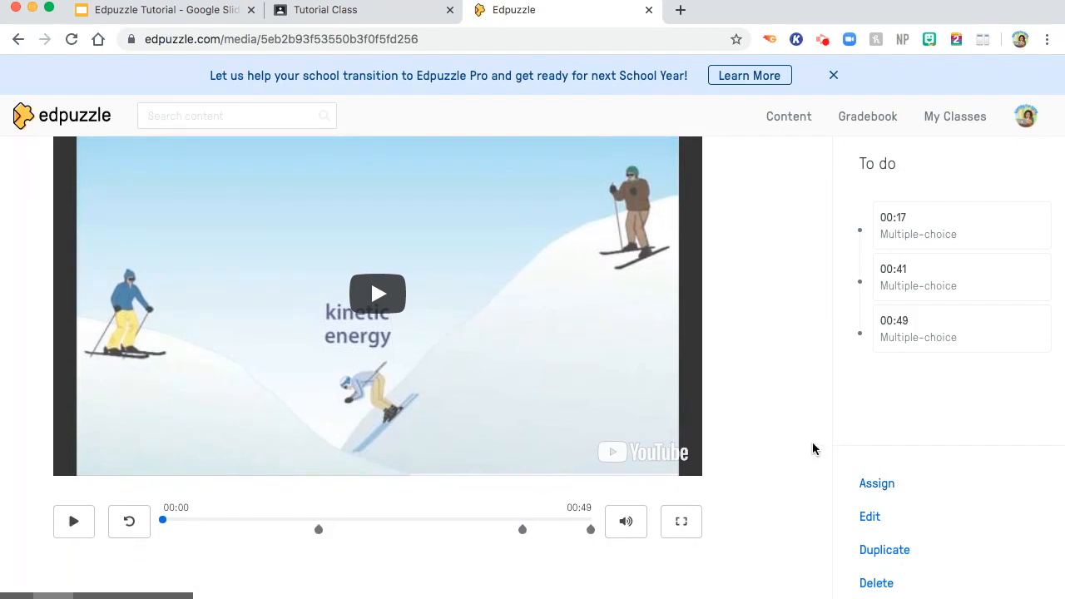
mouse_move(149, 509)
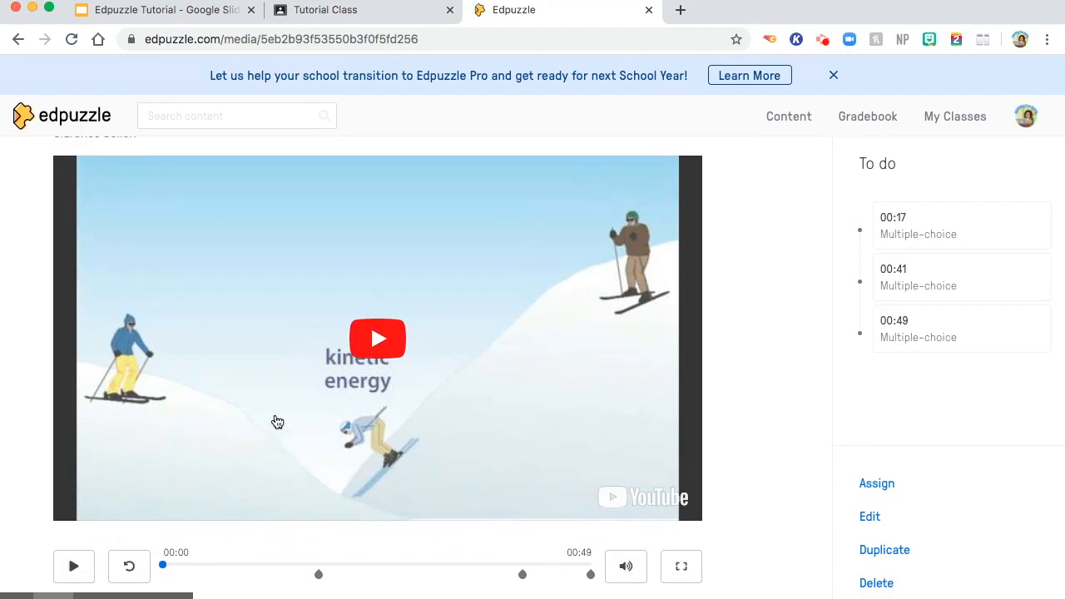
Play the video preview until its first multiple-choice question appears.
click(74, 566)
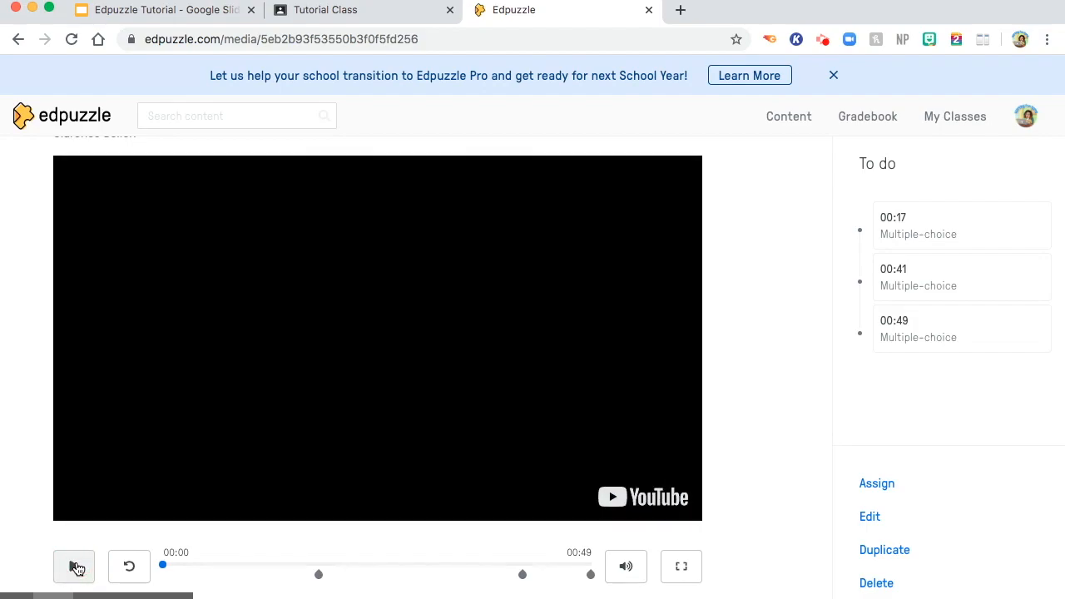
click(73, 566)
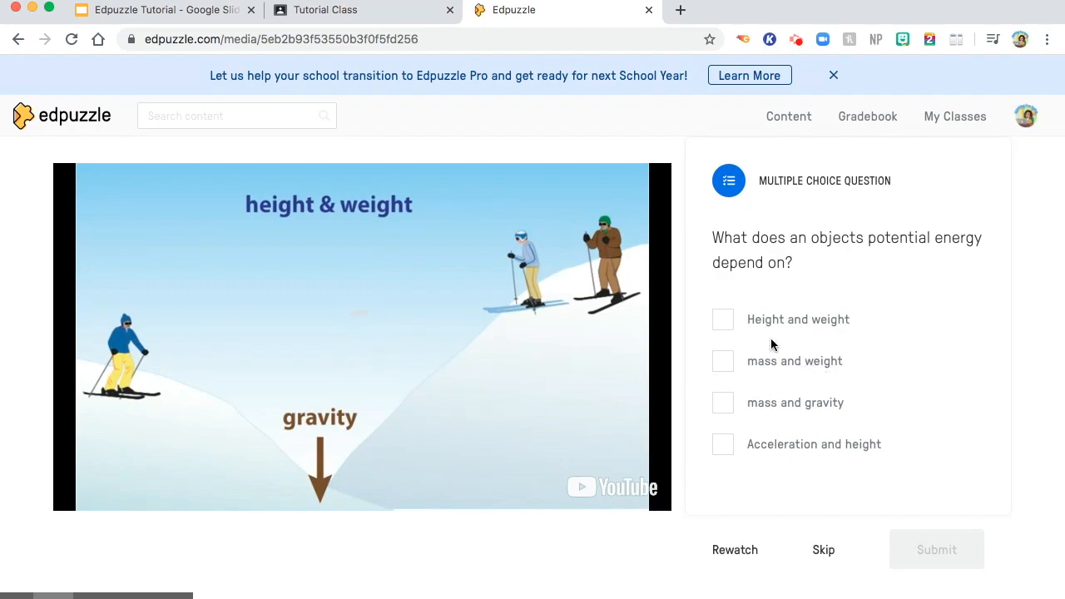
Answer the three questions — Height and weight, greatest mass, kinetic — scoring 100 each, and finish playback.
click(723, 320)
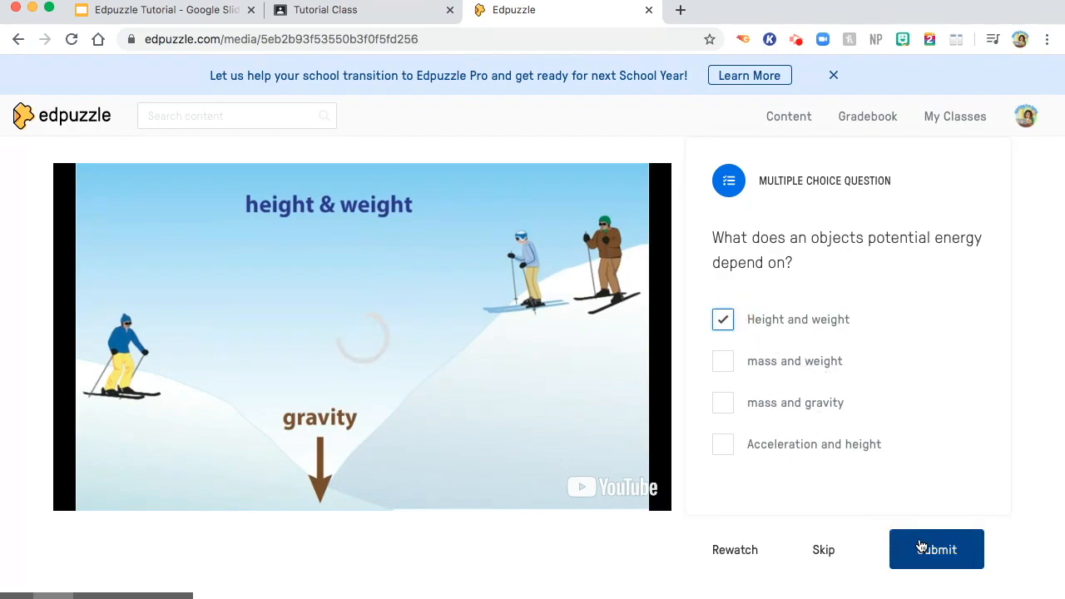
click(936, 549)
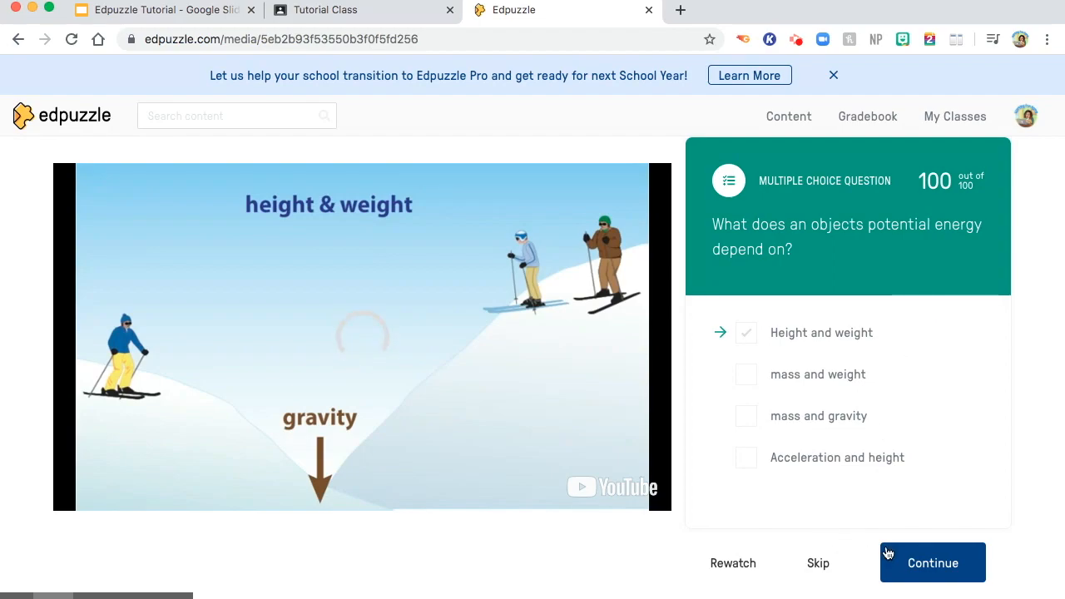
click(932, 563)
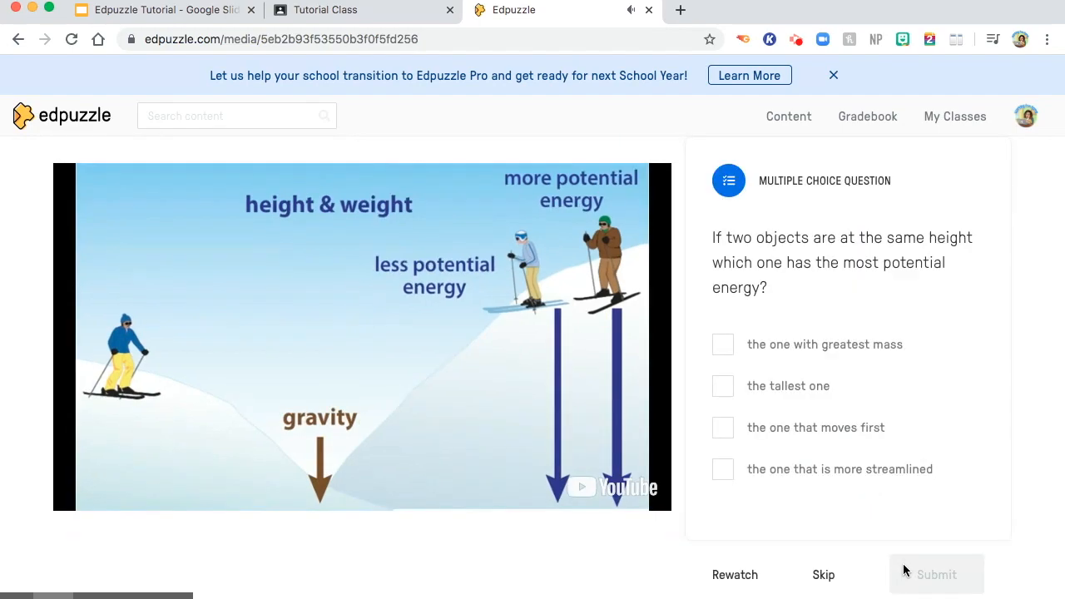
mouse_move(849, 293)
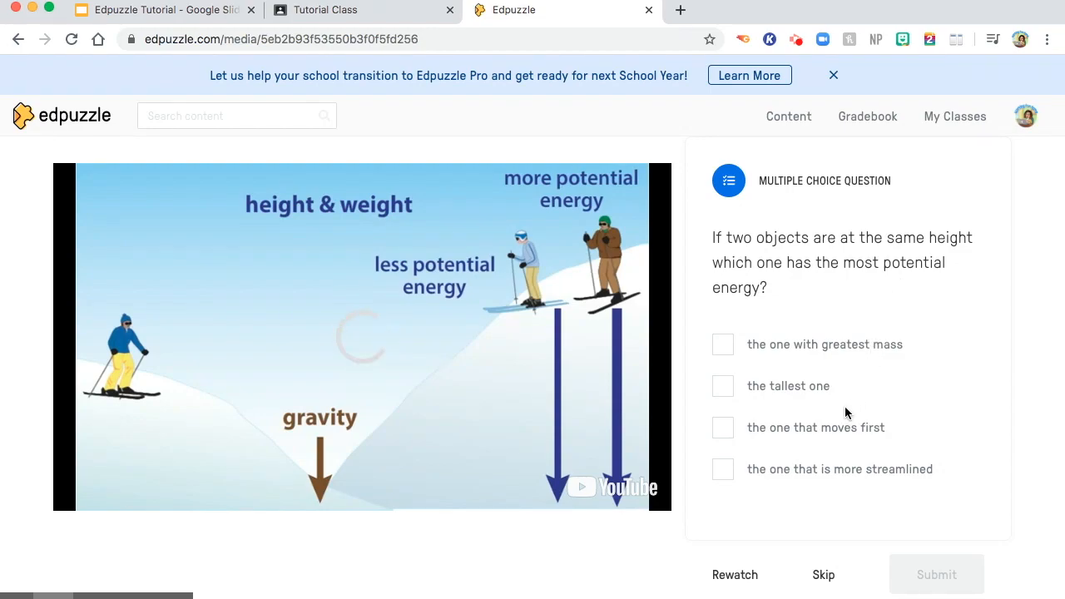
mouse_move(727, 346)
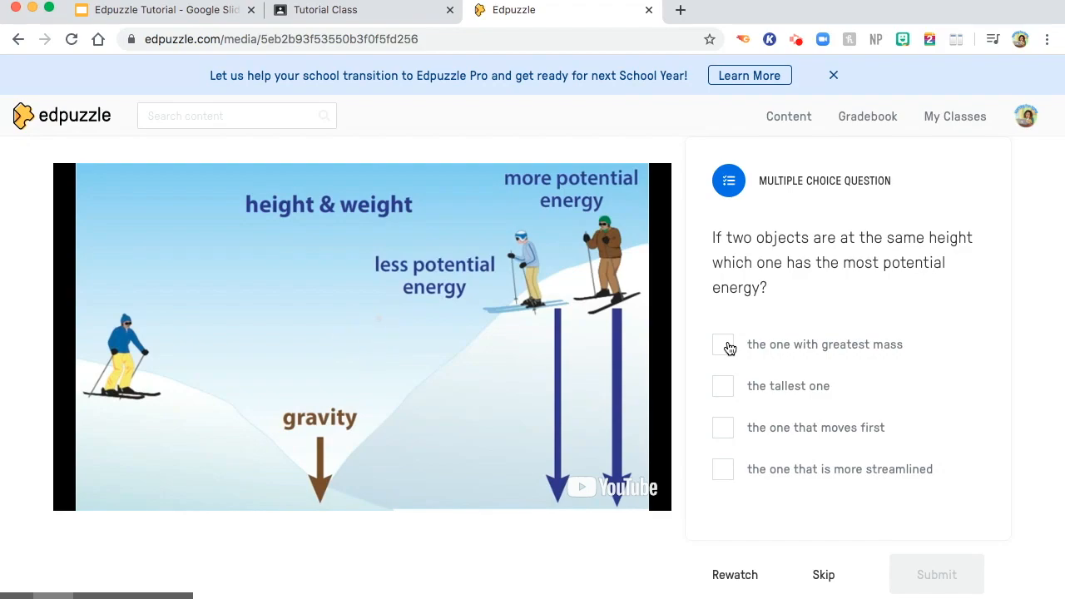
click(723, 344)
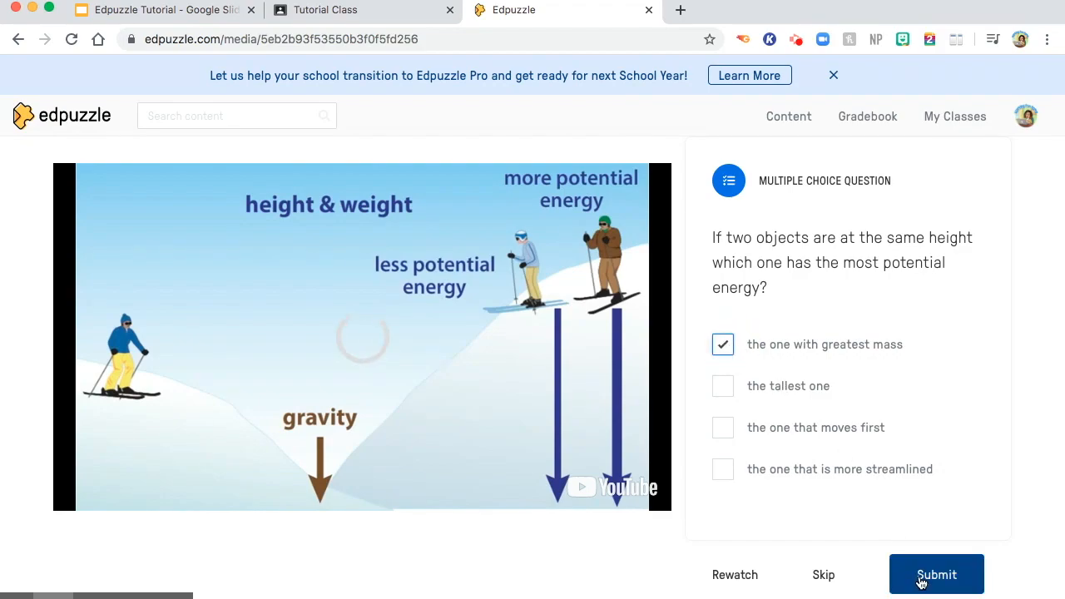
click(935, 574)
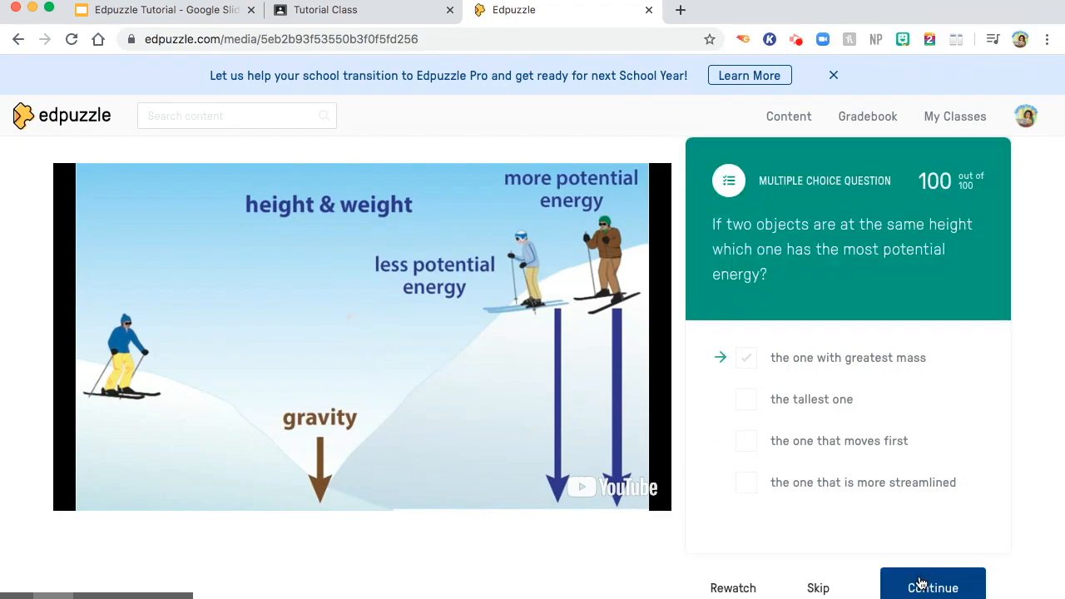
click(932, 586)
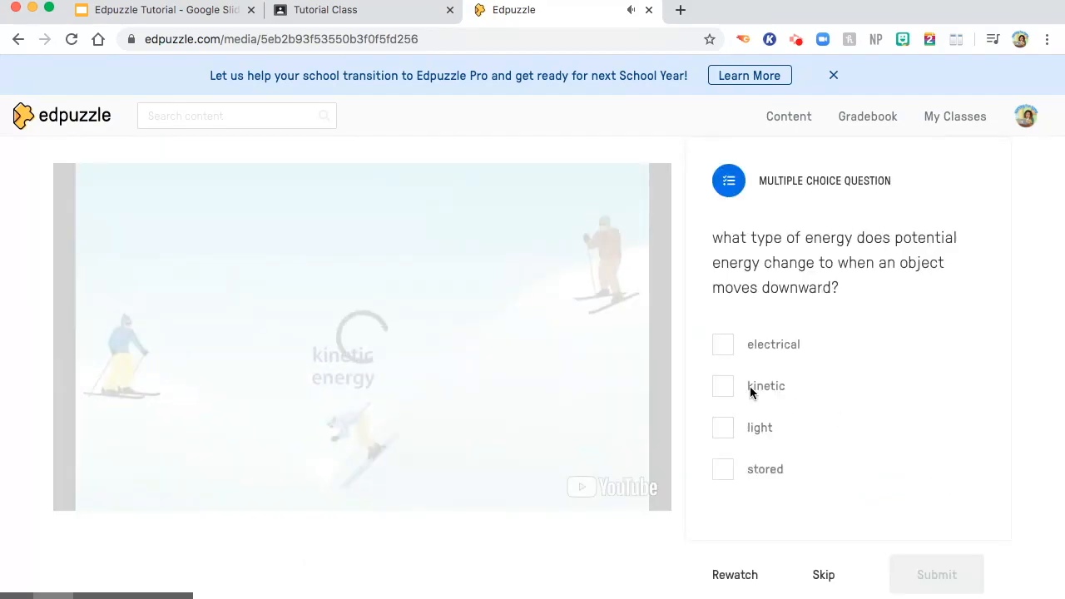
click(723, 387)
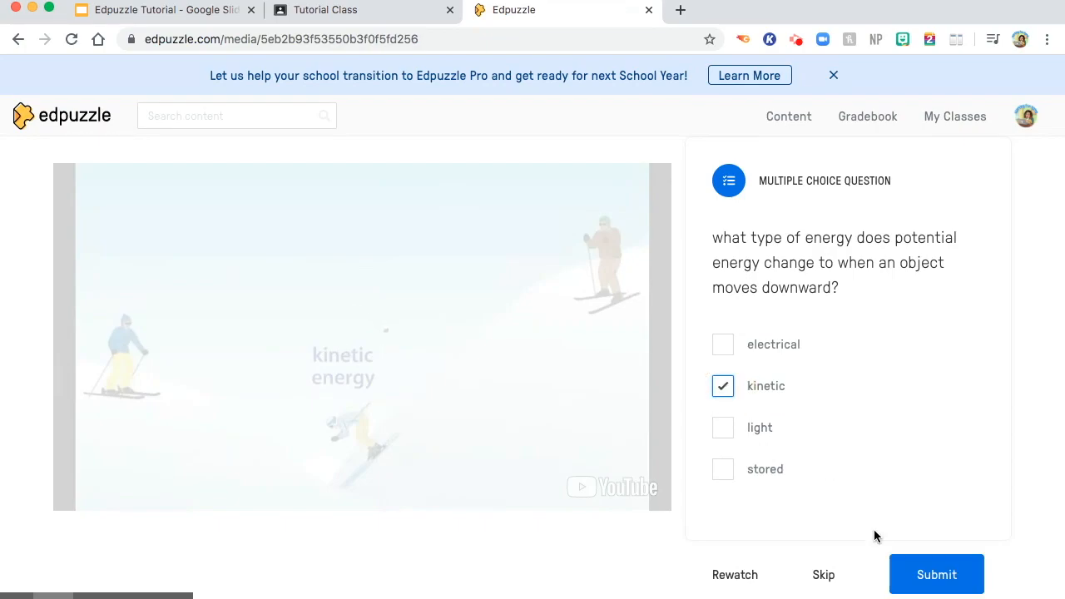
click(936, 574)
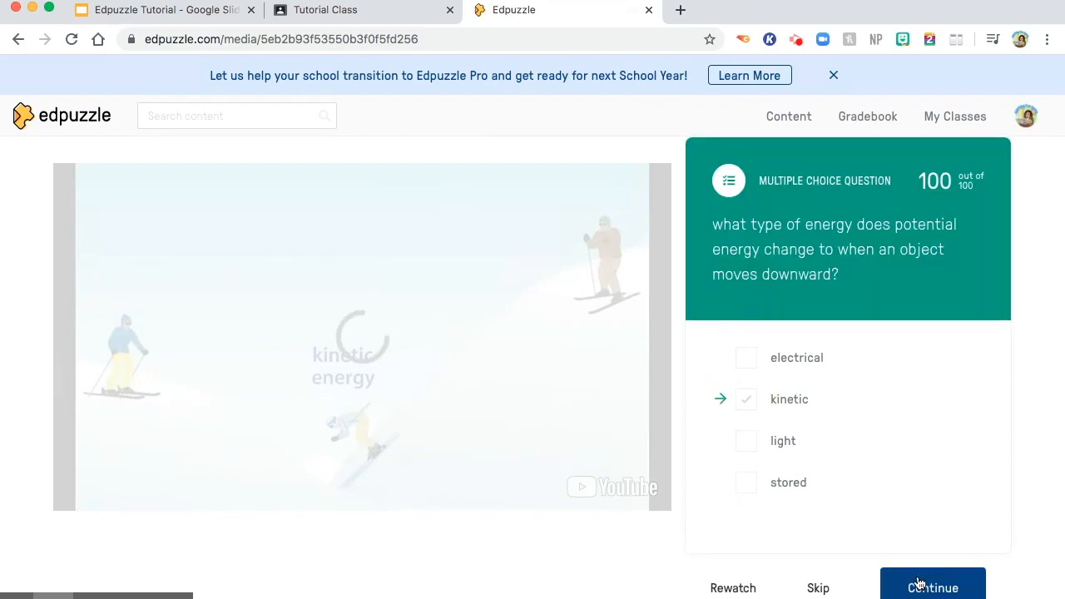
click(932, 584)
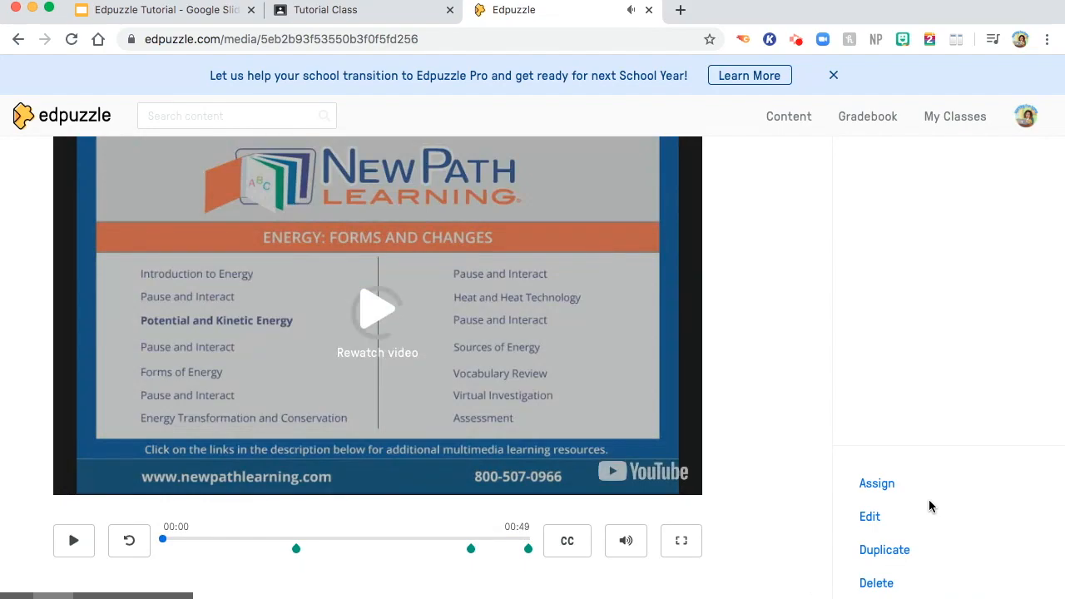
mouse_move(883, 489)
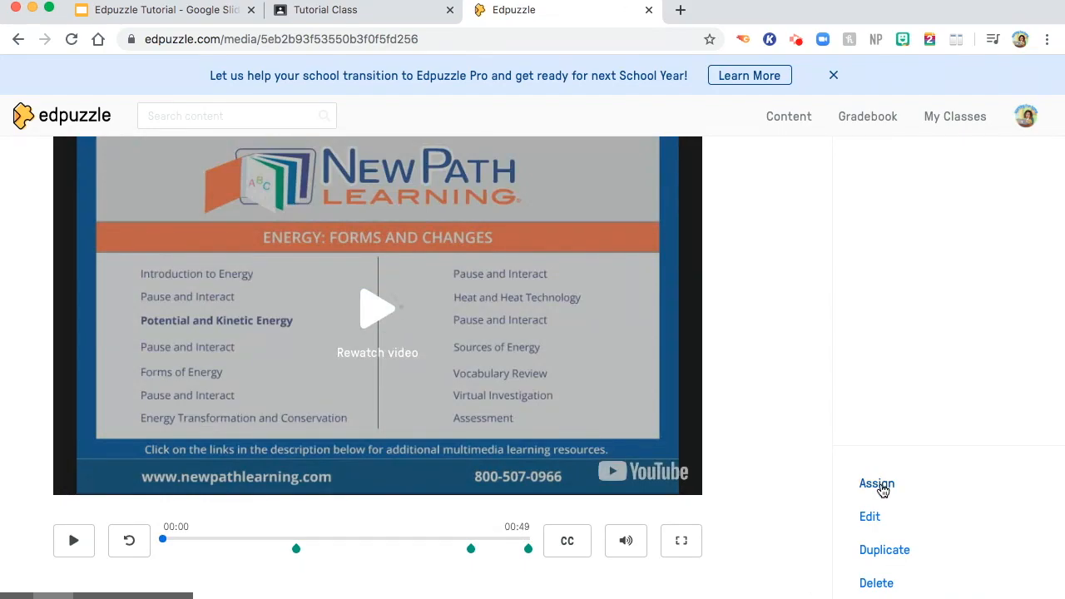
Review the class assignment and public-link options, try the CC toggle, and close without assigning.
click(877, 483)
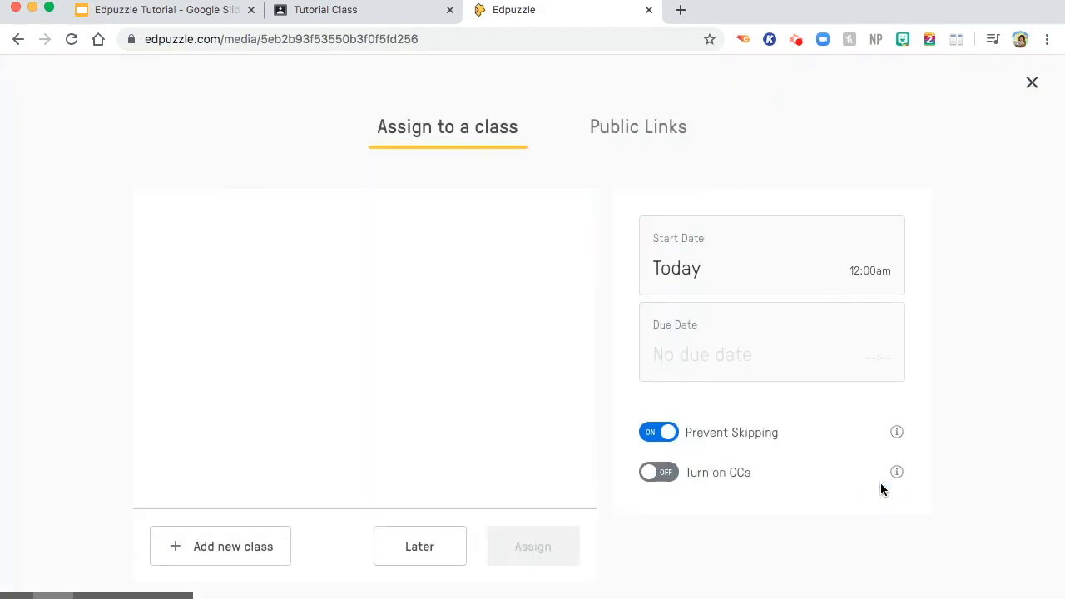
mouse_move(513, 166)
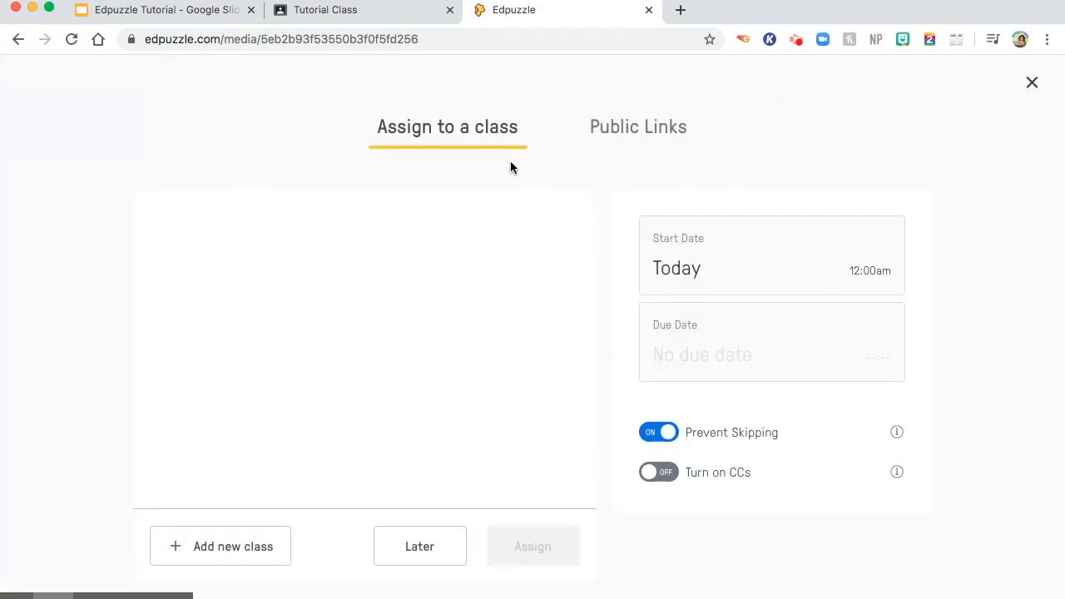
mouse_move(478, 160)
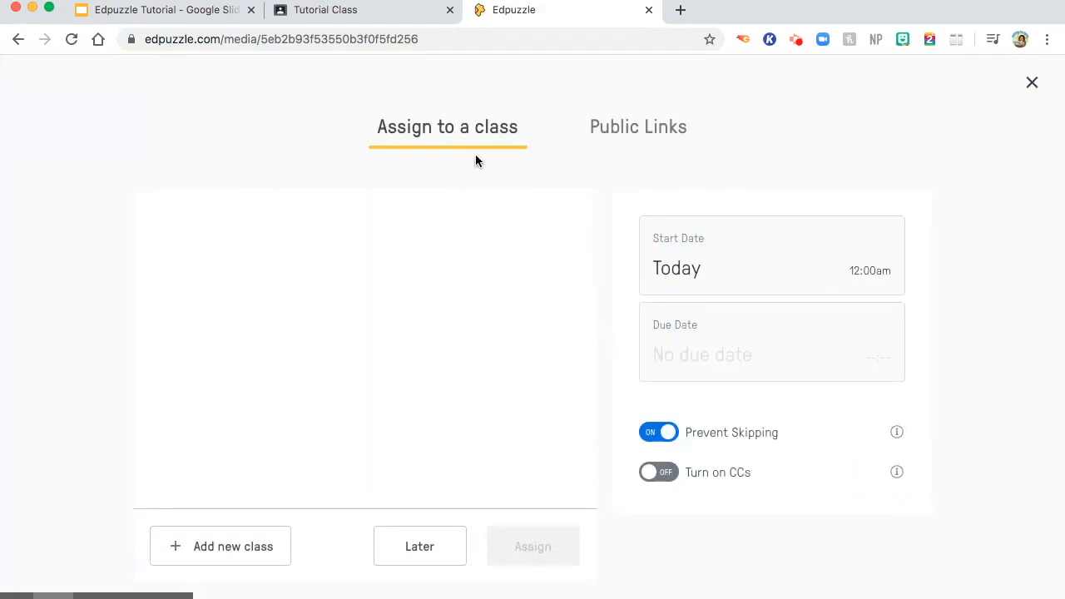
mouse_move(510, 140)
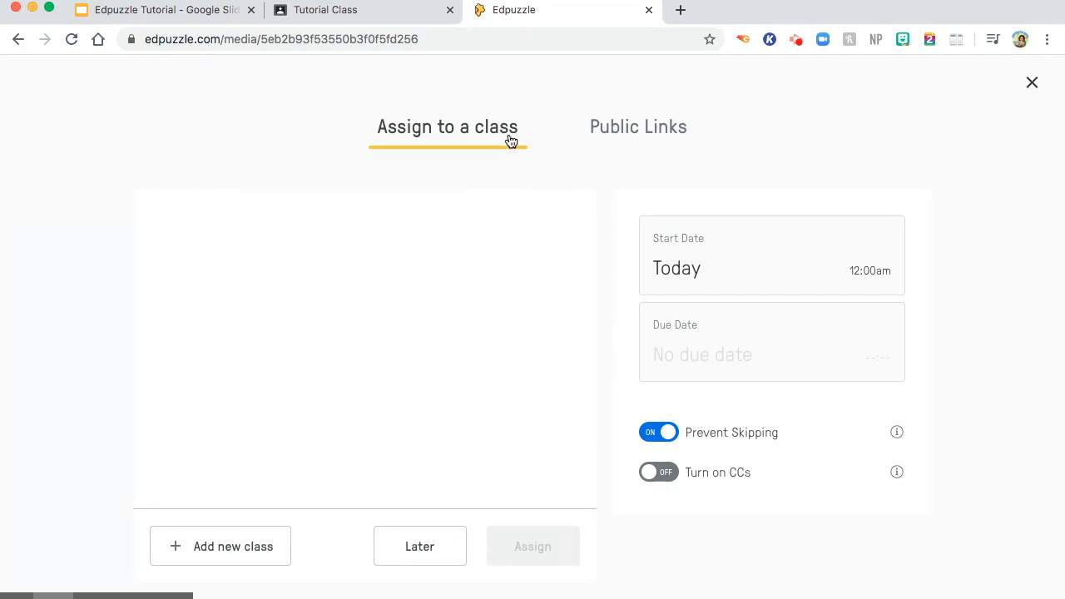
mouse_move(609, 133)
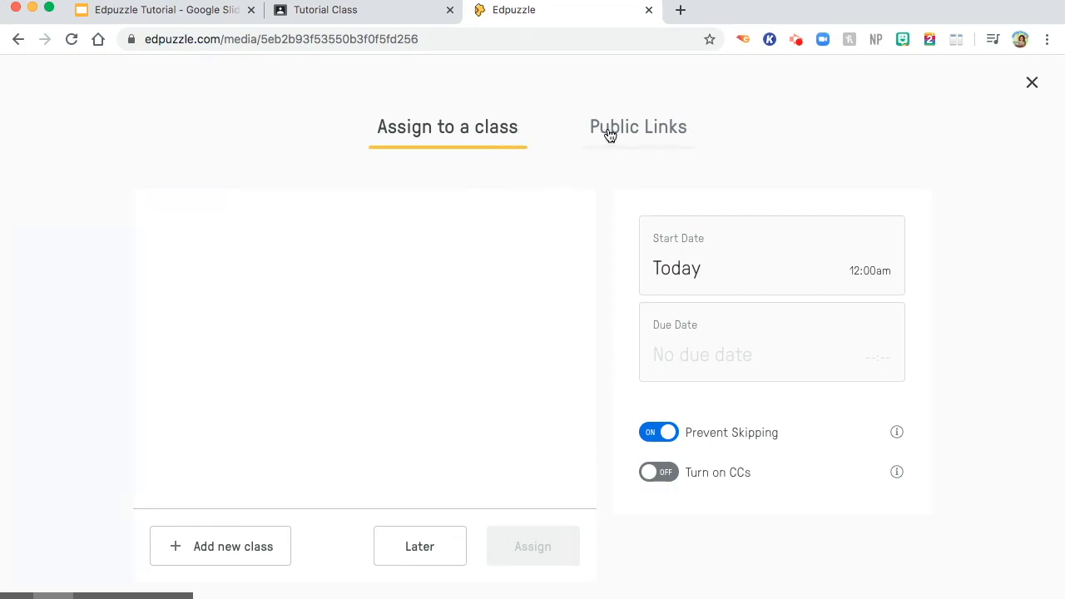
click(639, 126)
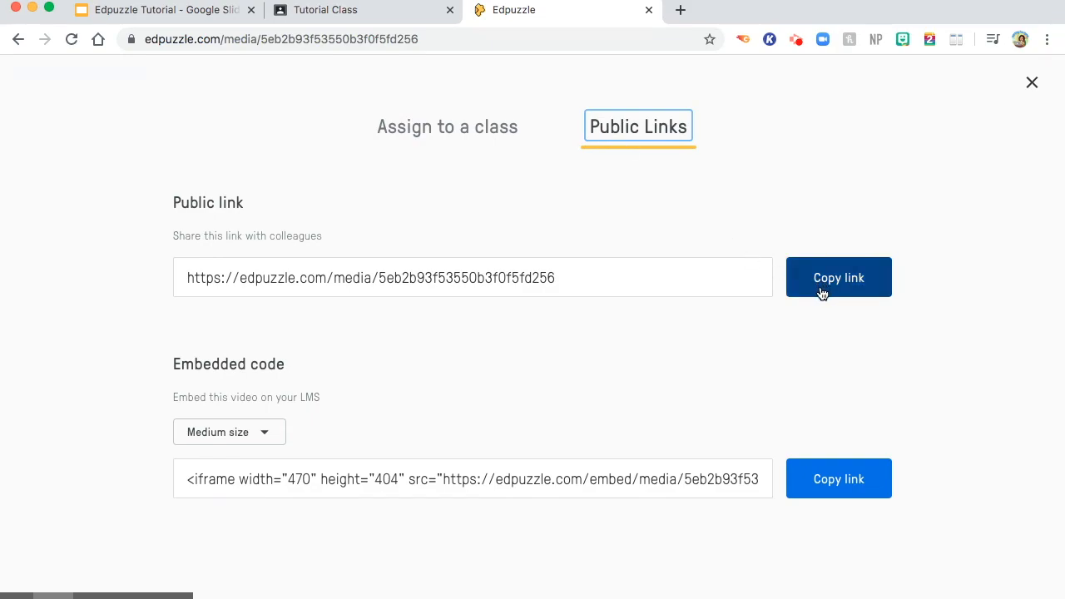
mouse_move(815, 293)
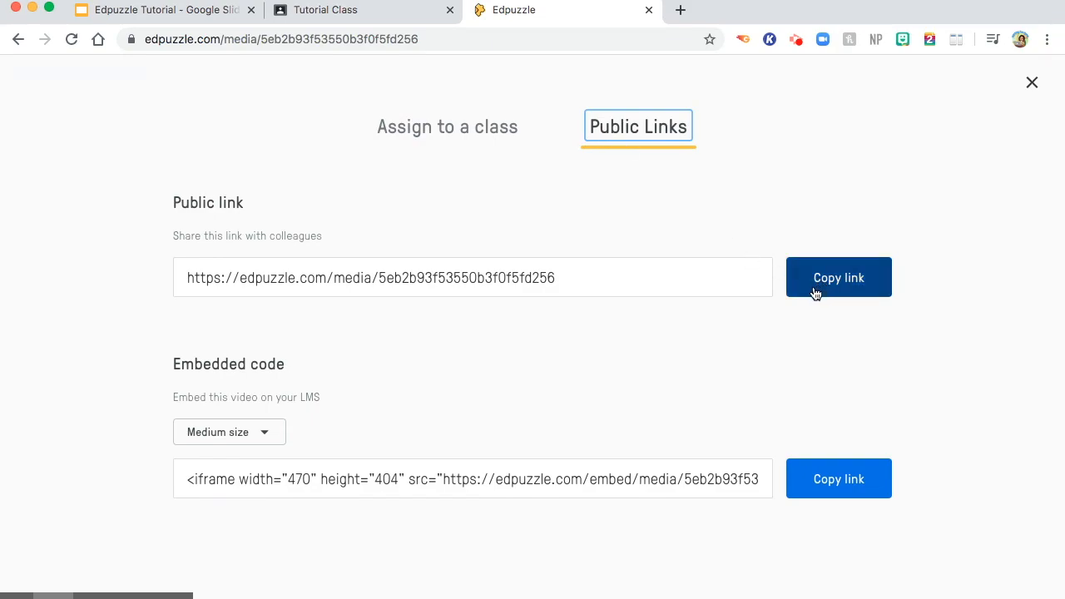
click(446, 127)
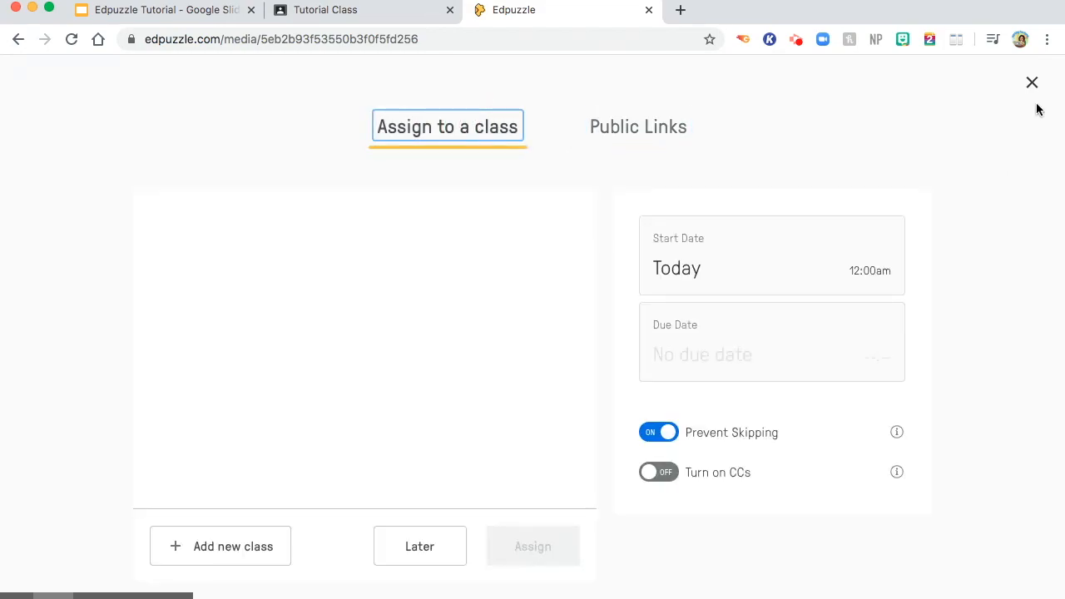
click(659, 472)
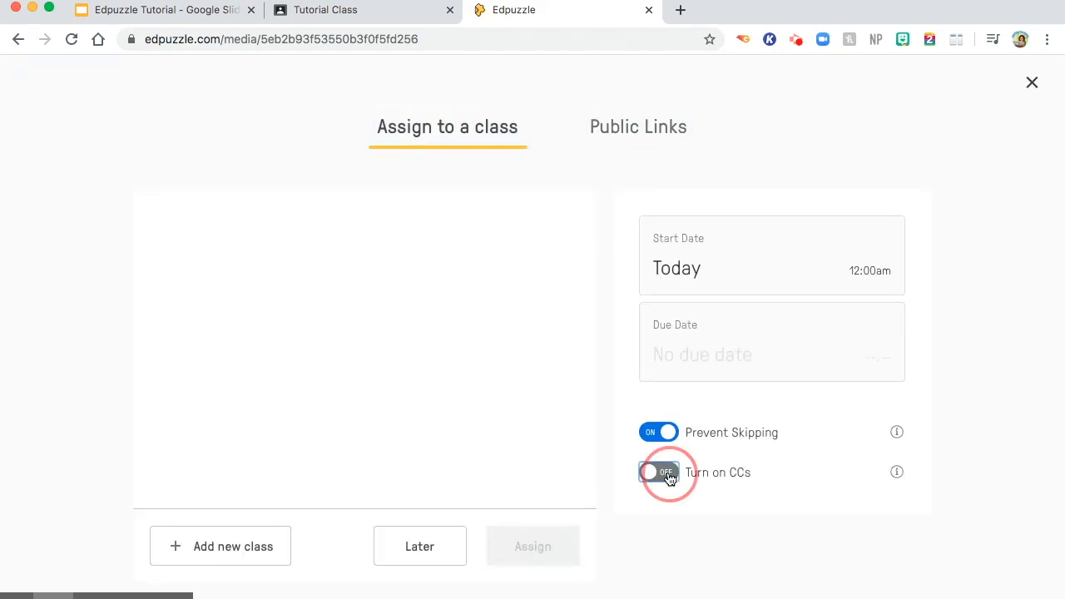
click(659, 473)
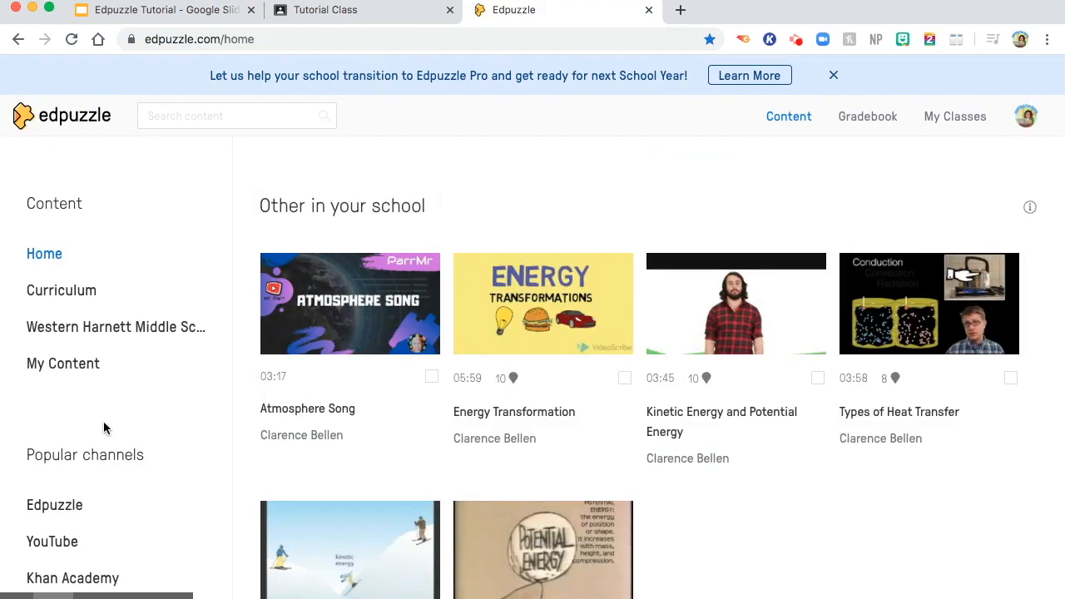
mouse_move(956, 318)
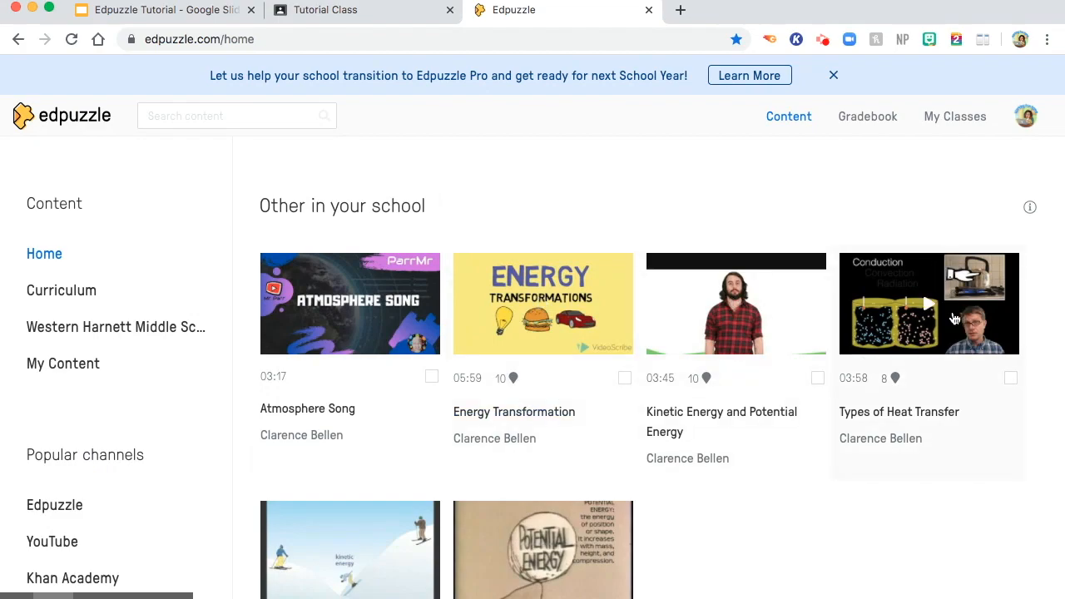
mouse_move(863, 255)
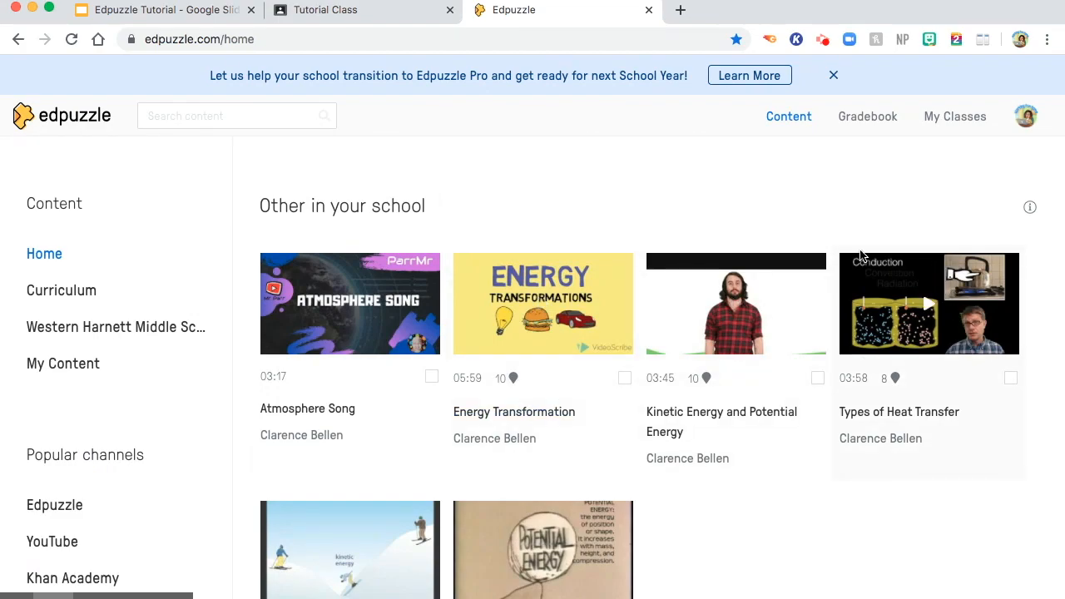
Choose the 'potential and kinetic energy' search suggestion and scroll the home page.
click(236, 117)
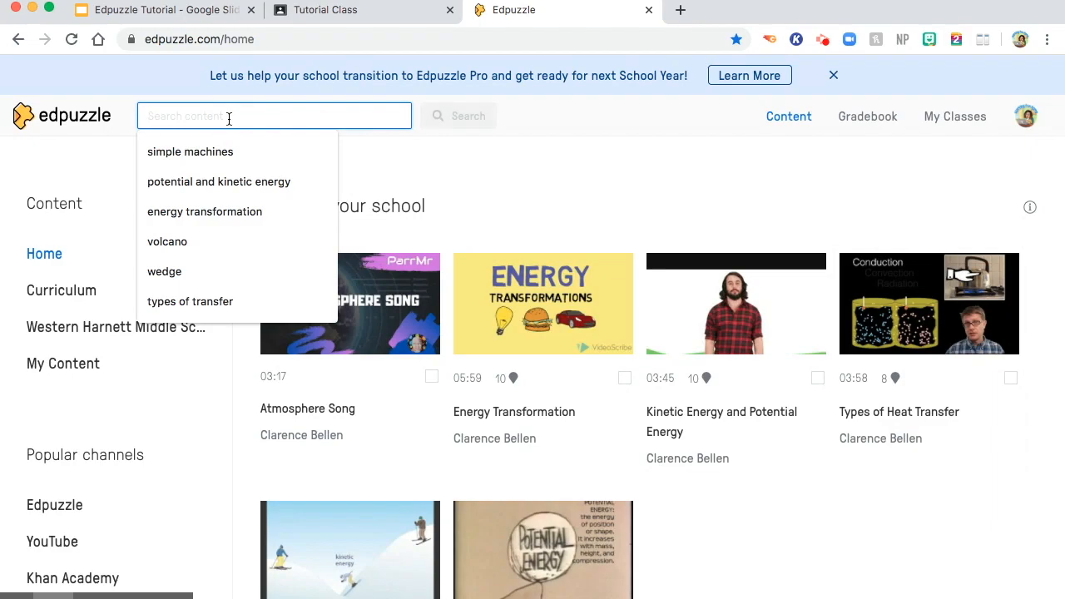
click(220, 181)
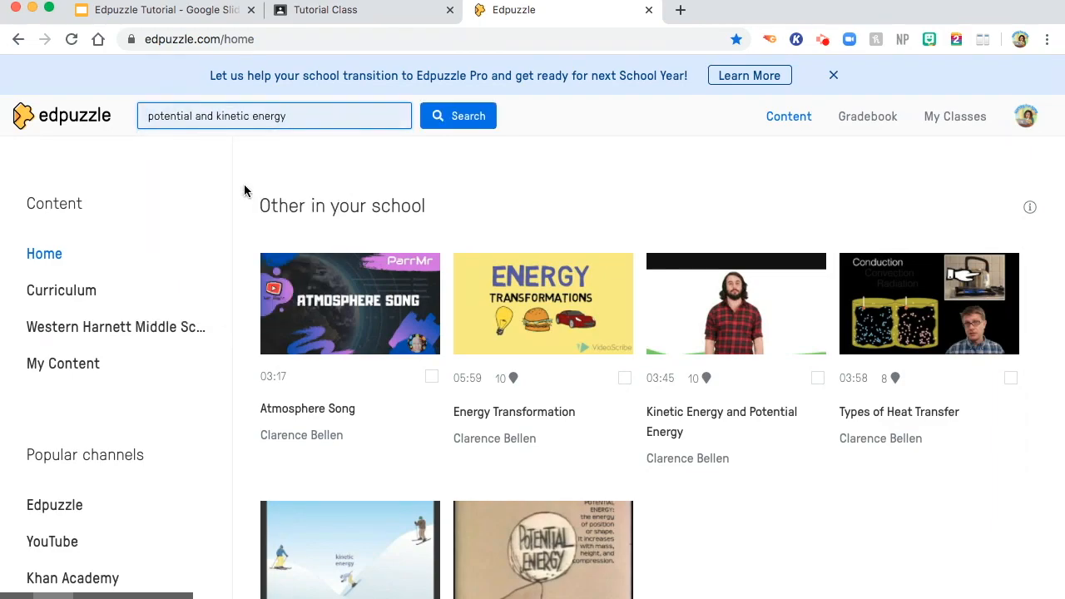
scroll(down, 3)
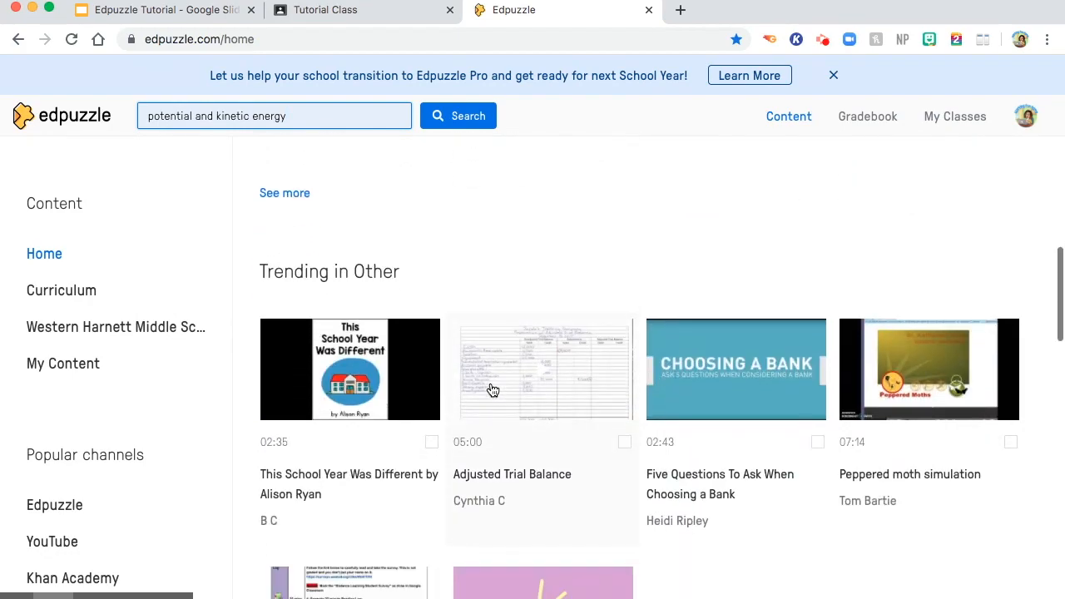
scroll(down, 3)
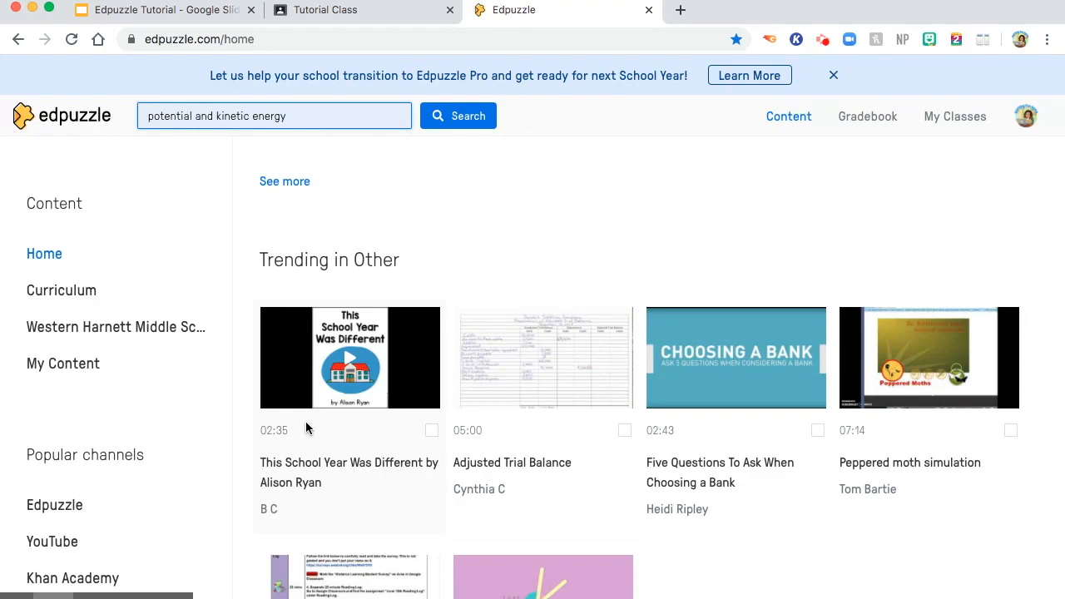
scroll(down, 3)
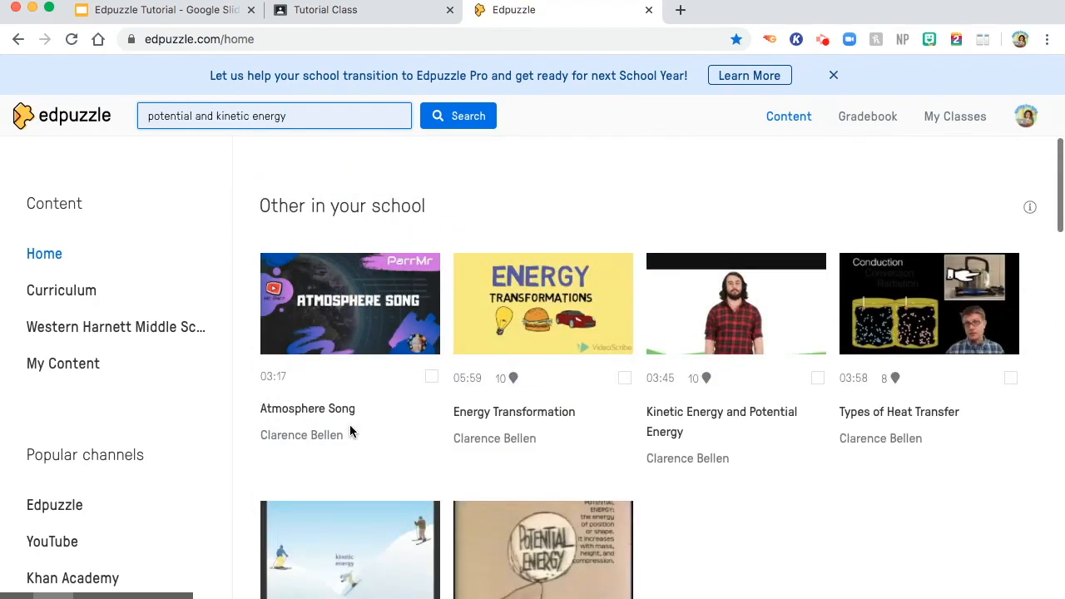
mouse_move(965, 251)
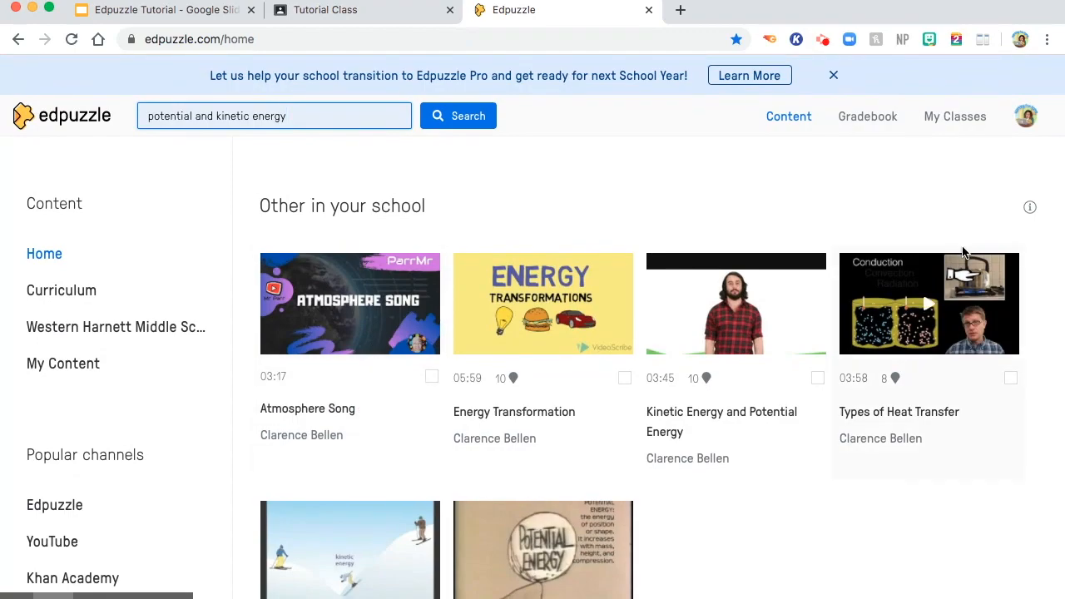
mouse_move(471, 303)
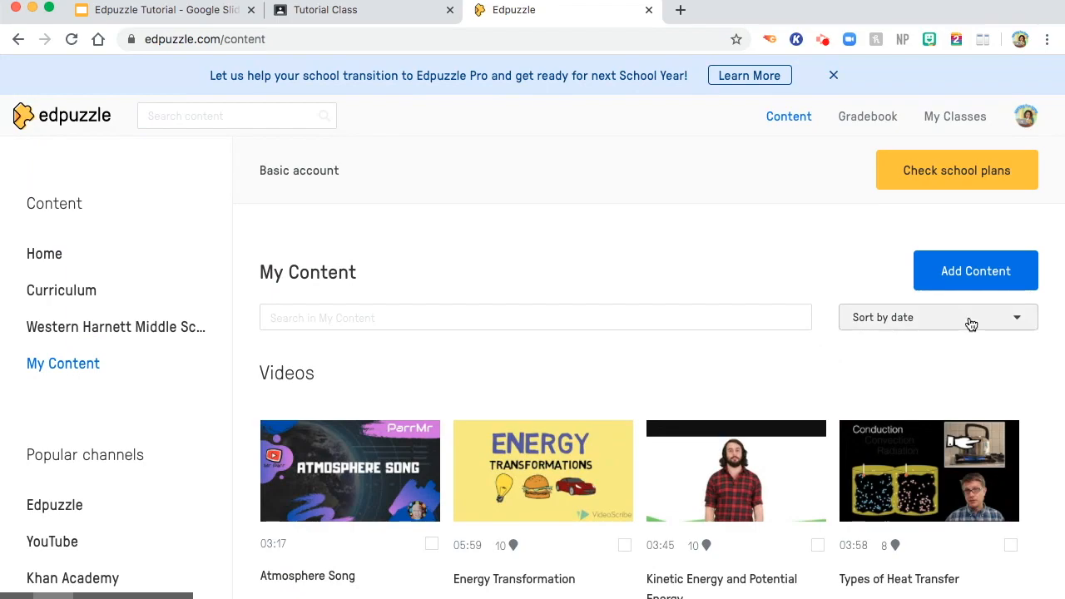
Search for 'atmosphere song' and open the Atmosphere Song video by Clarence Bellen.
click(975, 269)
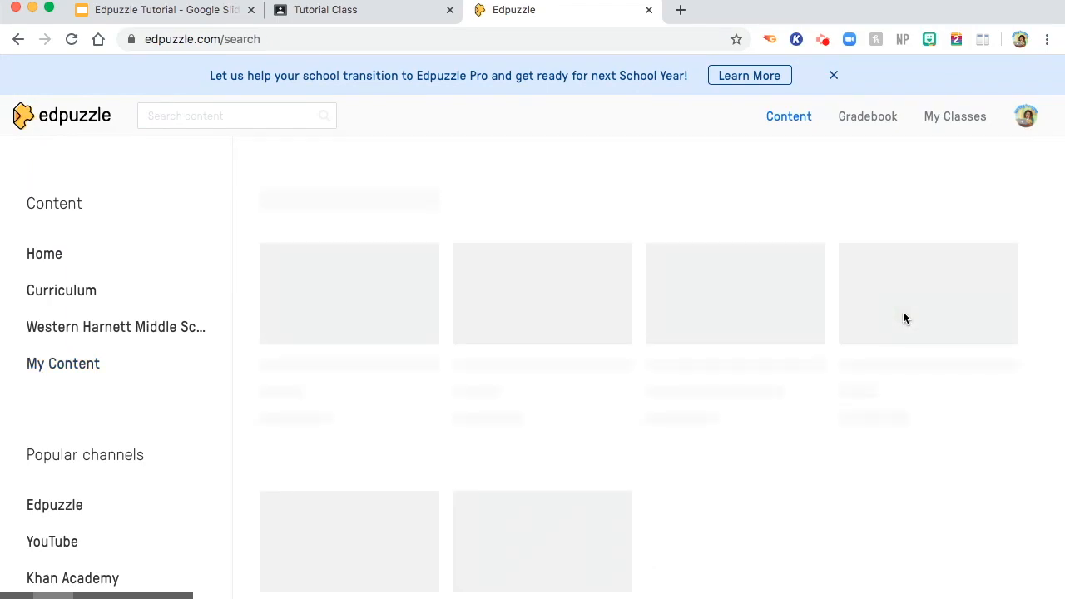
scroll(down, 3)
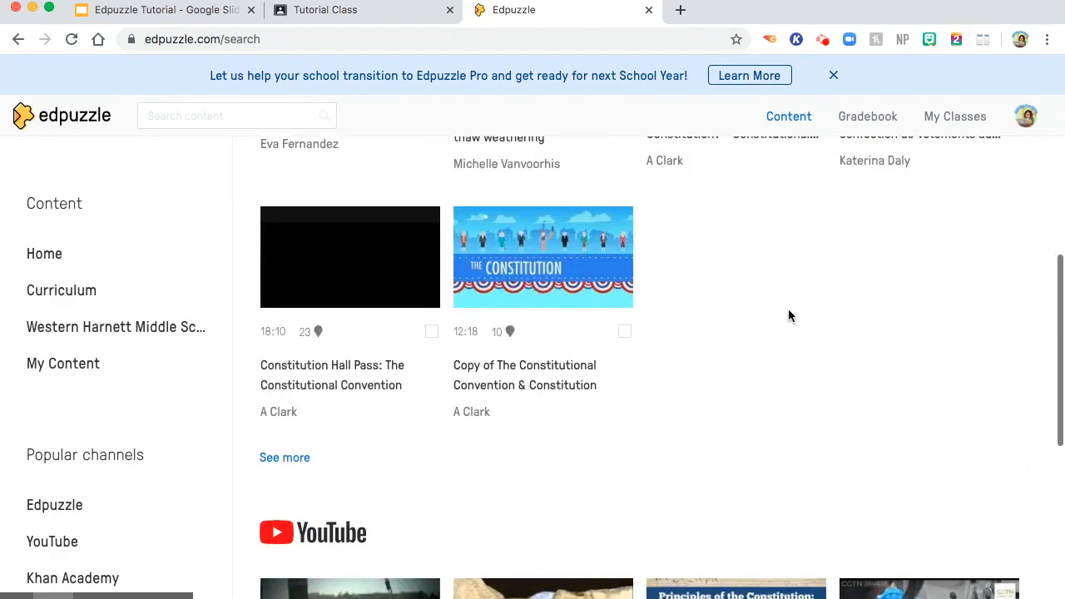
click(240, 116)
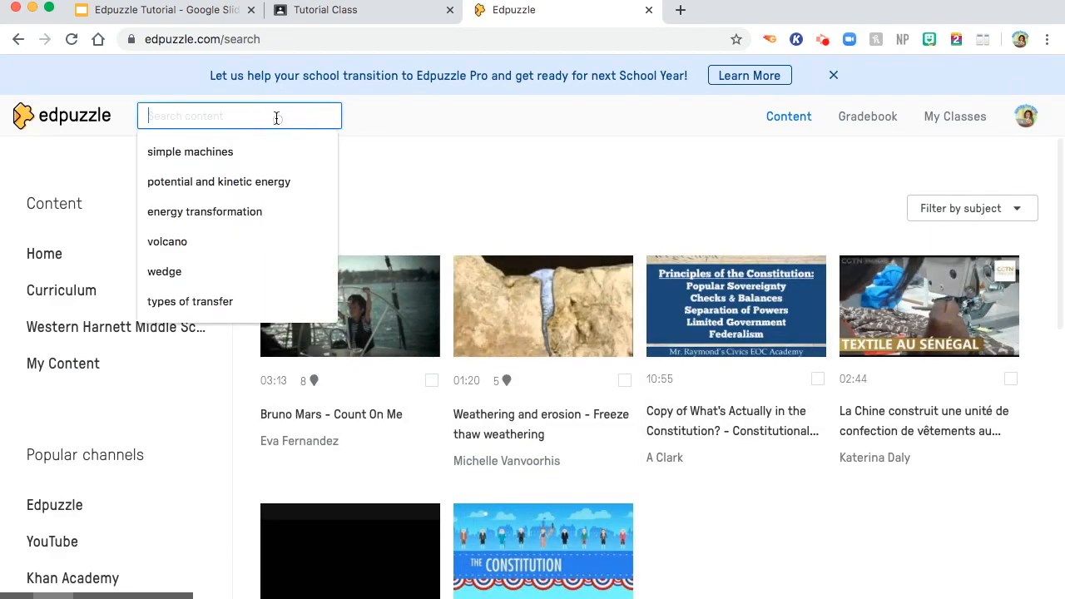
text(atmosphere)
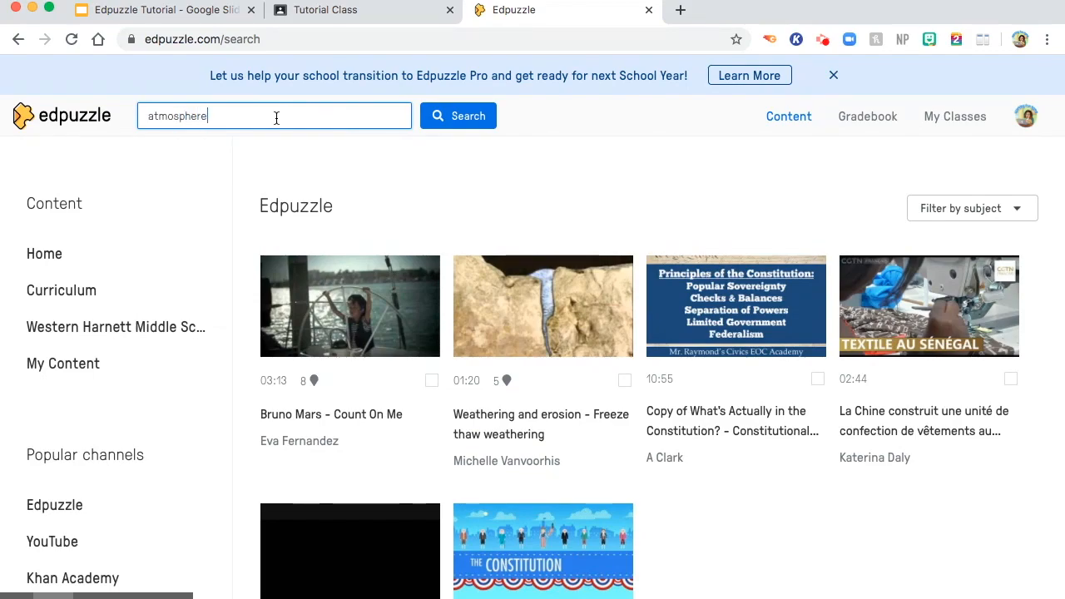
text(song)
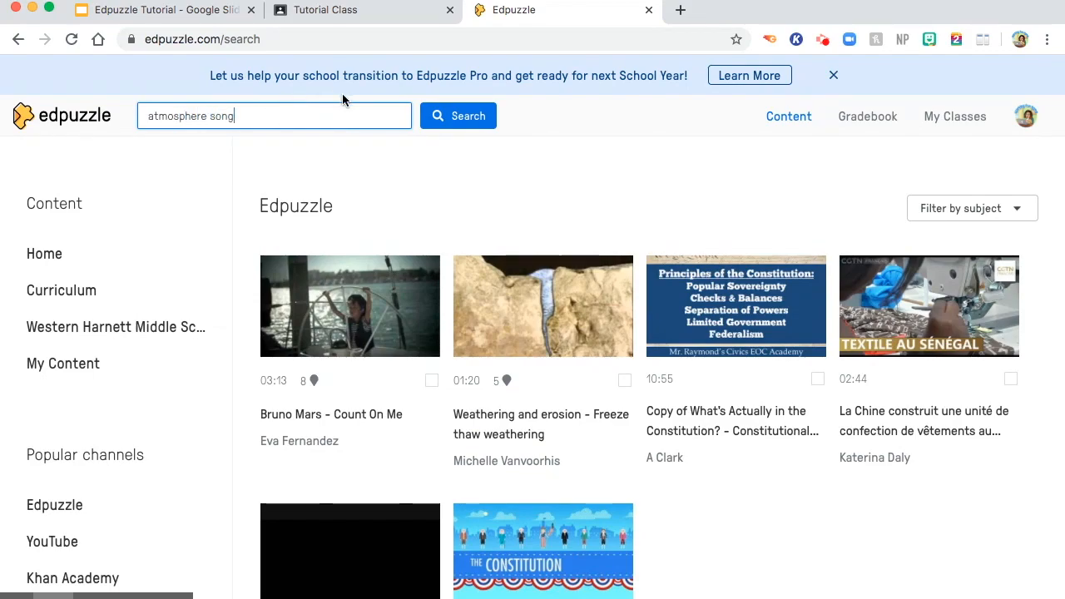
click(458, 116)
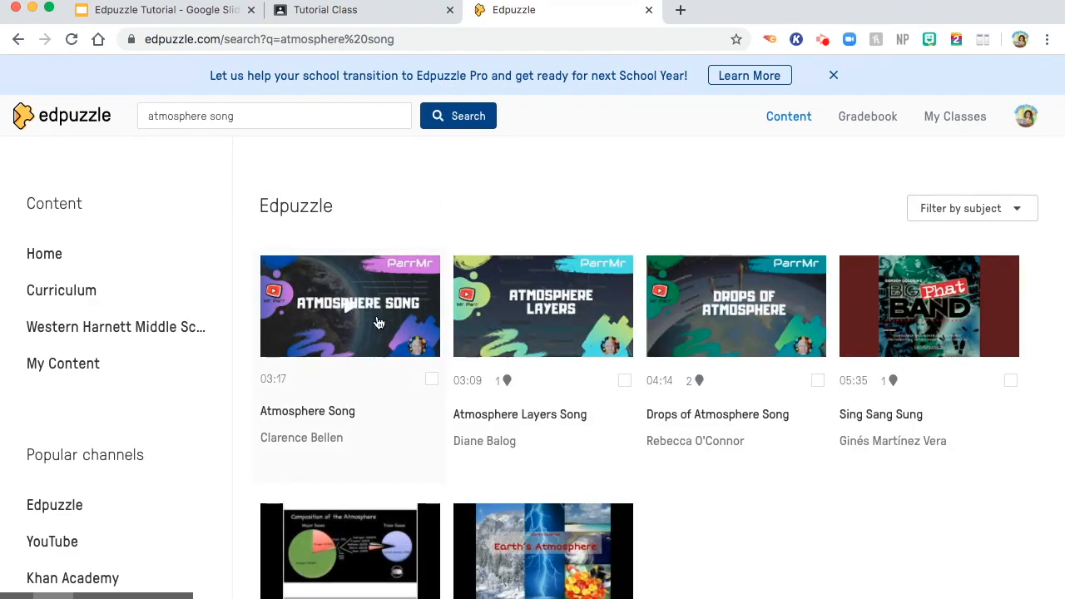
click(350, 307)
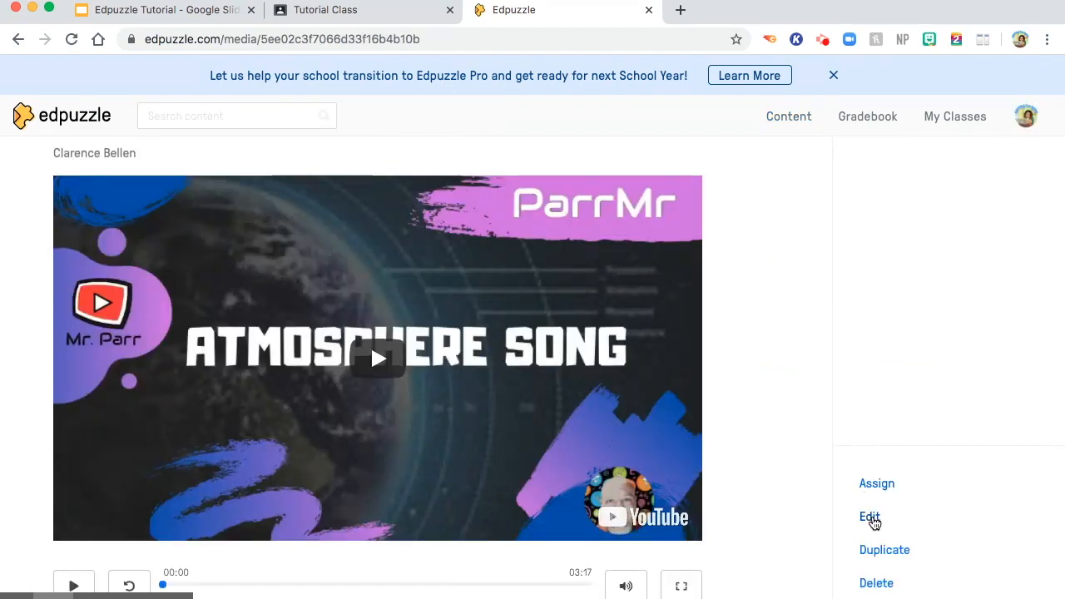
Edit the Atmosphere Song video and show its Voiceover section.
click(869, 516)
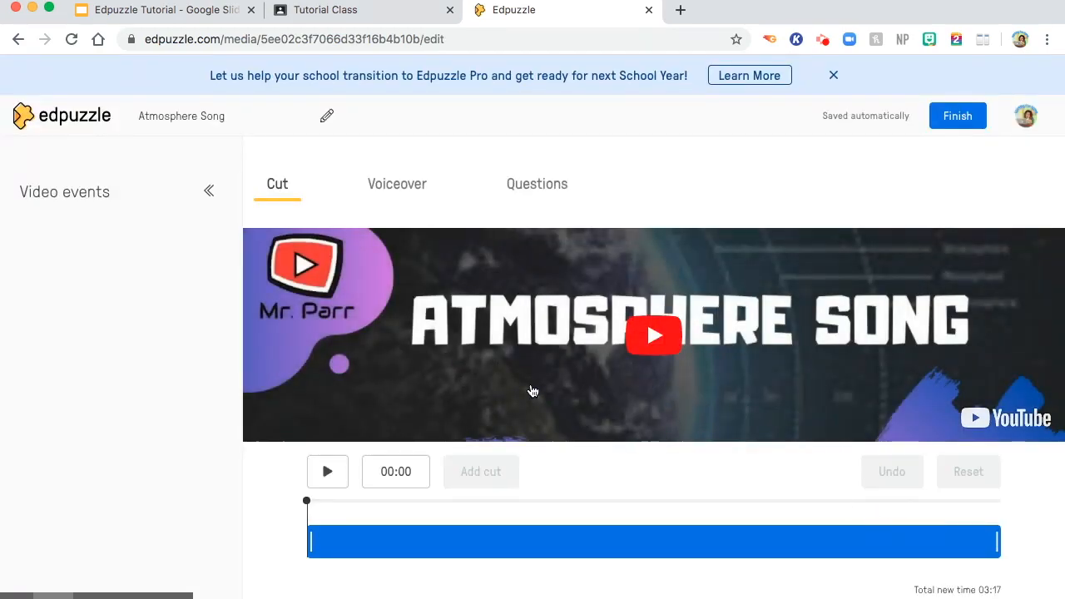
mouse_move(512, 393)
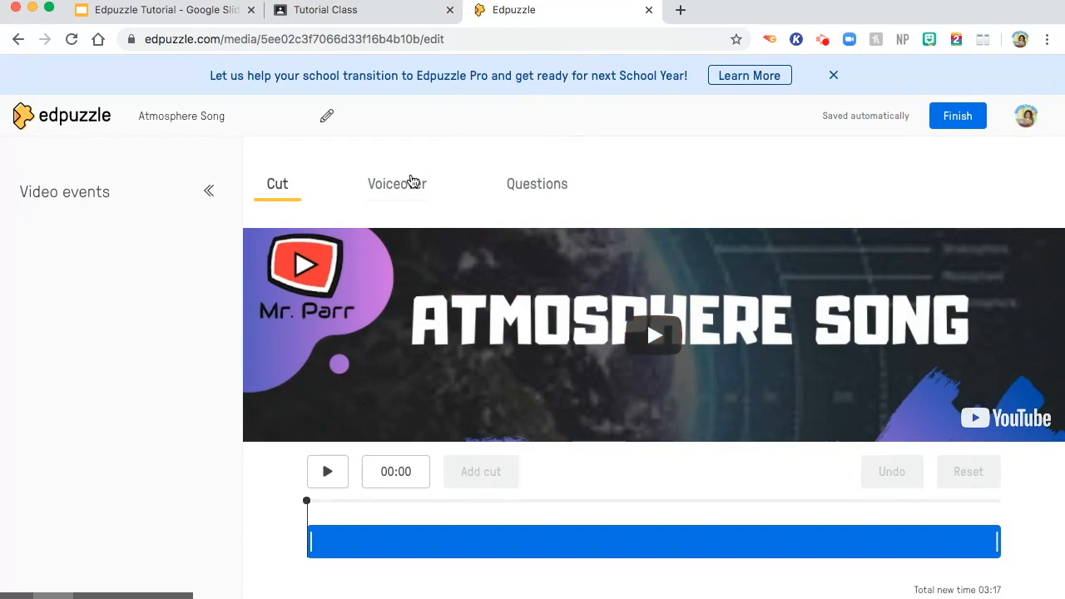
click(397, 183)
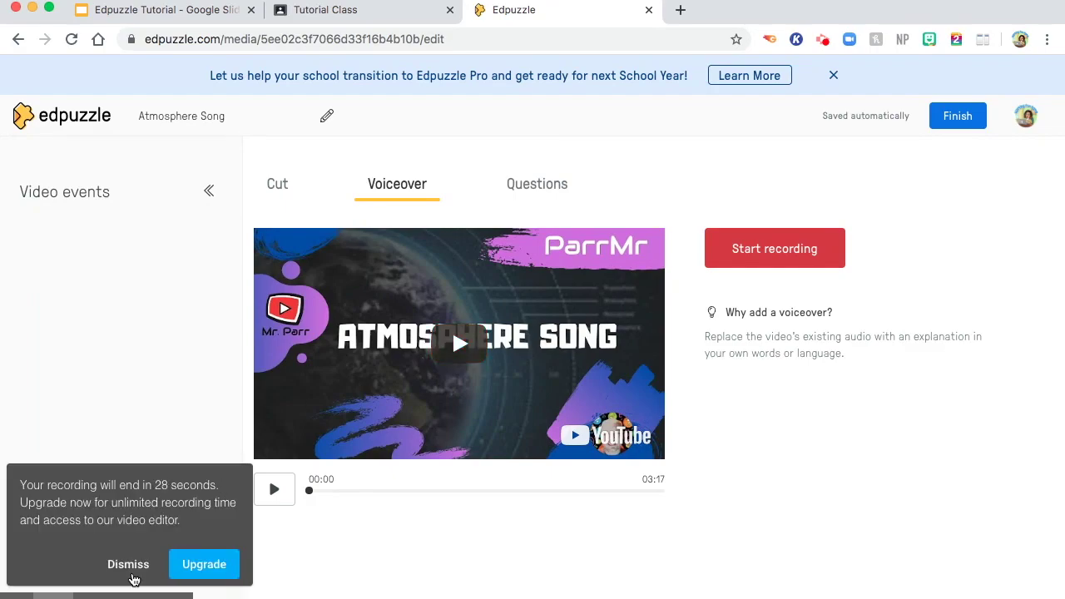
Dismiss the 28-second recording notice and start playback in the Questions section.
click(536, 183)
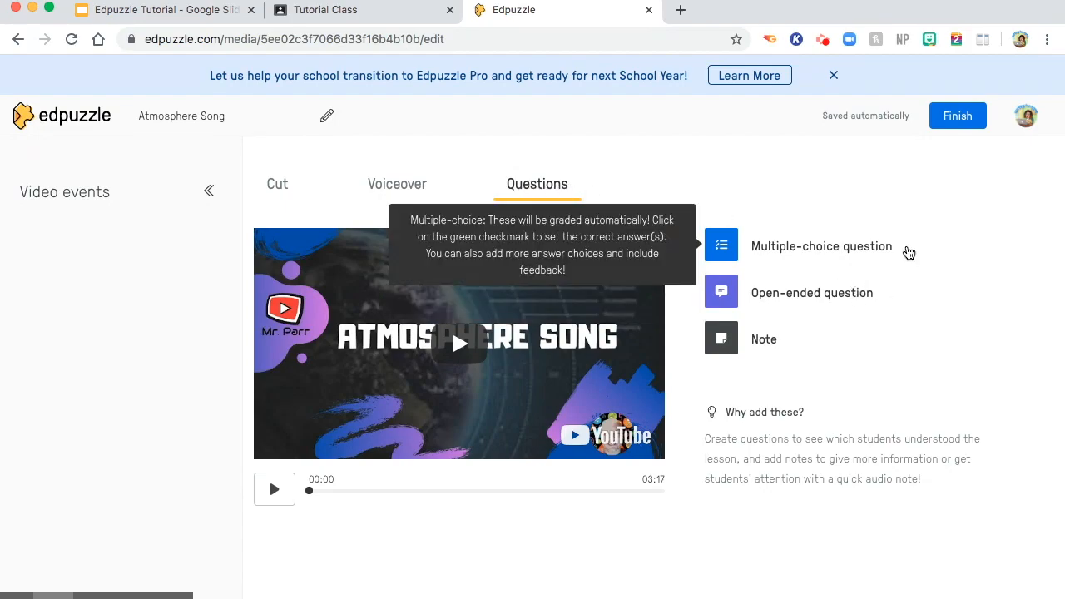
mouse_move(852, 306)
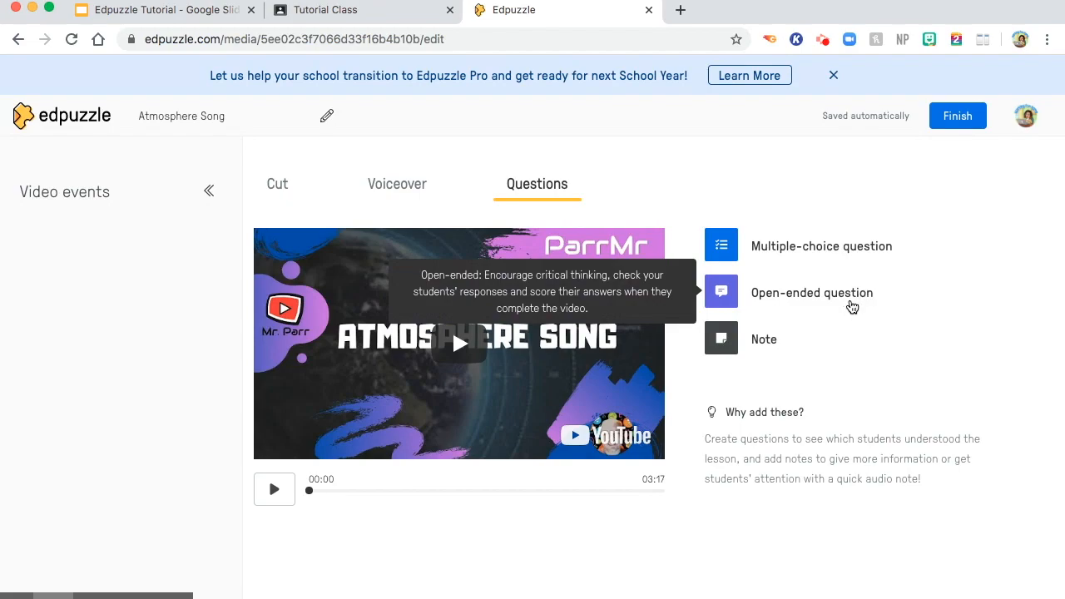
mouse_move(799, 343)
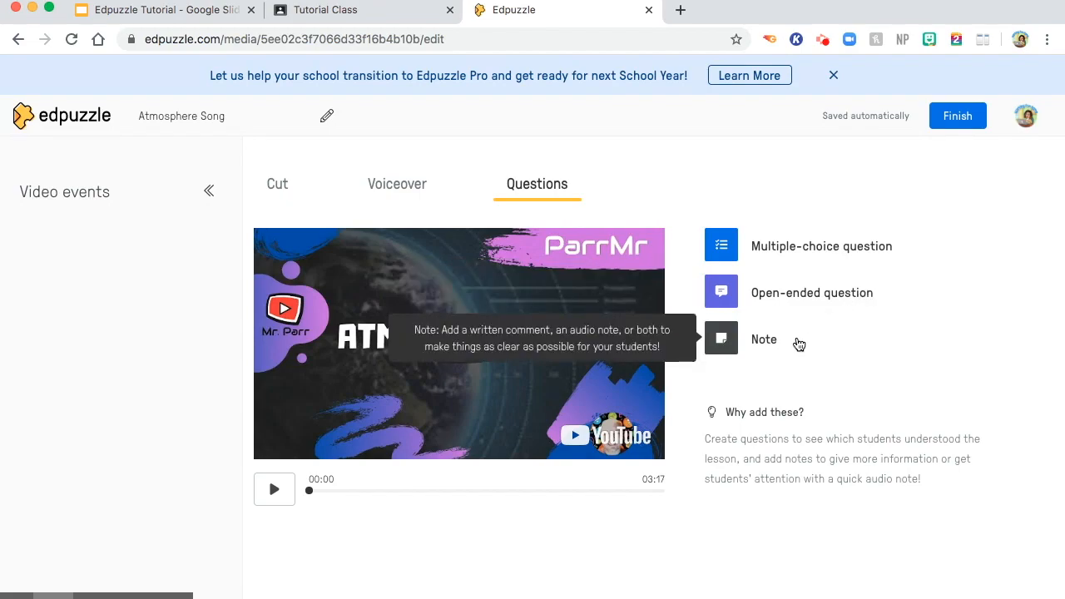
mouse_move(816, 332)
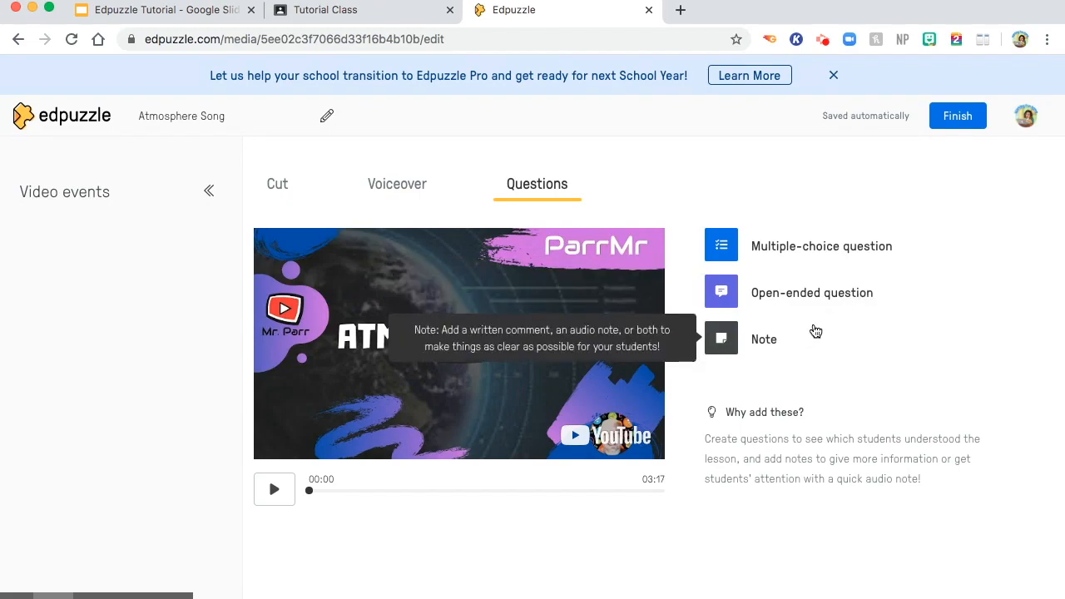
click(833, 75)
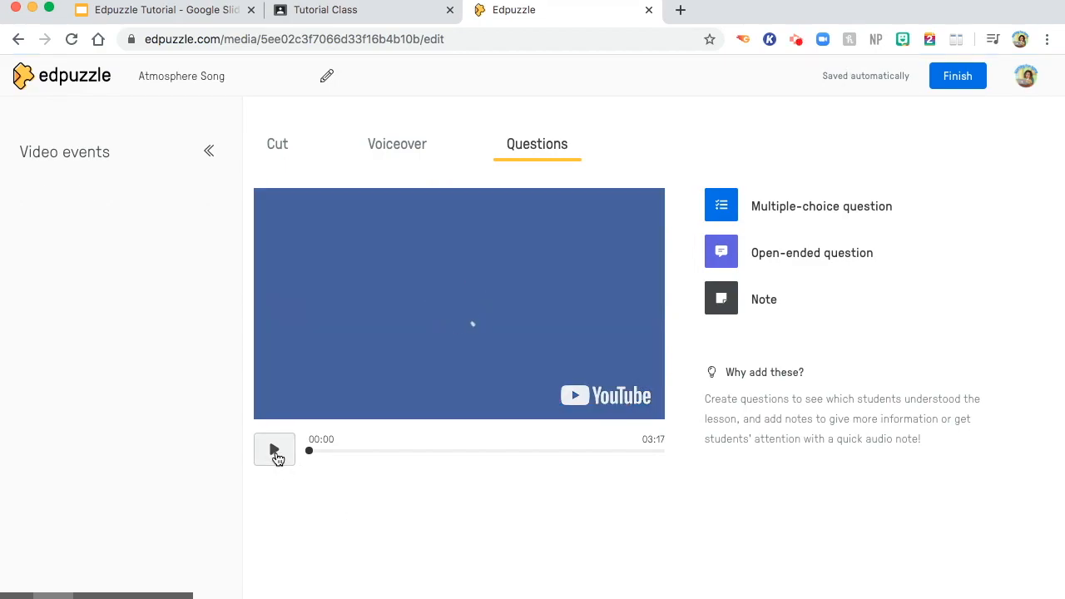
Play the video and pause it at 00:15 on the troposphere lyrics.
click(275, 450)
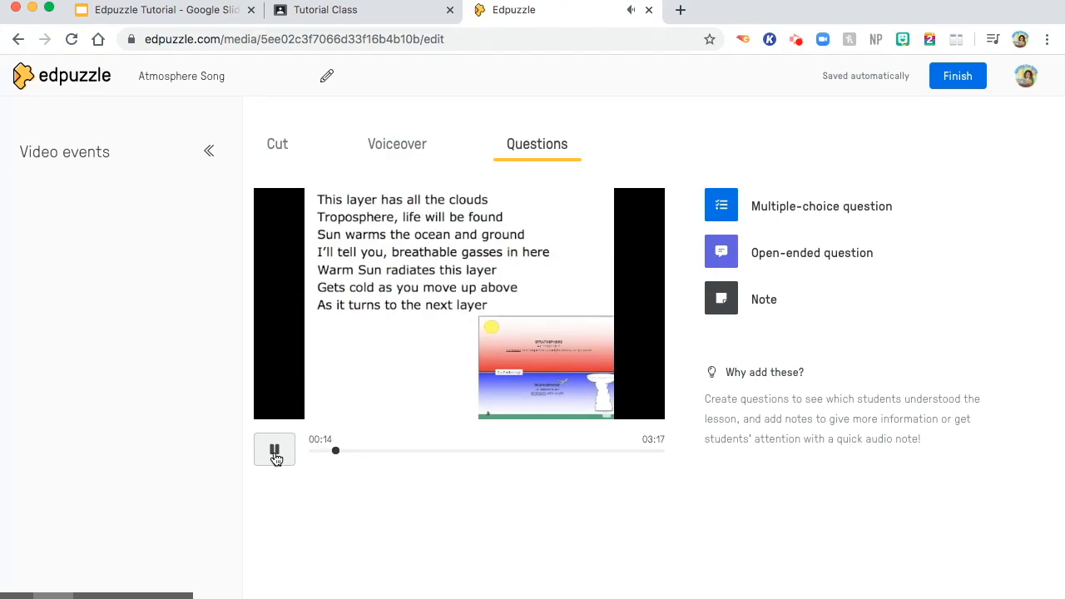
click(273, 449)
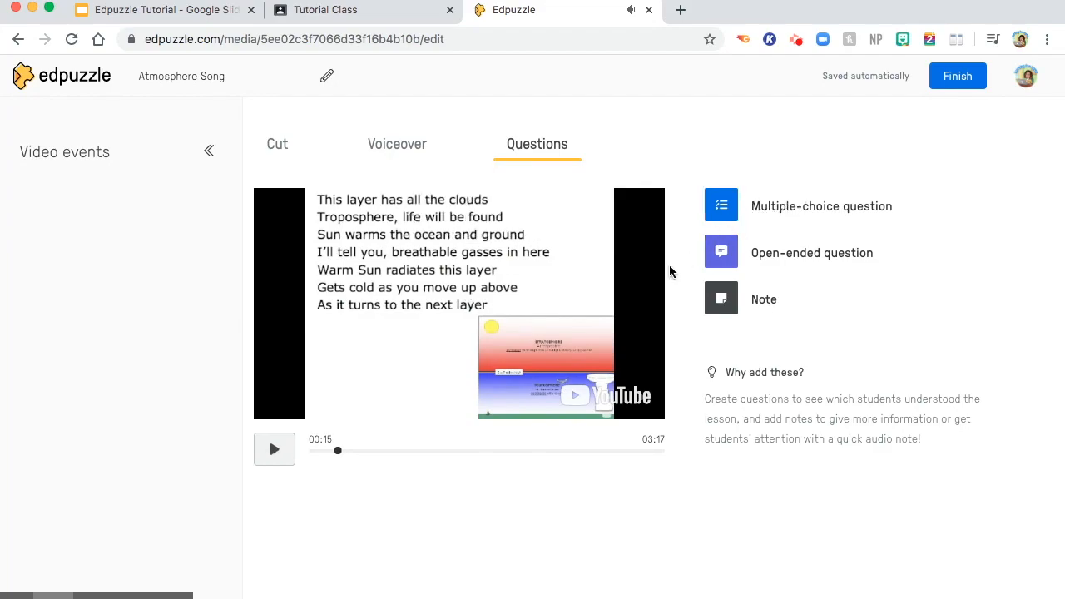
mouse_move(750, 208)
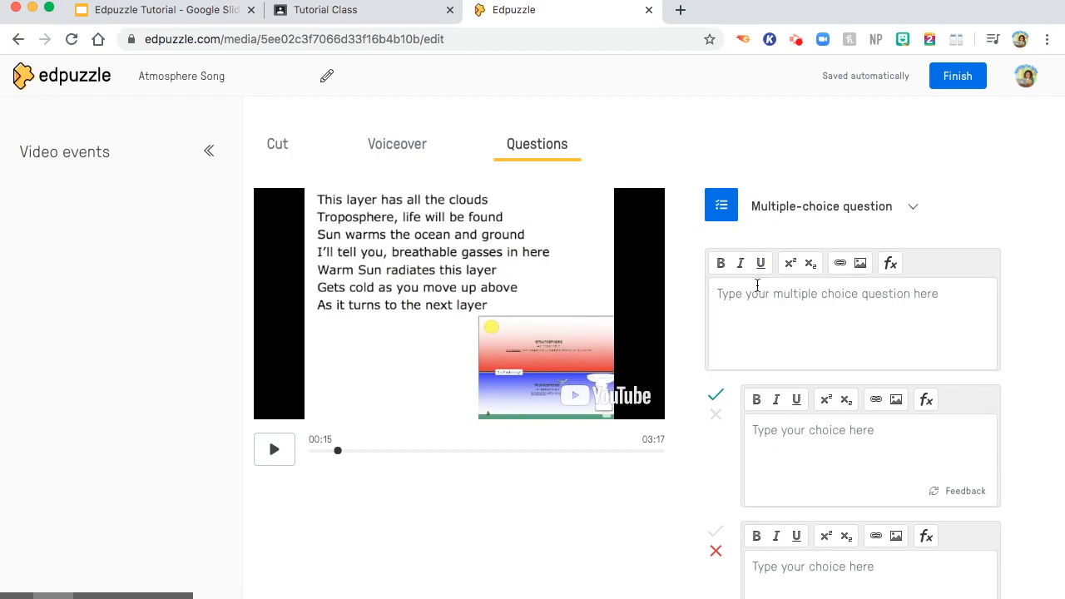
scroll(down, 3)
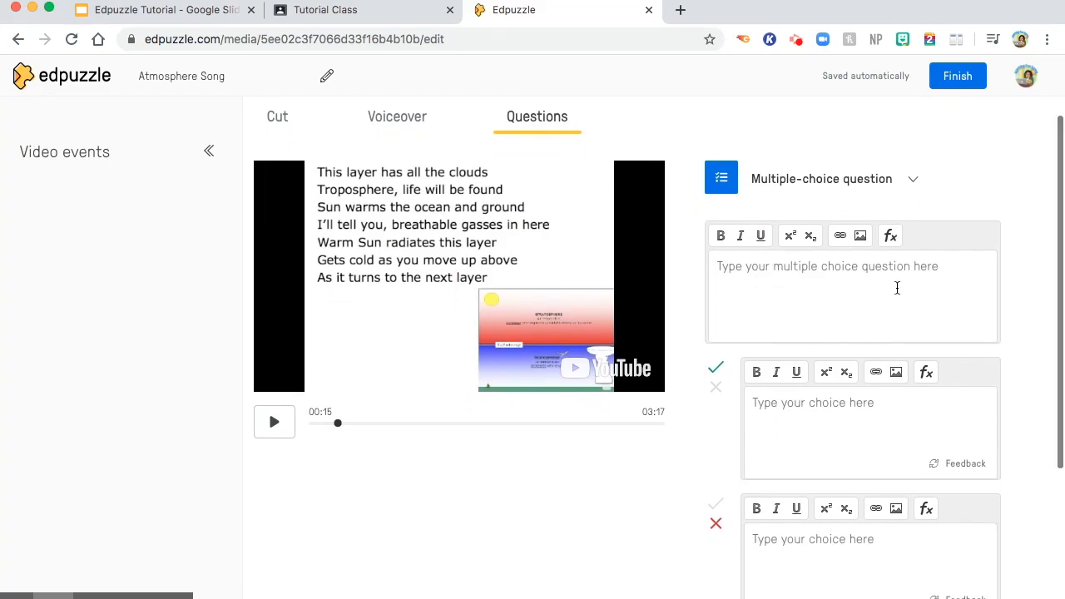
mouse_move(894, 267)
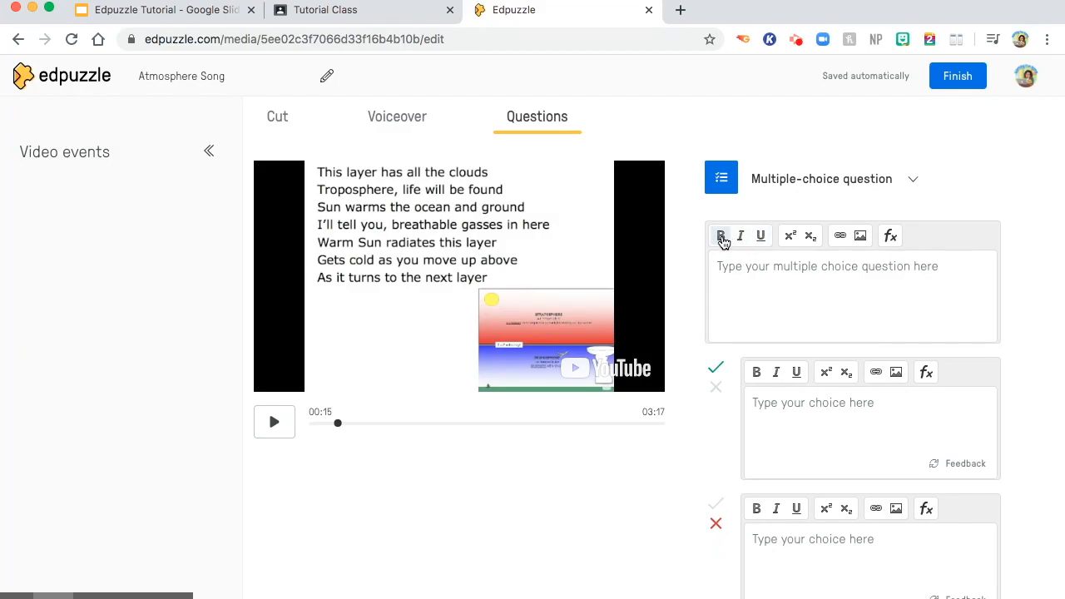
mouse_move(799, 253)
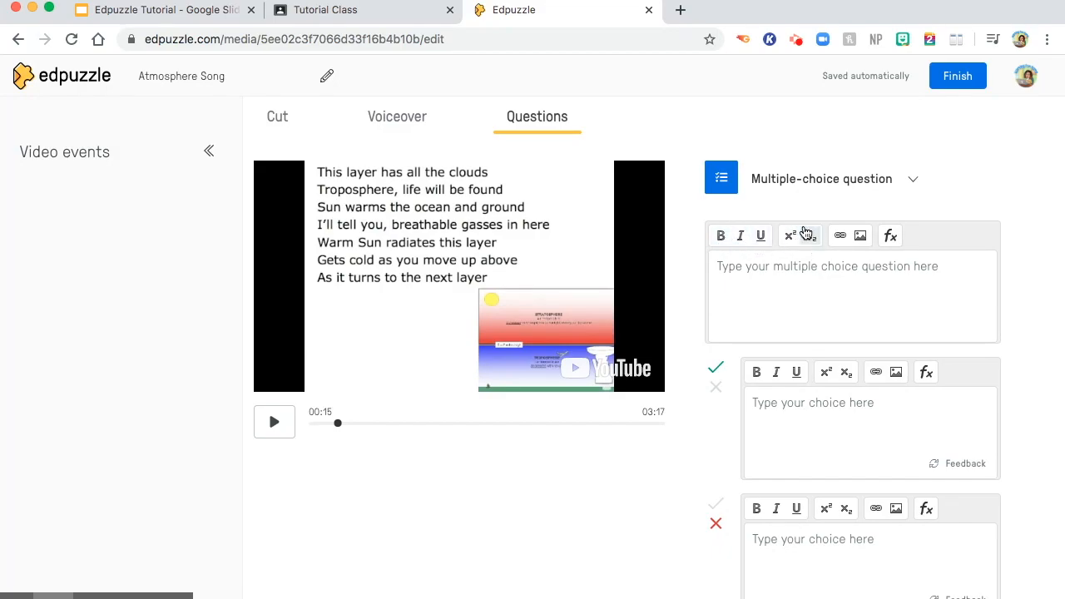
mouse_move(802, 221)
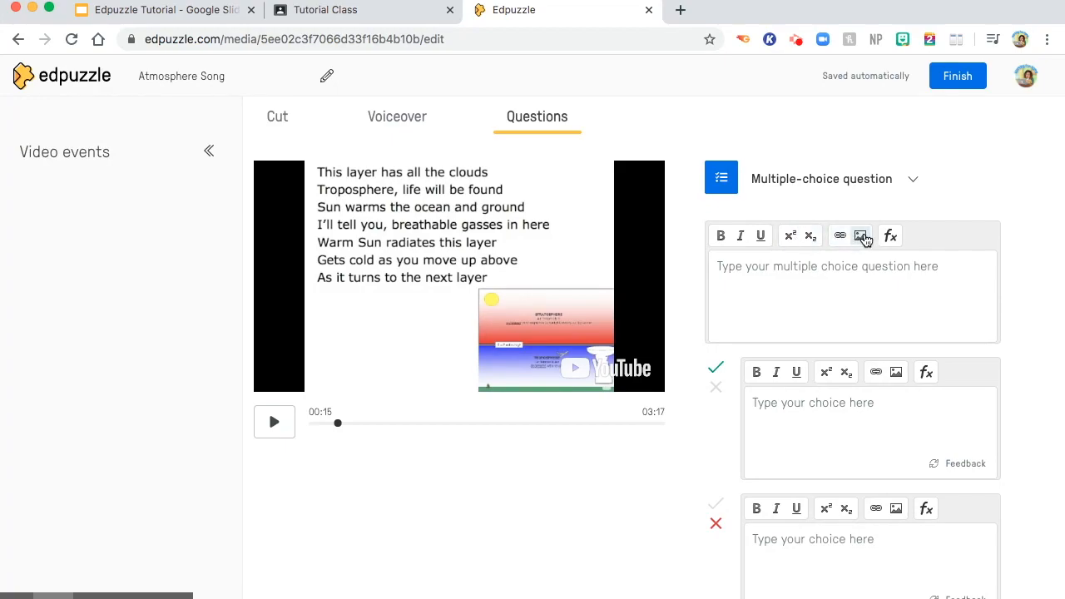
mouse_move(892, 237)
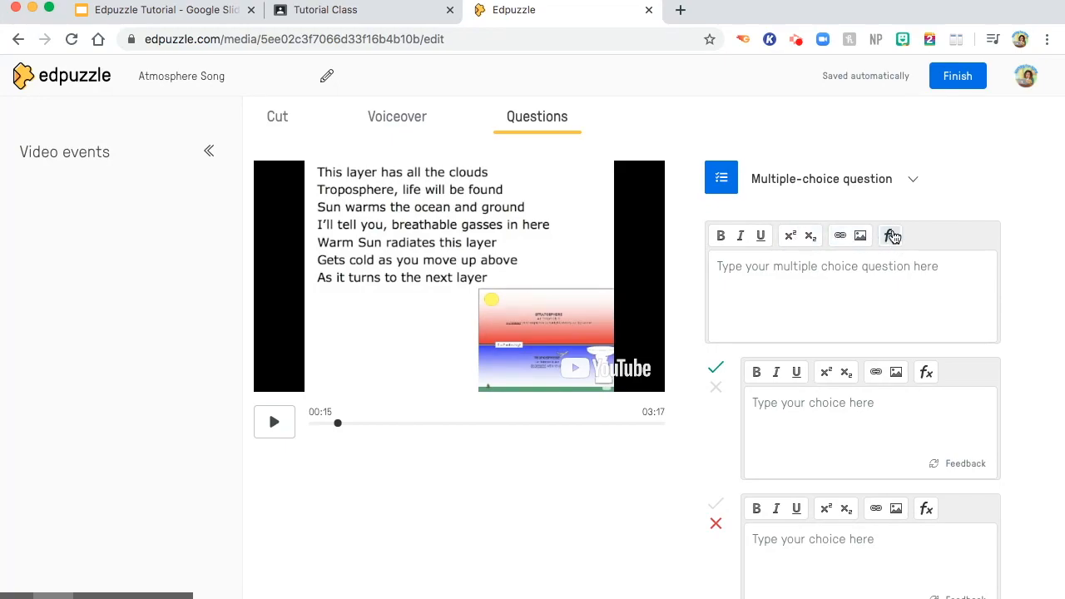
scroll(down, 3)
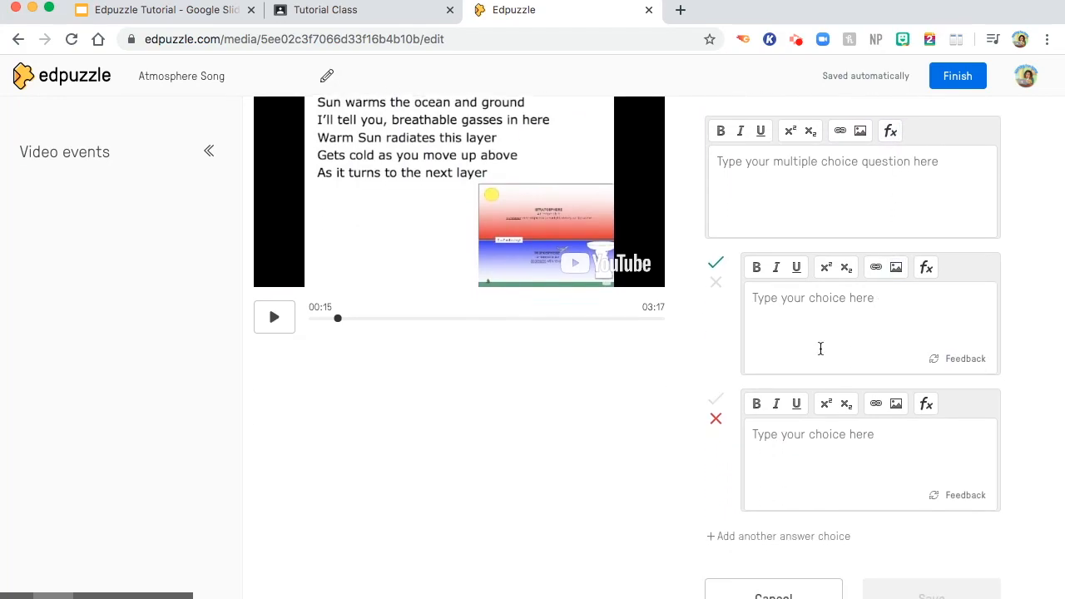
mouse_move(866, 296)
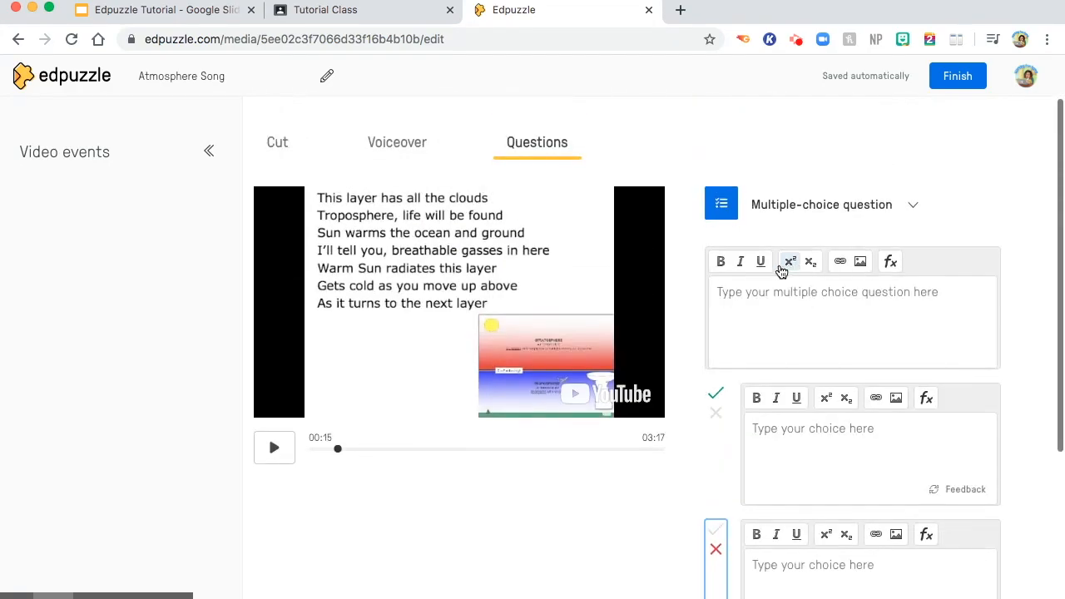
mouse_move(756, 306)
text(Which layer of at)
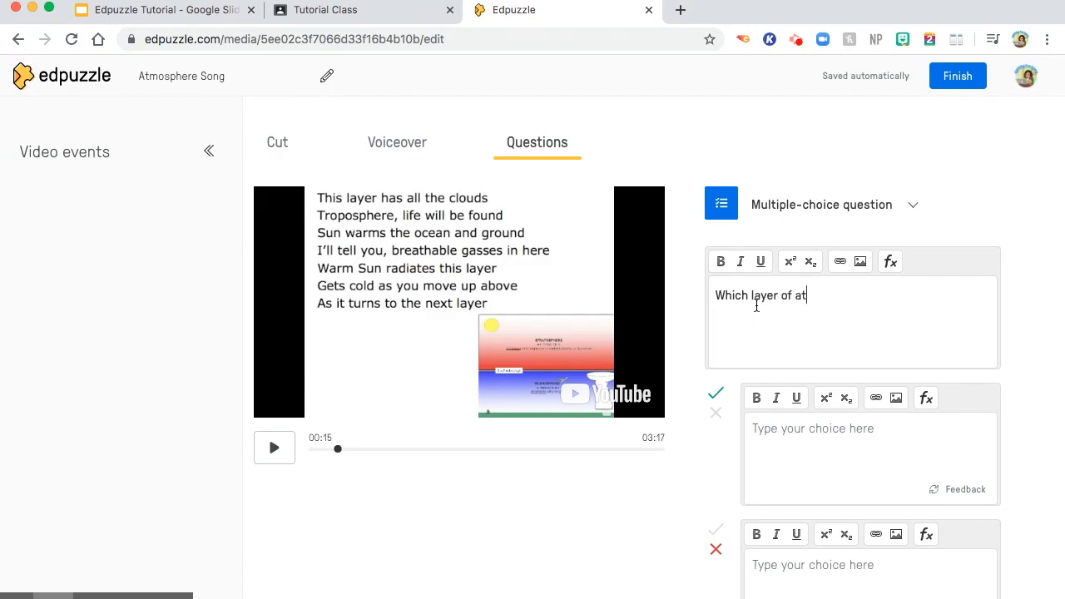
Write the 'which atmosphere layer has life' question with choices Trophosphere and Mesosphere and save it.
text(mosphere)
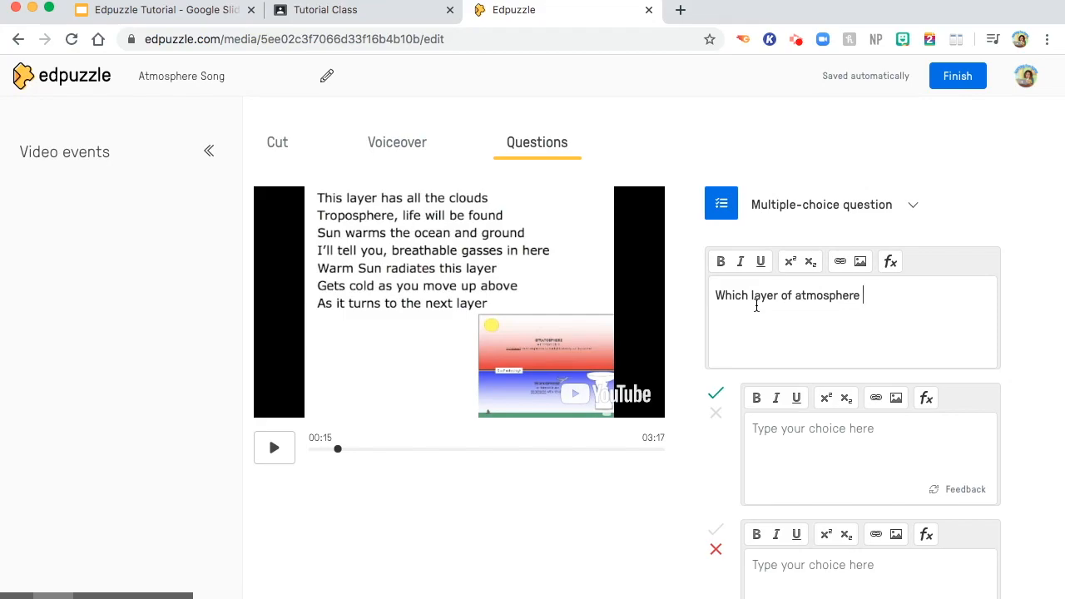
text(whe)
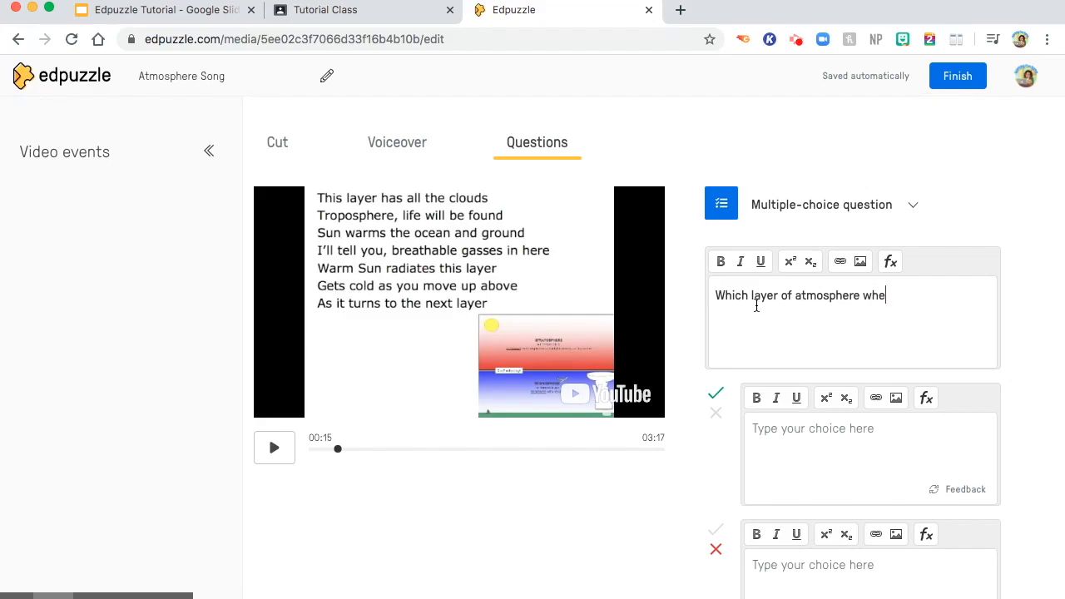
text(re life can be f)
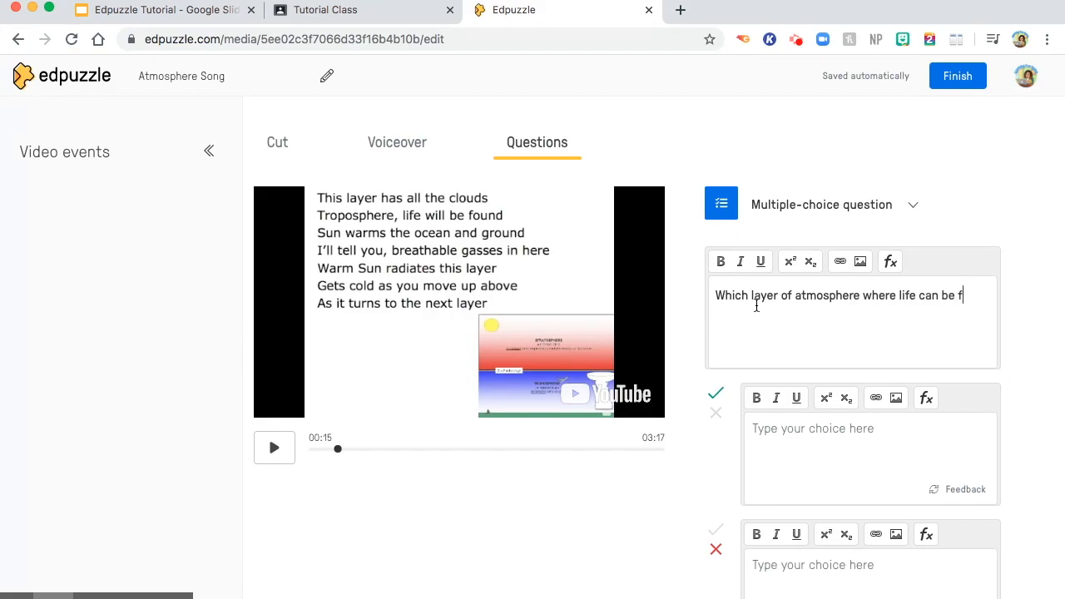
click(786, 439)
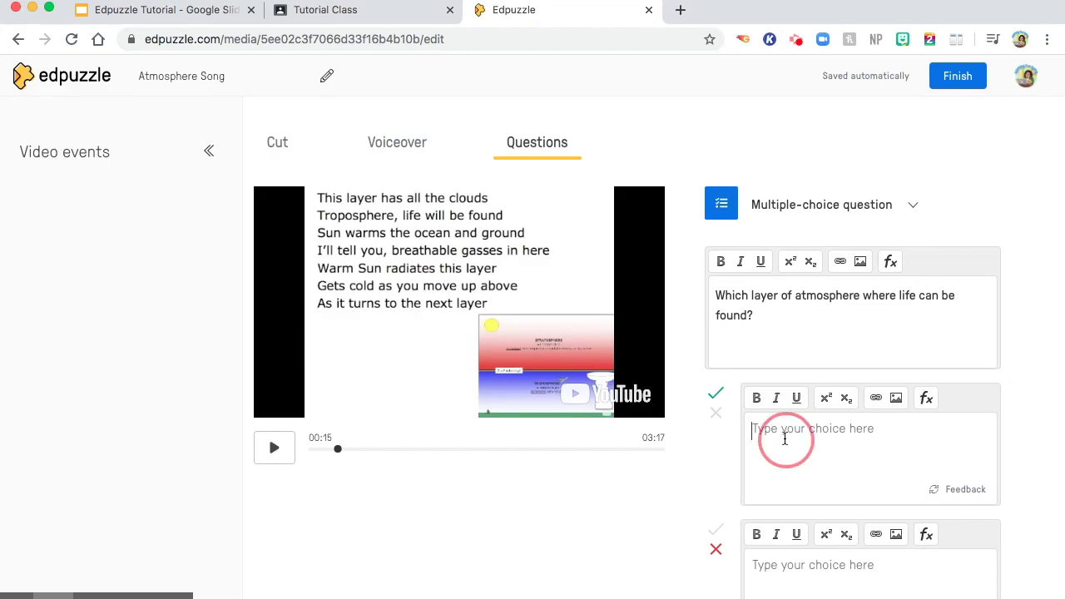
text(Troph)
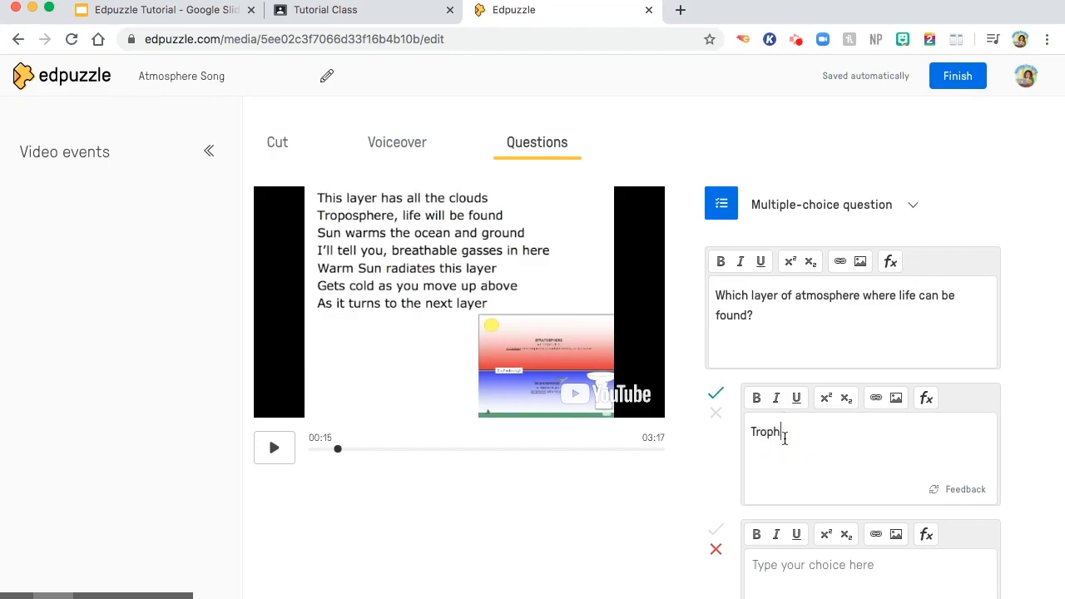
text(osphere)
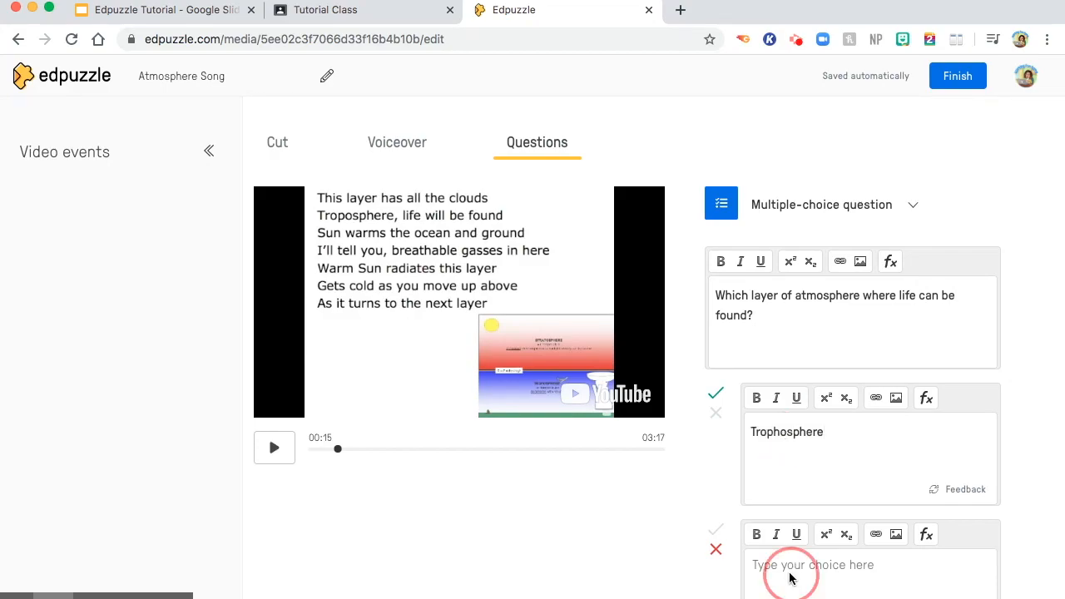
text(Mesosph)
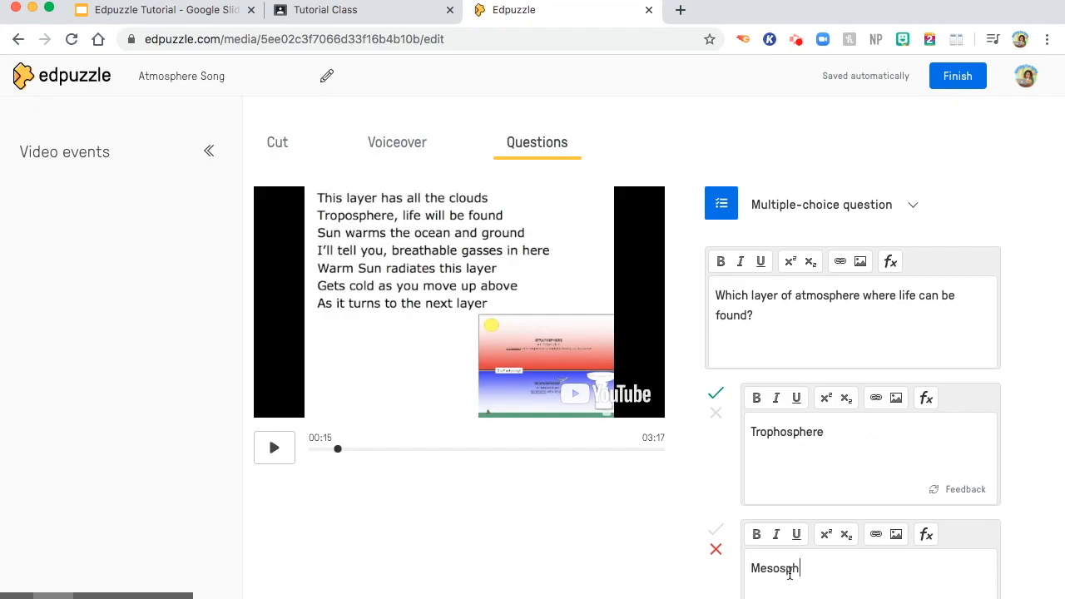
scroll(down, 3)
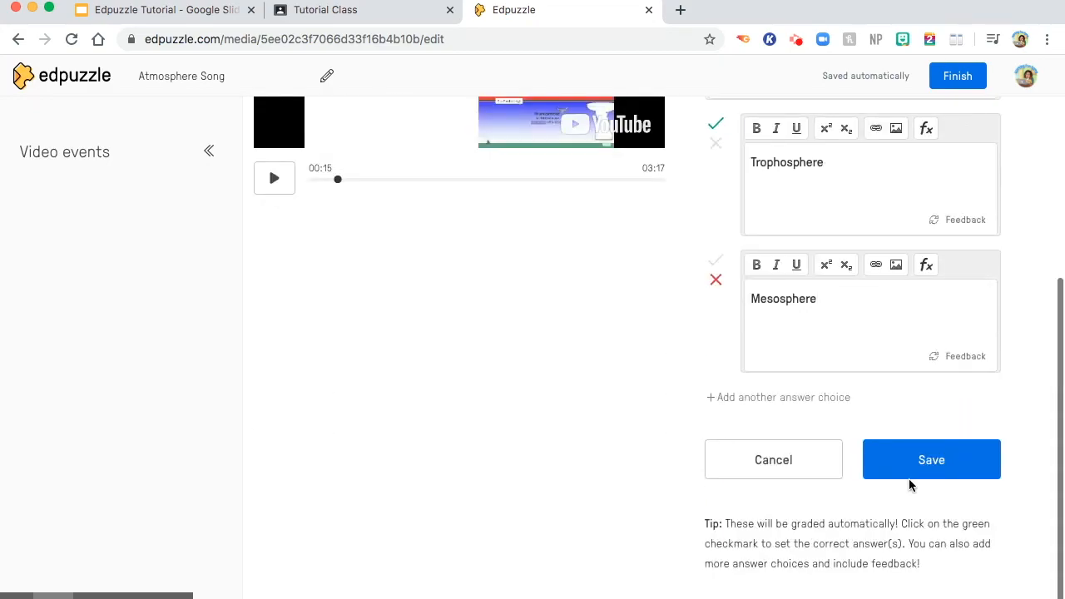
click(933, 459)
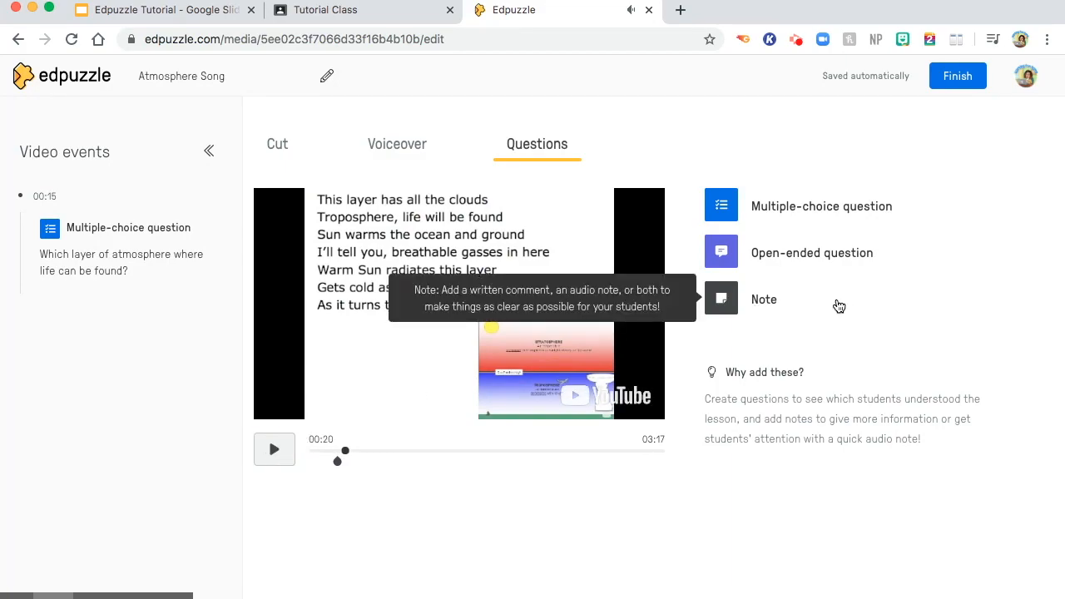
Save a bold note 'You got this! Love, Ms. Bellen' at 0:20 and finish editing Atmosphere Song.
click(762, 300)
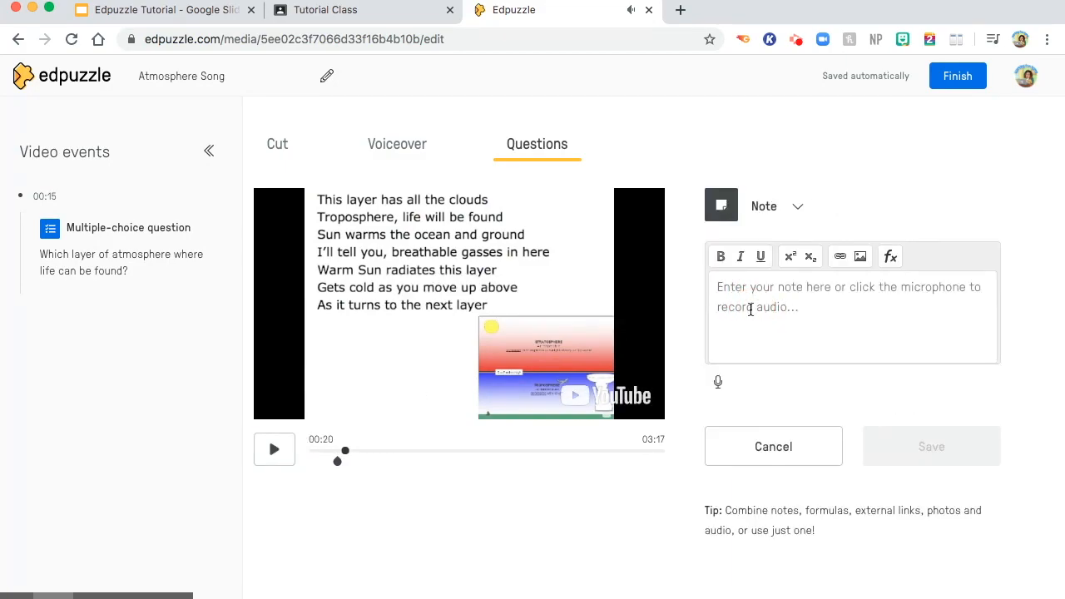
text(You got this!)
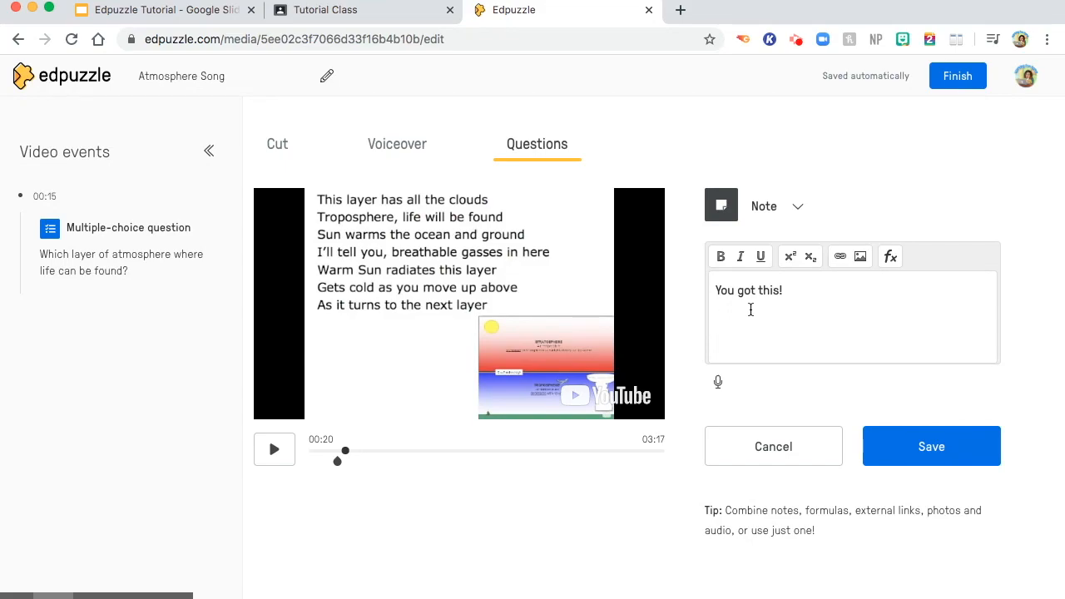
text(Love, Ms. Bellen)
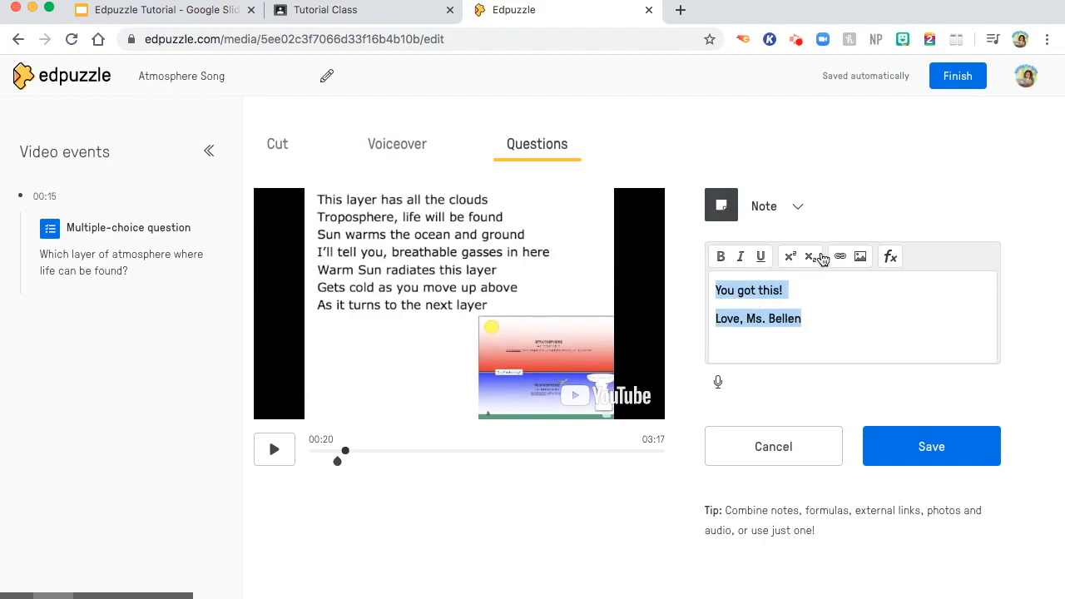
click(932, 446)
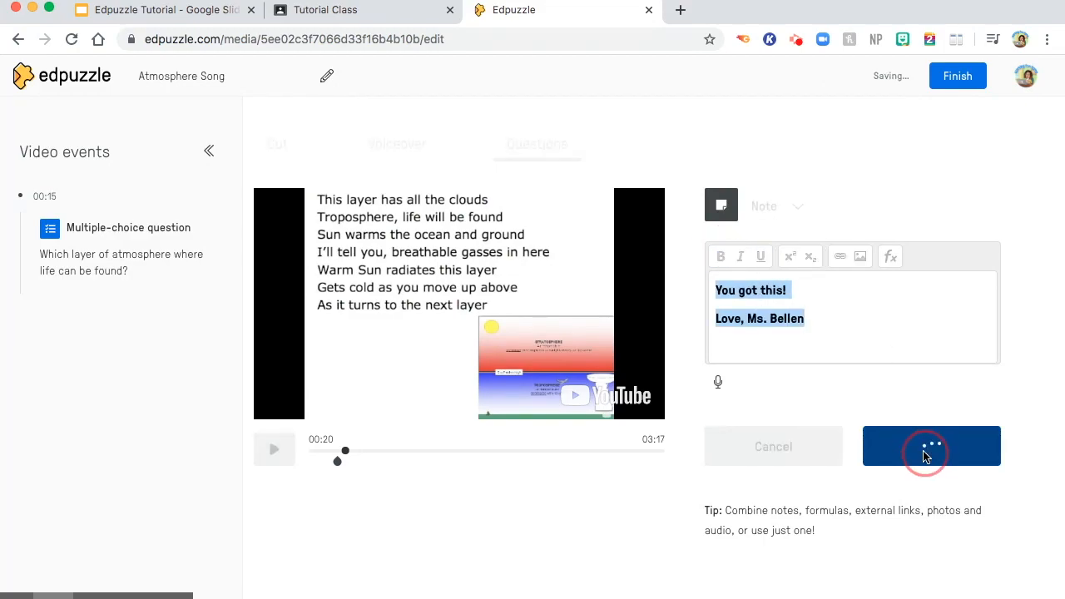
click(932, 446)
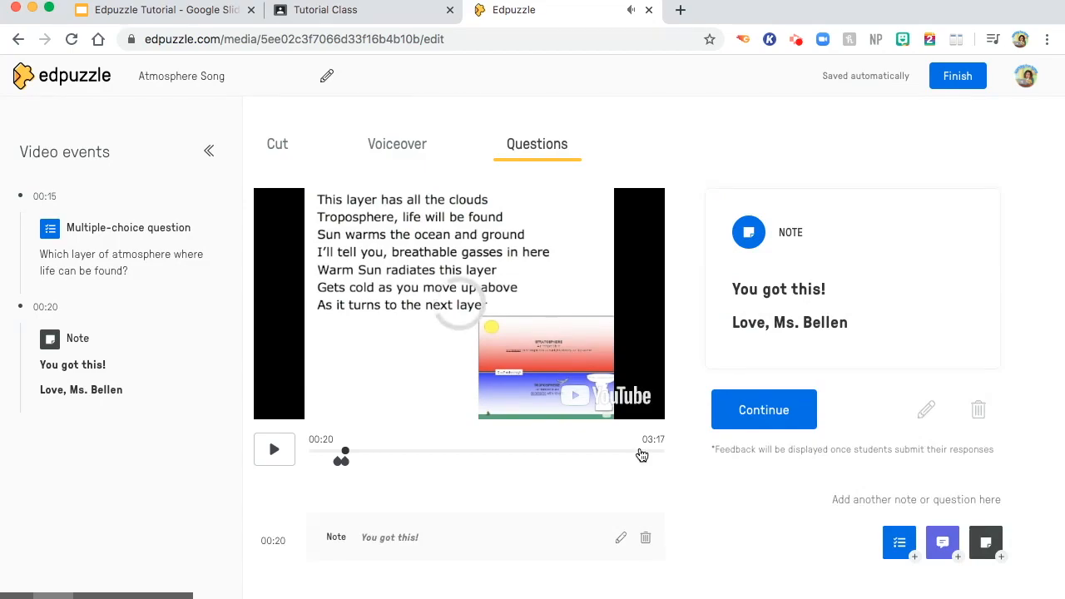
mouse_move(959, 77)
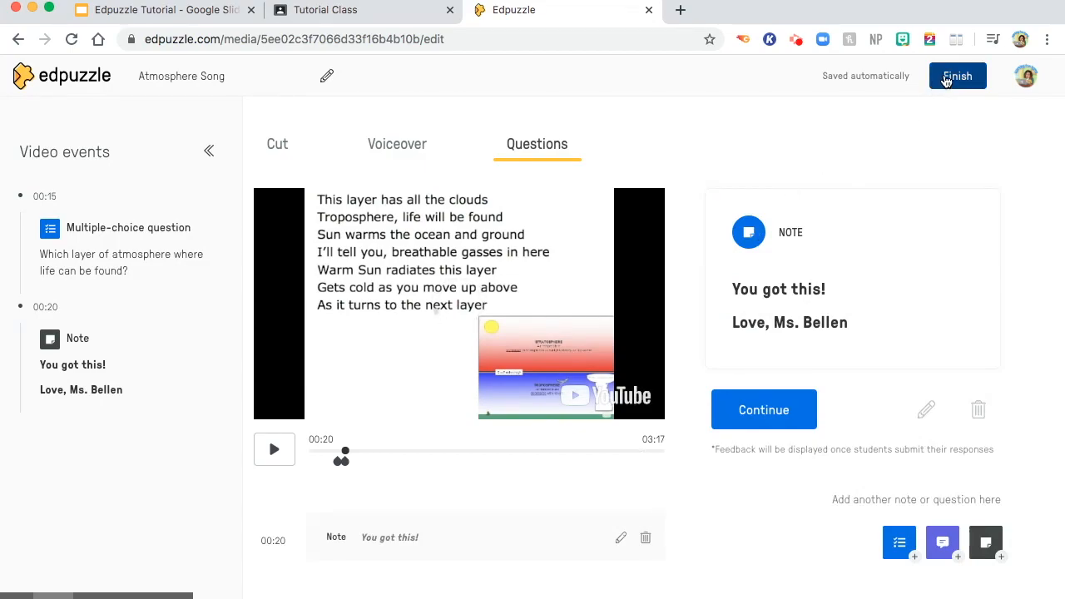
click(958, 76)
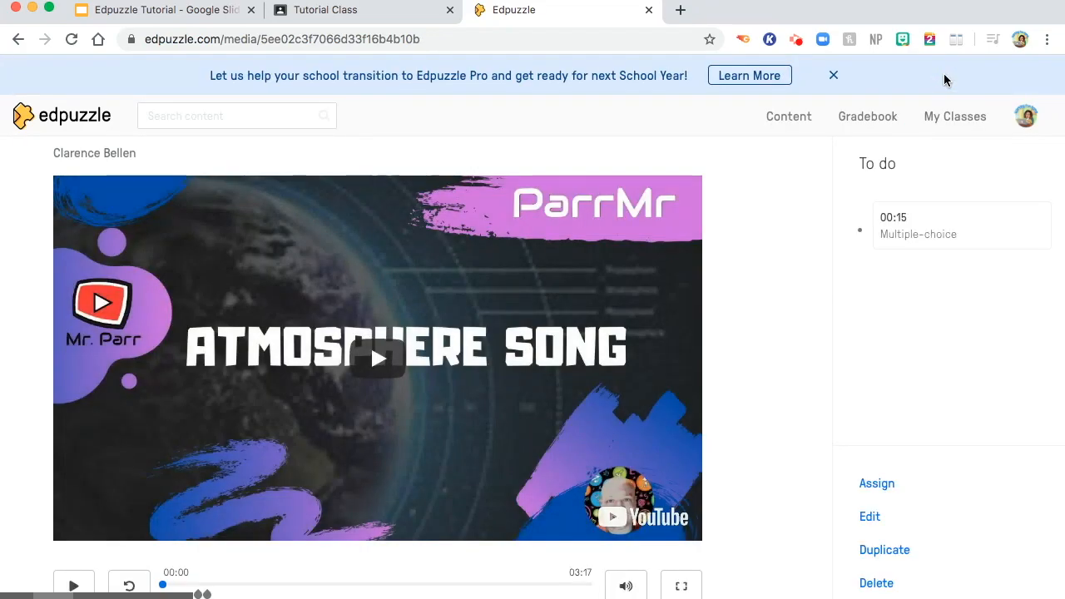
mouse_move(823, 270)
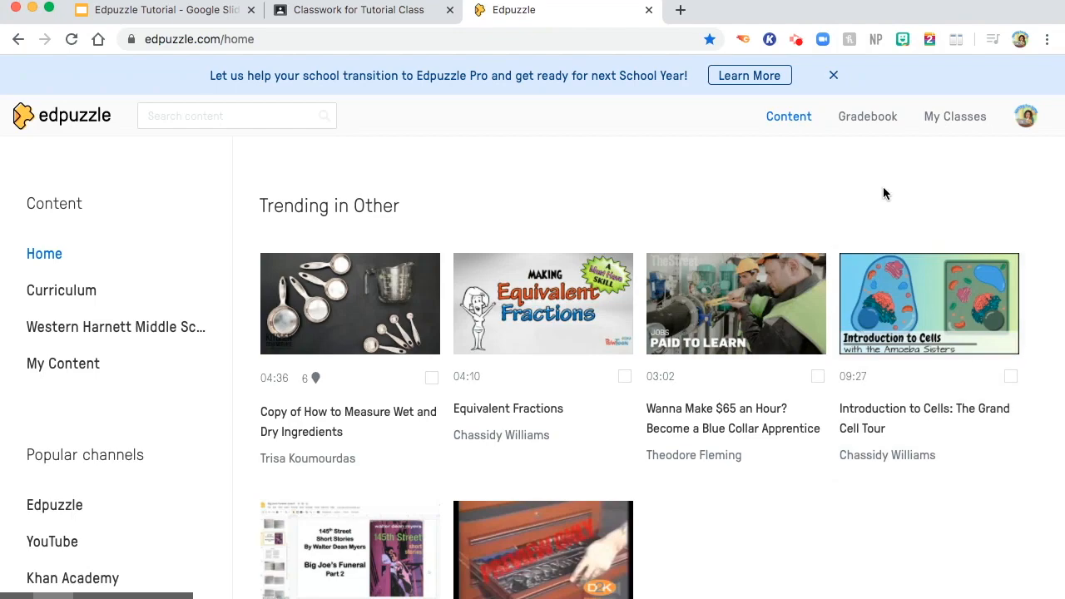
Go to My Classes and start a Google Classroom import listing Tutorial Class and 7th Science.
click(956, 117)
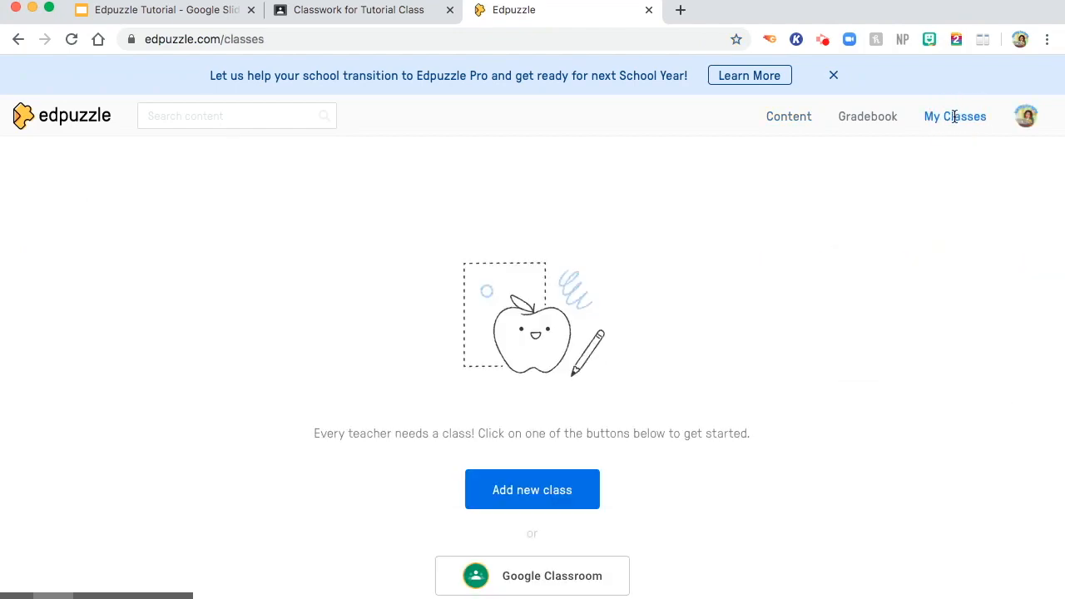
mouse_move(545, 436)
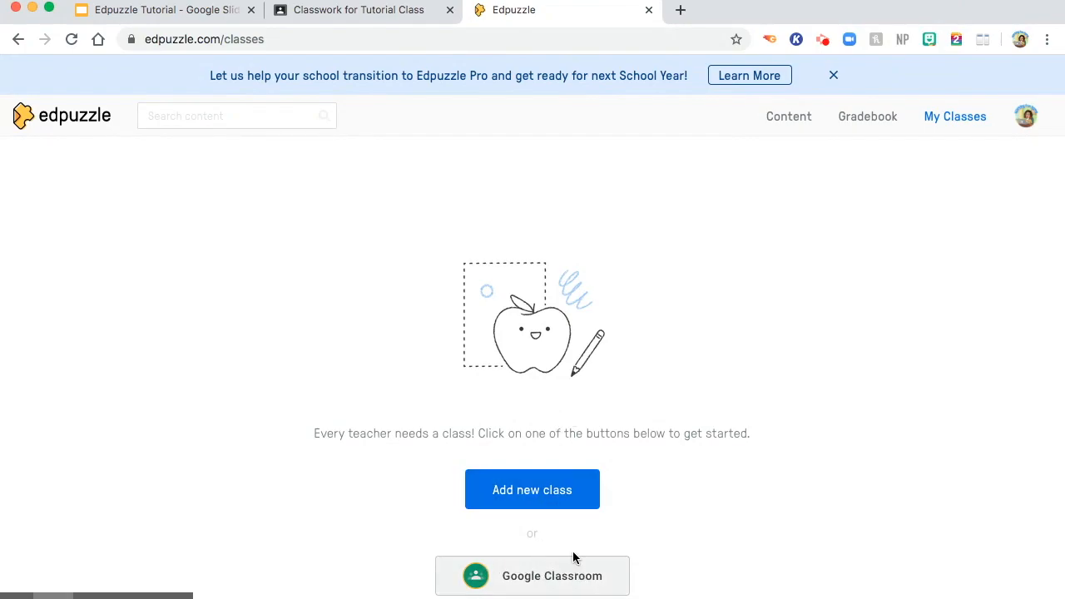
mouse_move(577, 586)
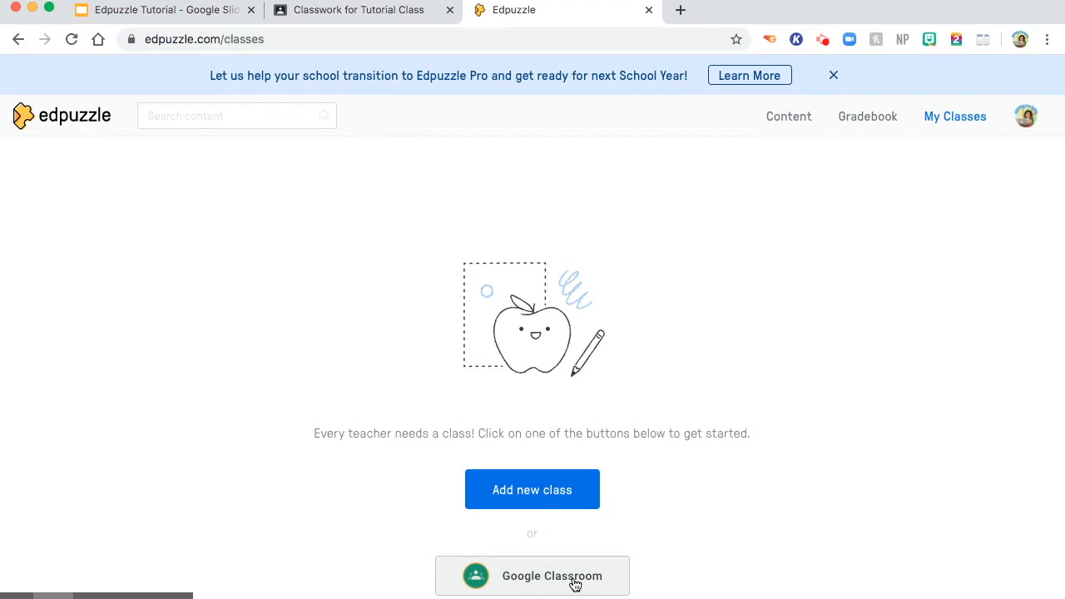
click(532, 576)
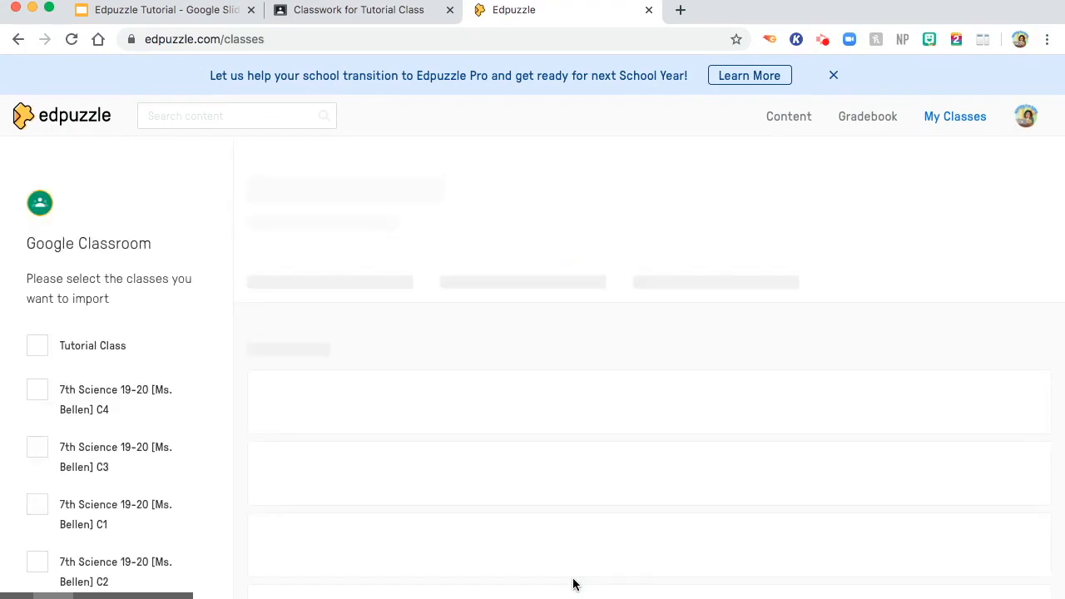
Import Tutorial Class from Google Classroom so its class page shows the Students tab.
click(37, 345)
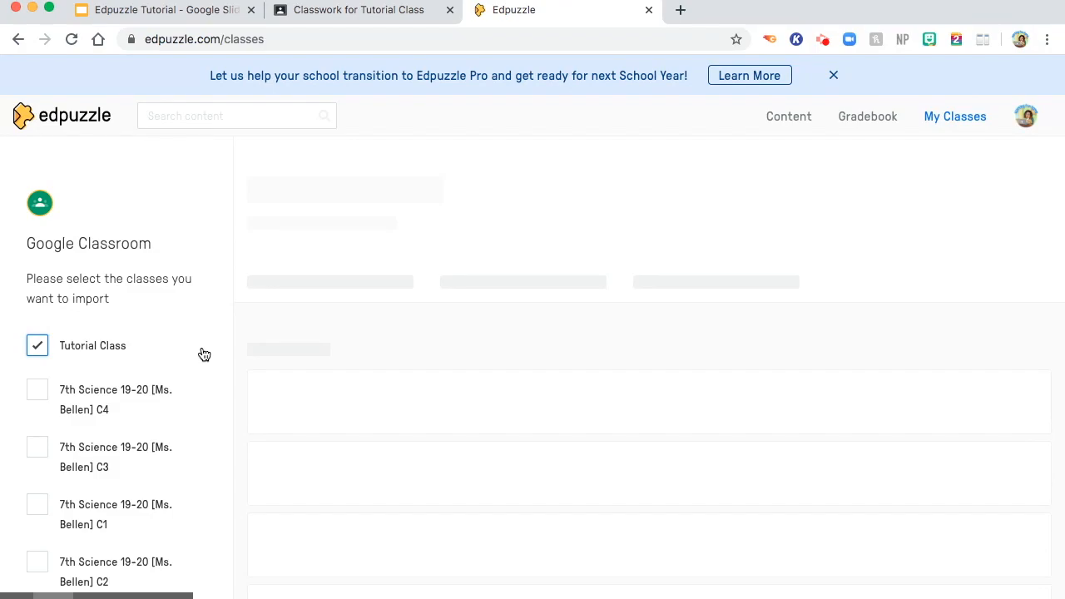
scroll(down, 3)
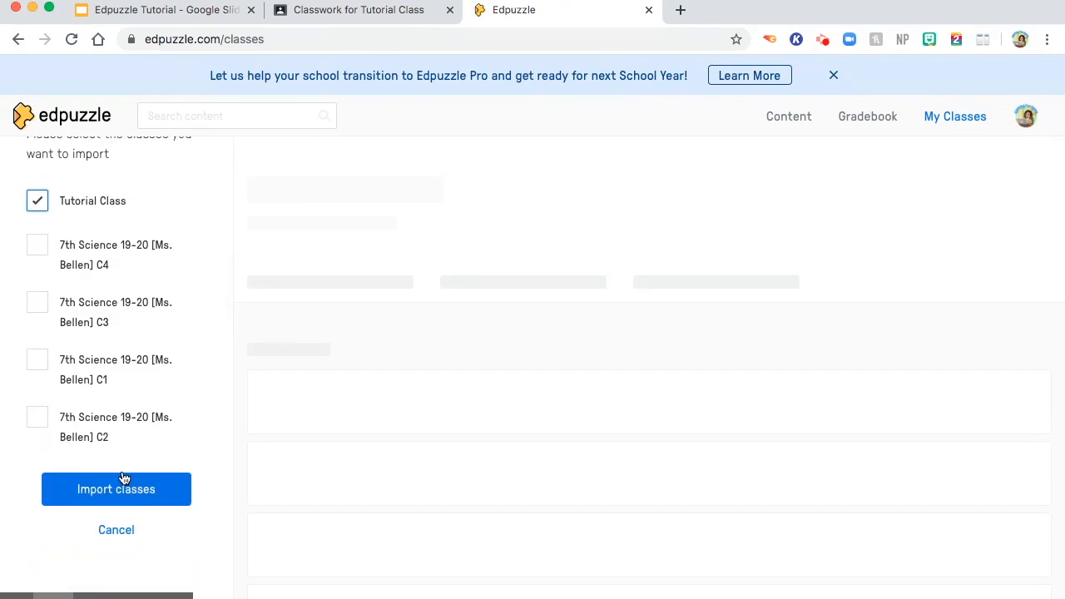
click(117, 489)
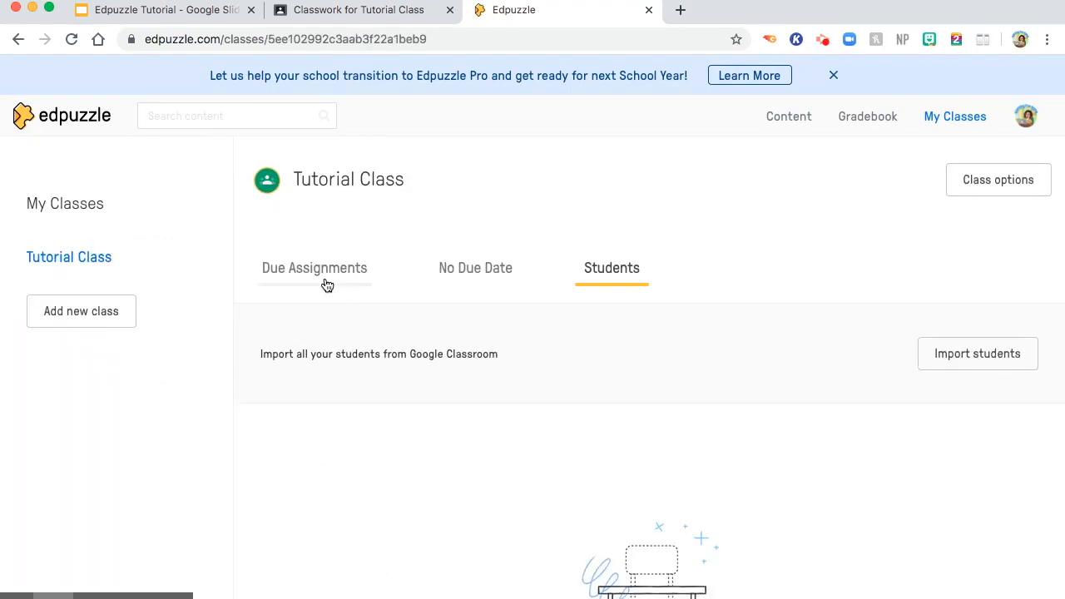
Review Tutorial Class's Due Assignments, No Due Date and Students tabs, all still empty.
click(313, 268)
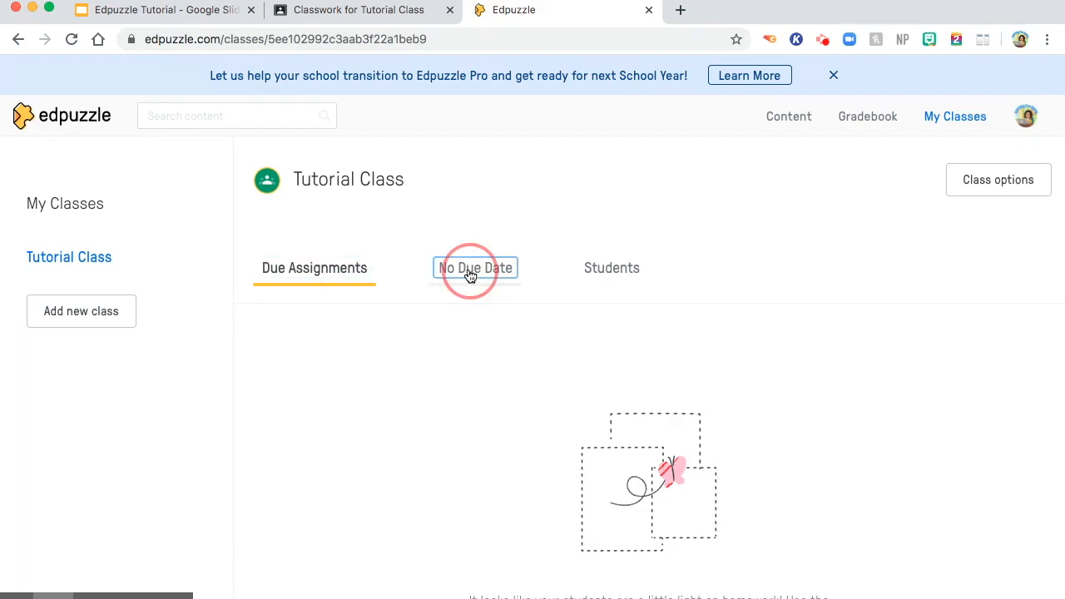
click(475, 268)
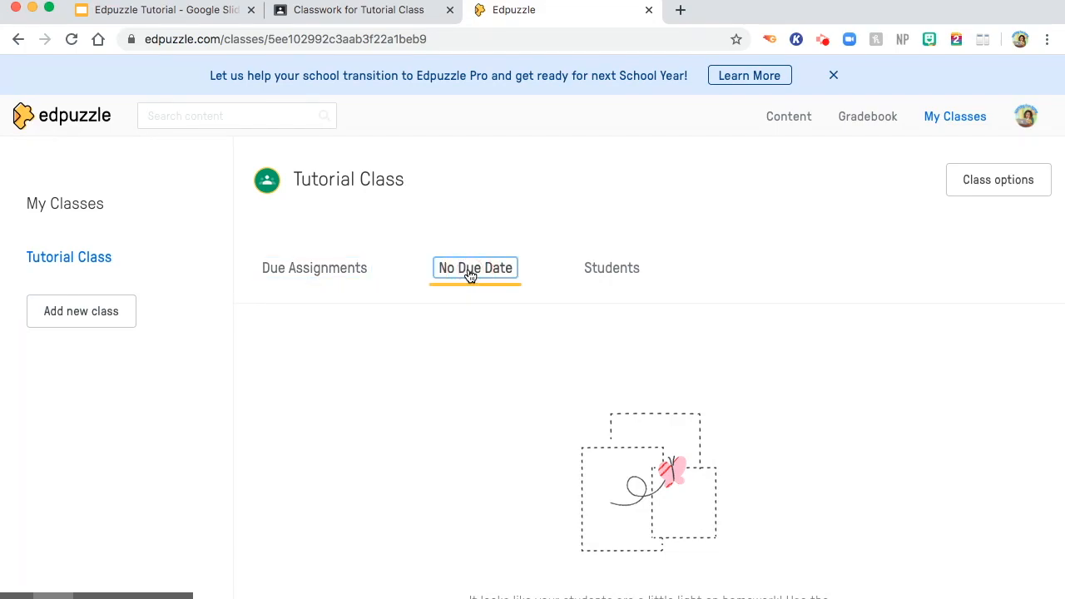
click(613, 267)
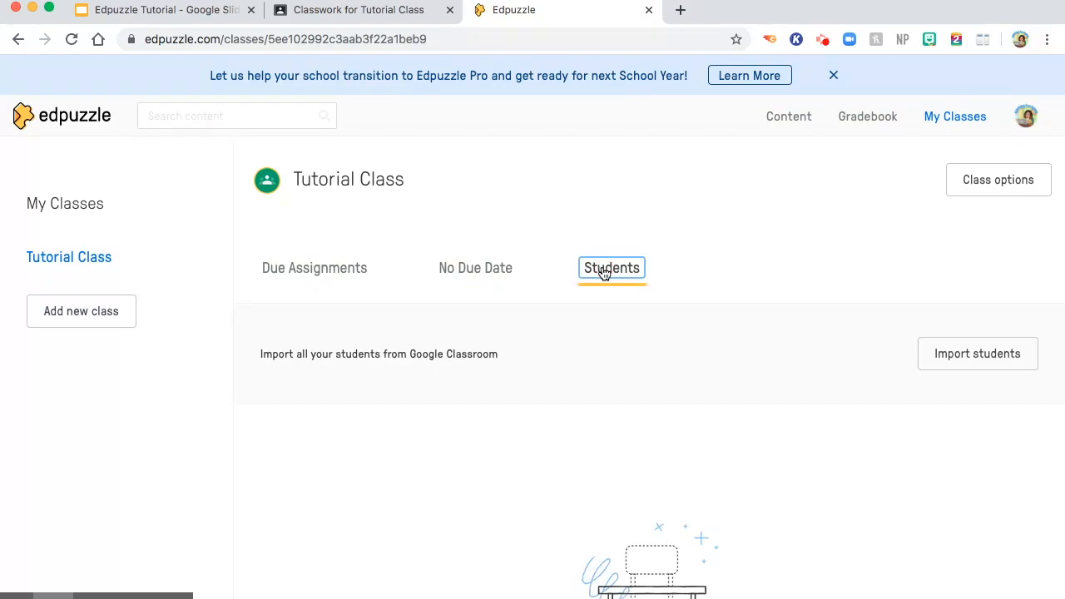
scroll(down, 3)
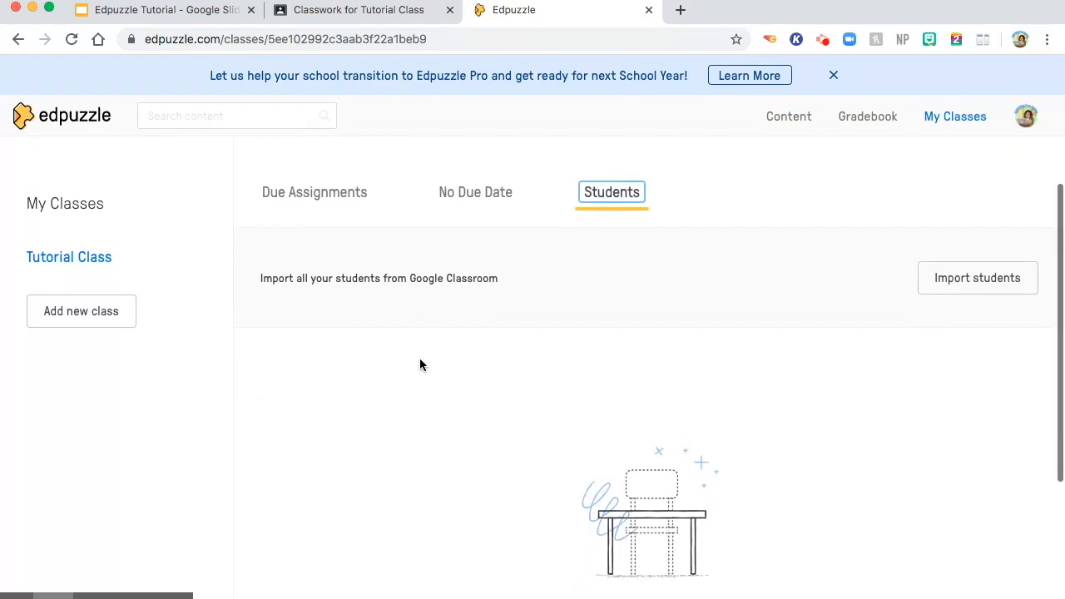
mouse_move(647, 541)
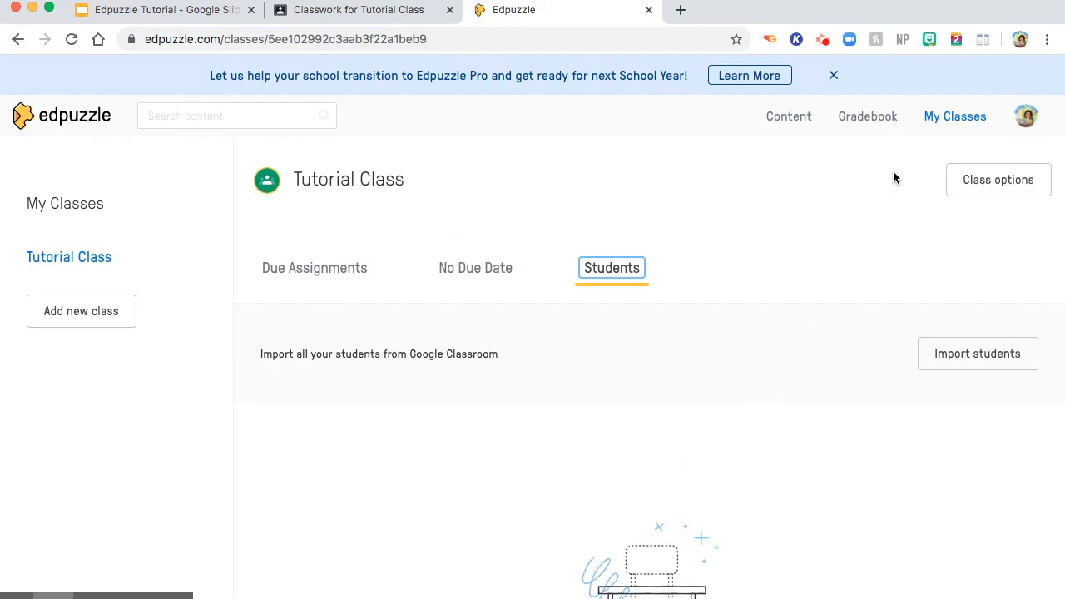
mouse_move(223, 240)
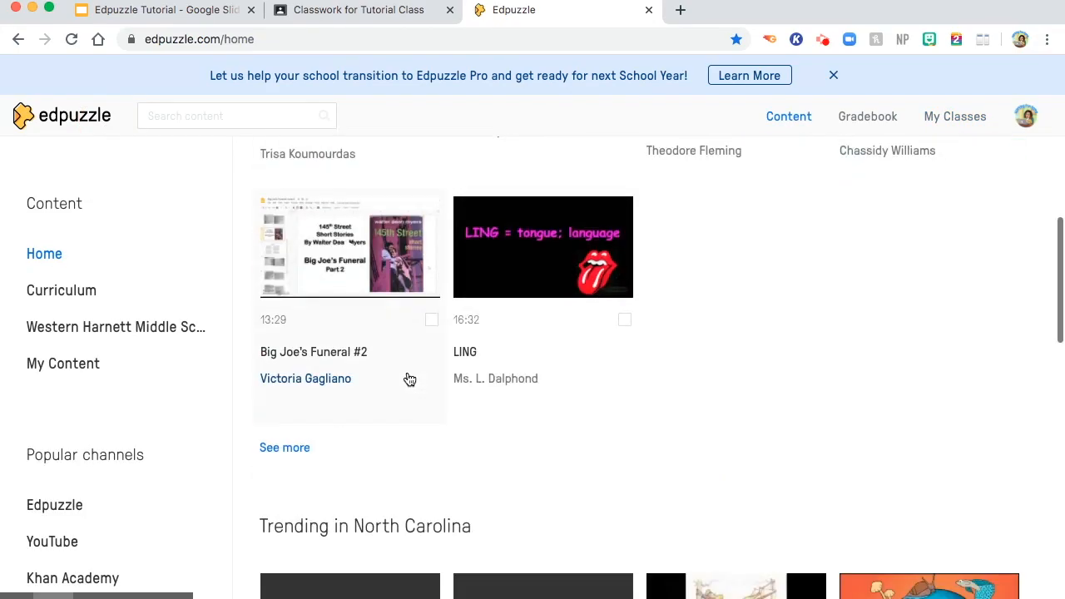
From My Content, bring up the assign dialog for the Potential and Kinetic Energy video.
click(63, 363)
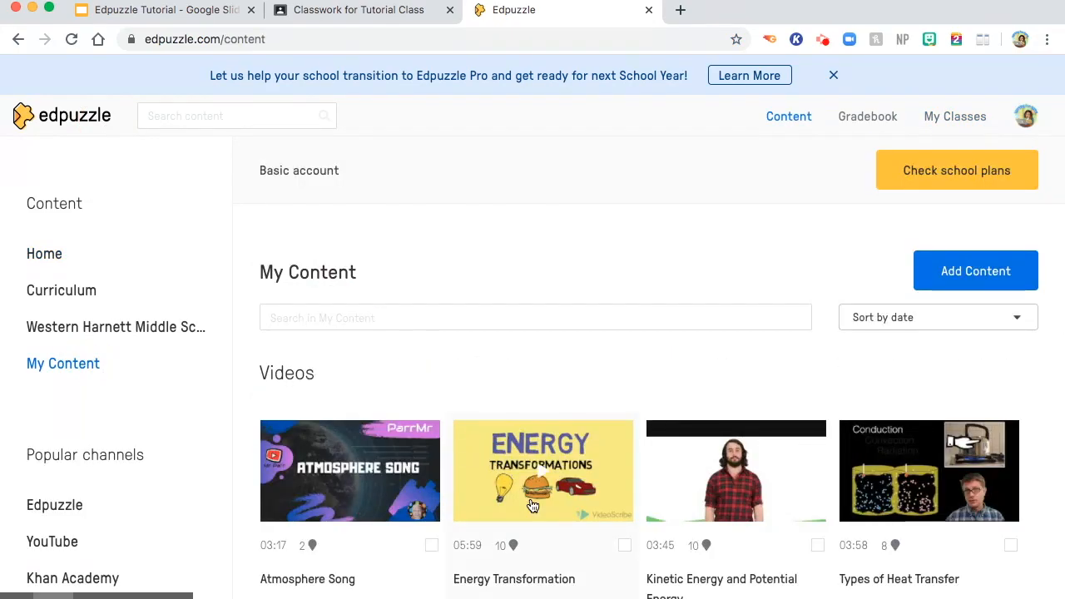
scroll(down, 3)
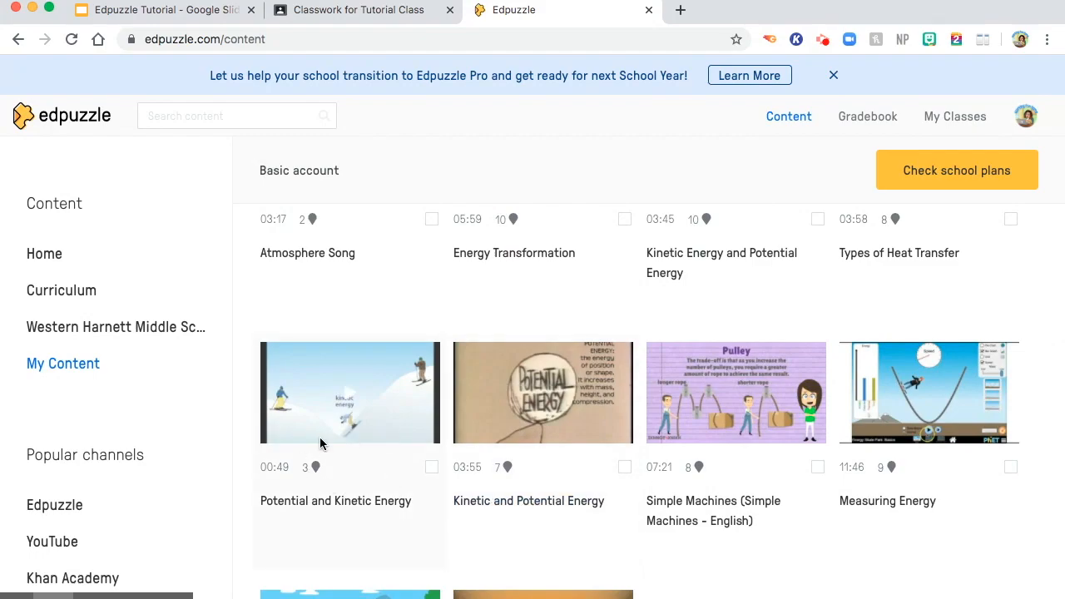
click(349, 393)
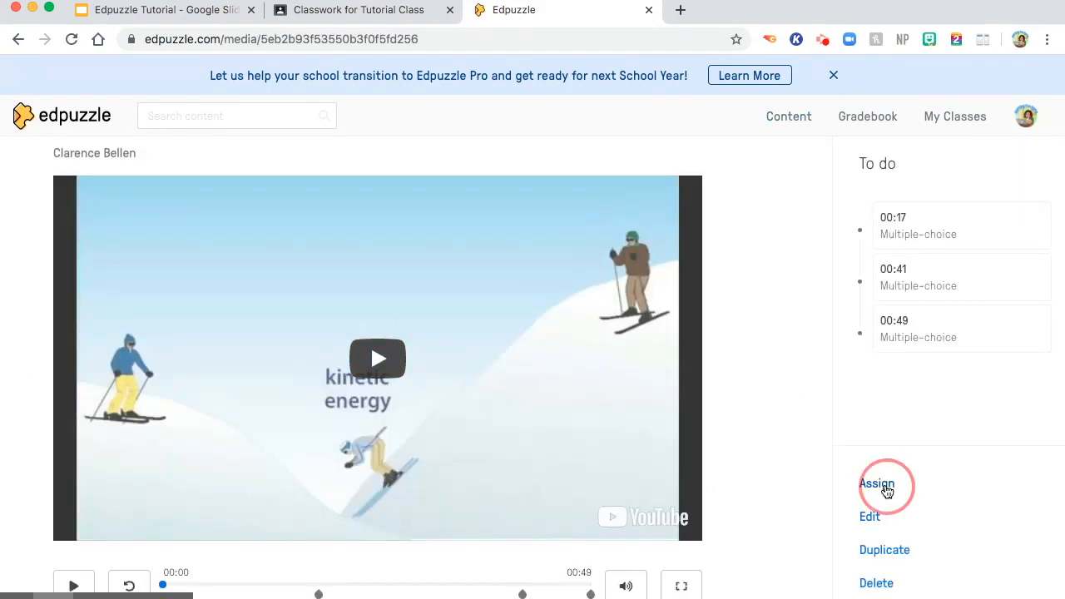
click(886, 483)
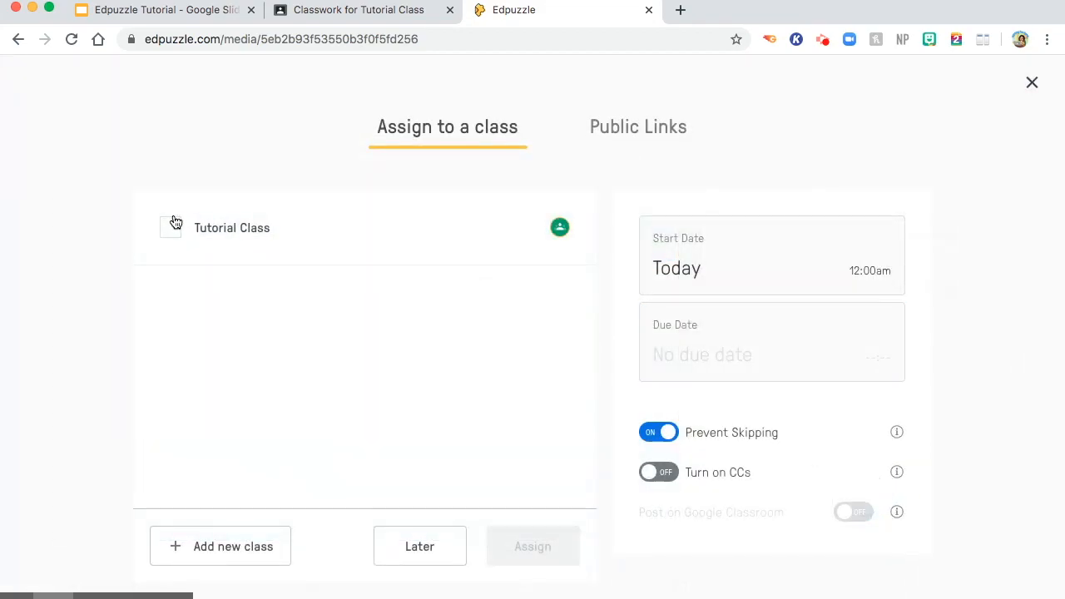
Assign Potential and Kinetic Energy to Tutorial Class, post it to Google Classroom and view Classwork.
click(170, 226)
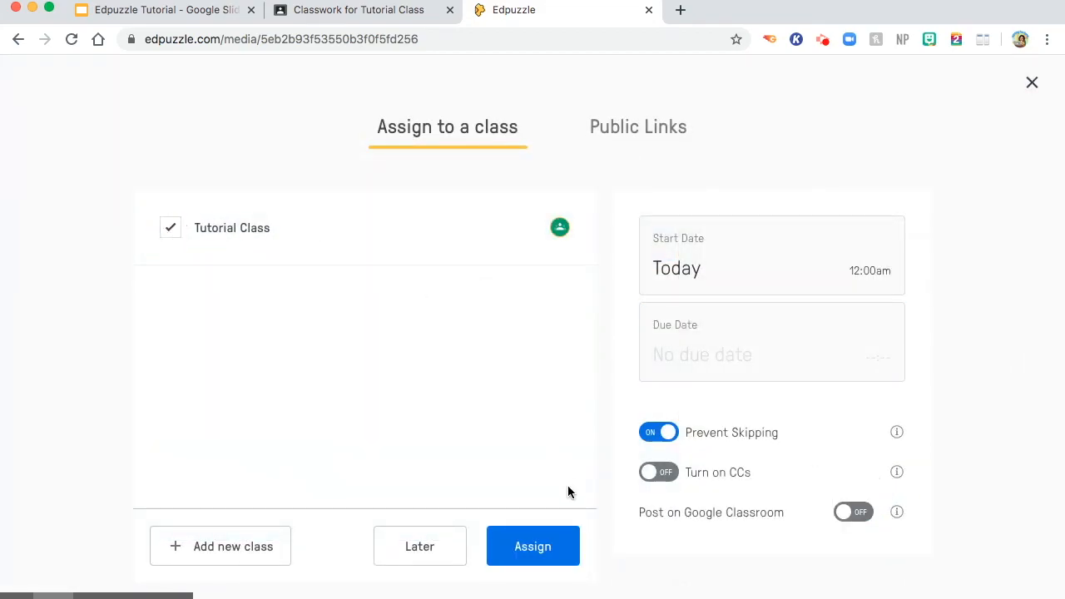
click(533, 546)
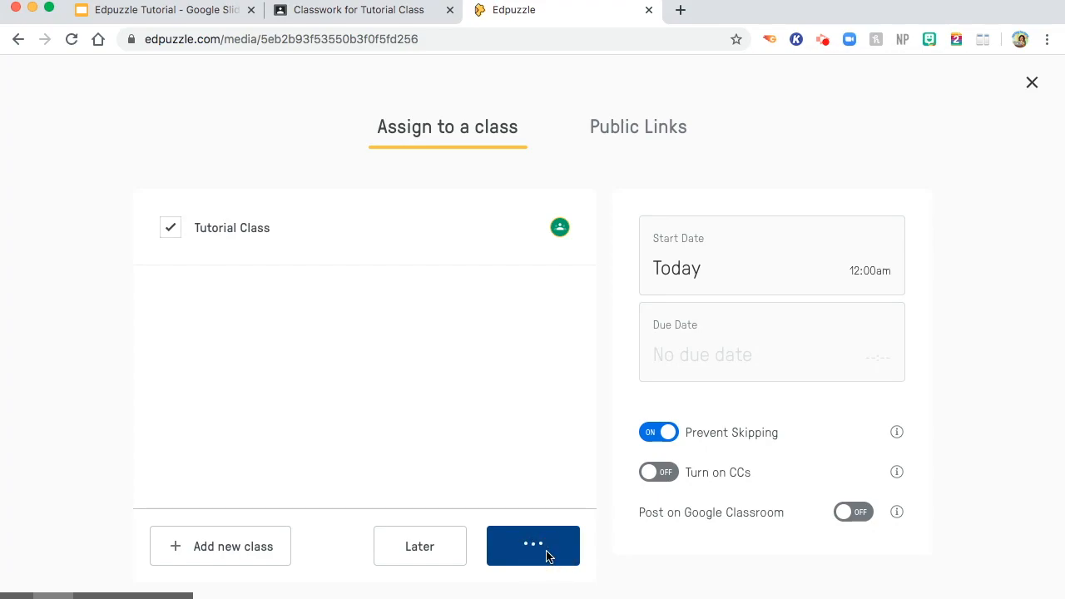
click(533, 546)
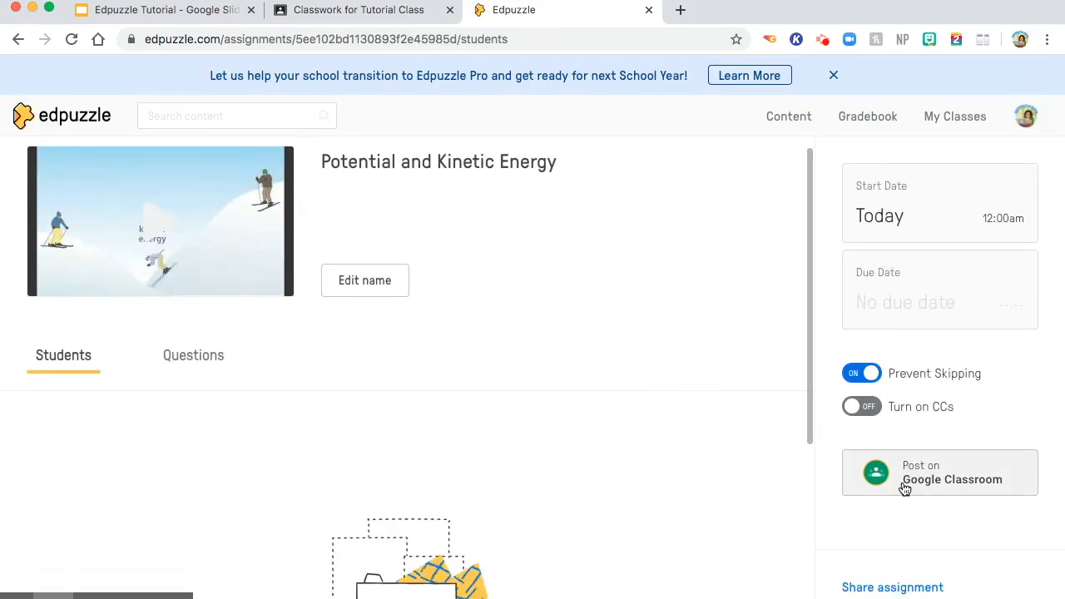
click(906, 486)
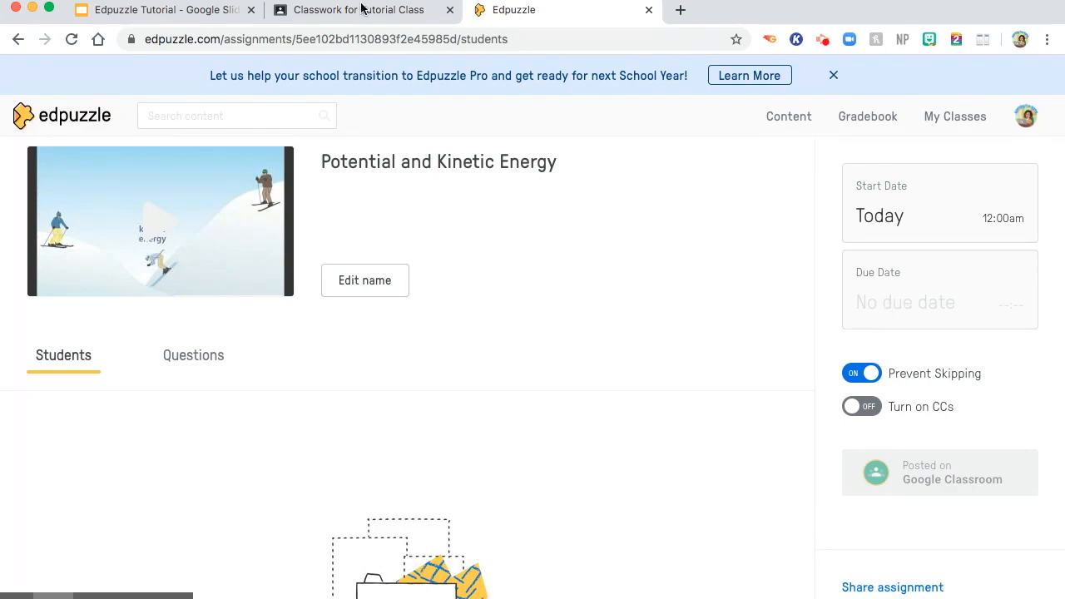
click(363, 12)
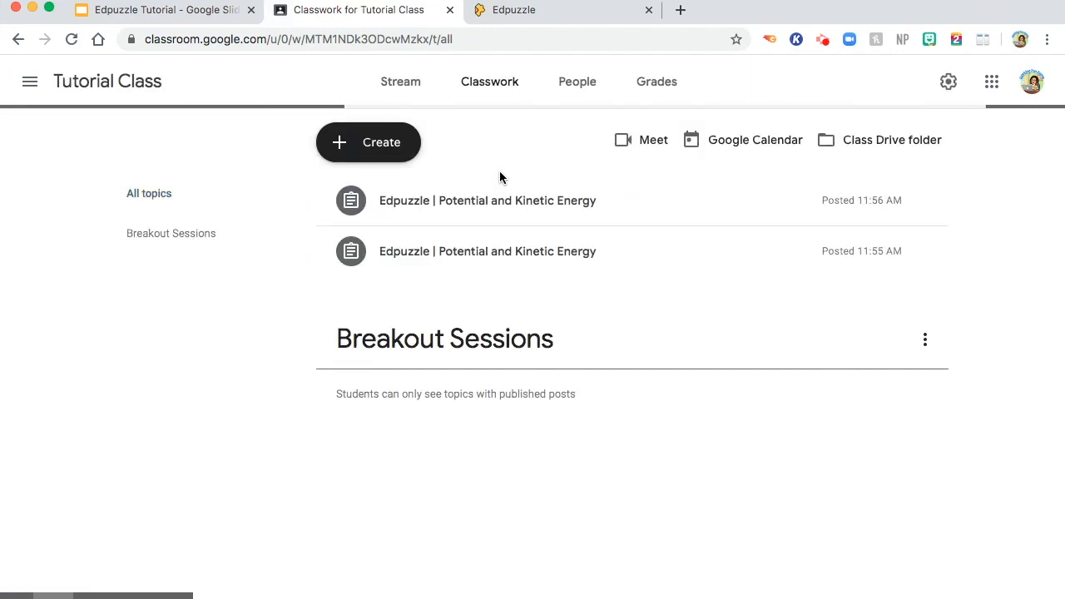
mouse_move(553, 216)
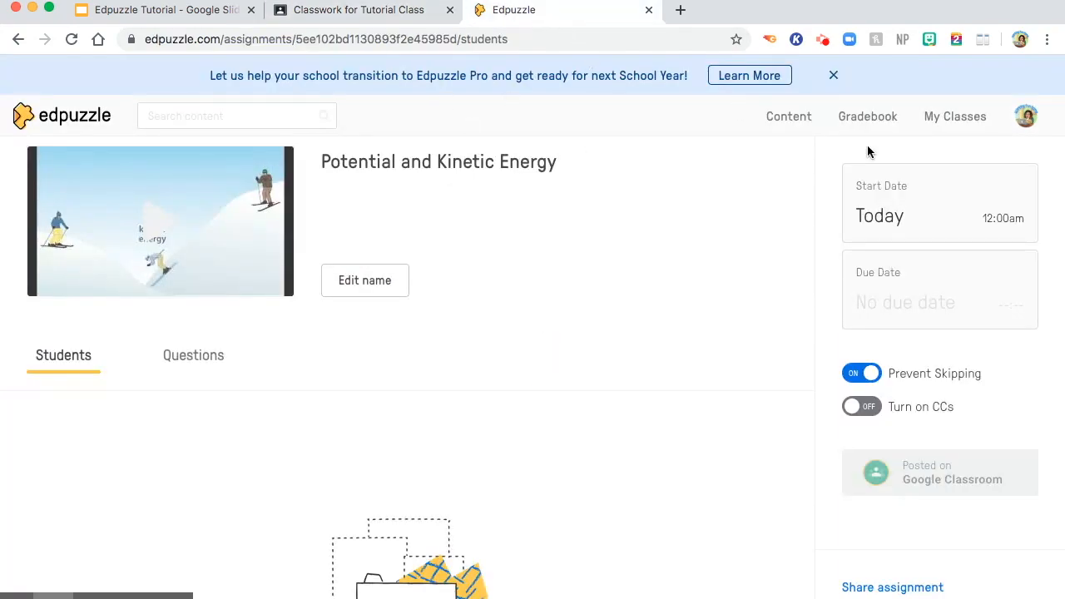
View the Tutorial Class gradebook, then return to the Edpuzzle Tutorial for Teachers slides.
click(867, 117)
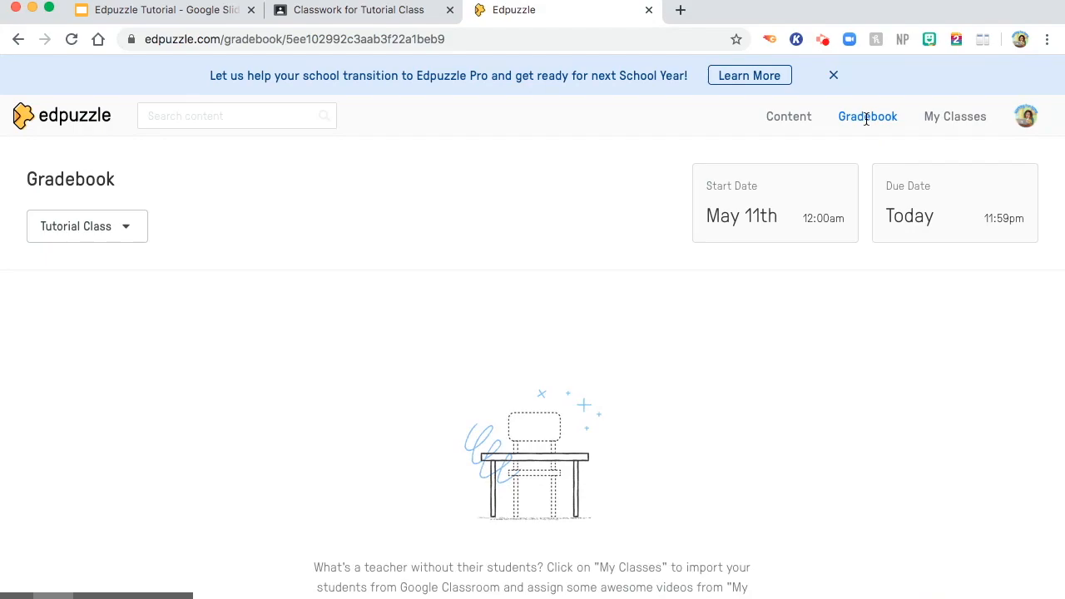
mouse_move(351, 304)
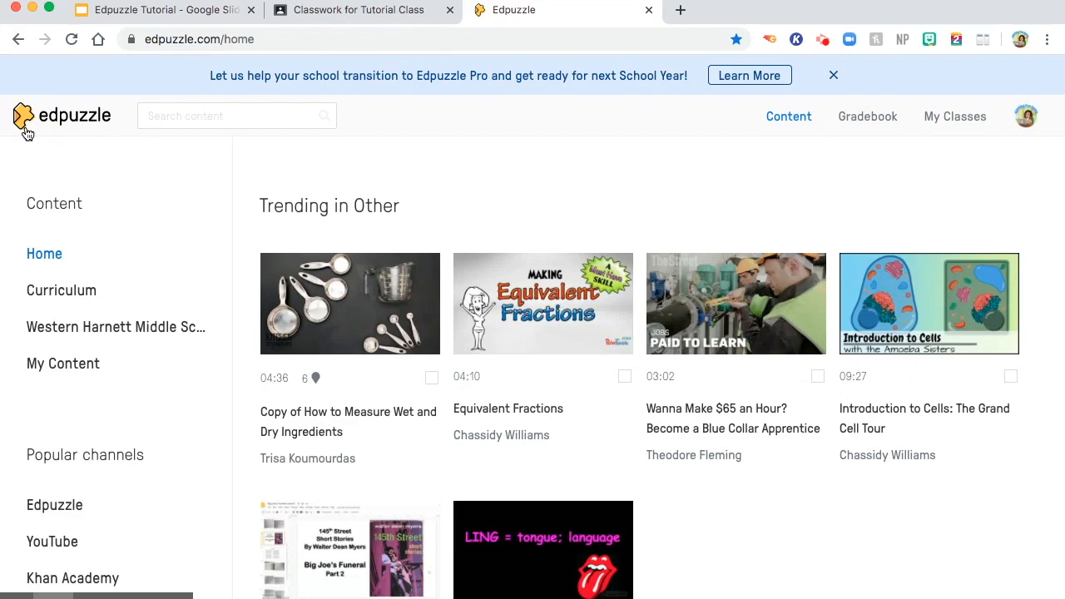
mouse_move(381, 179)
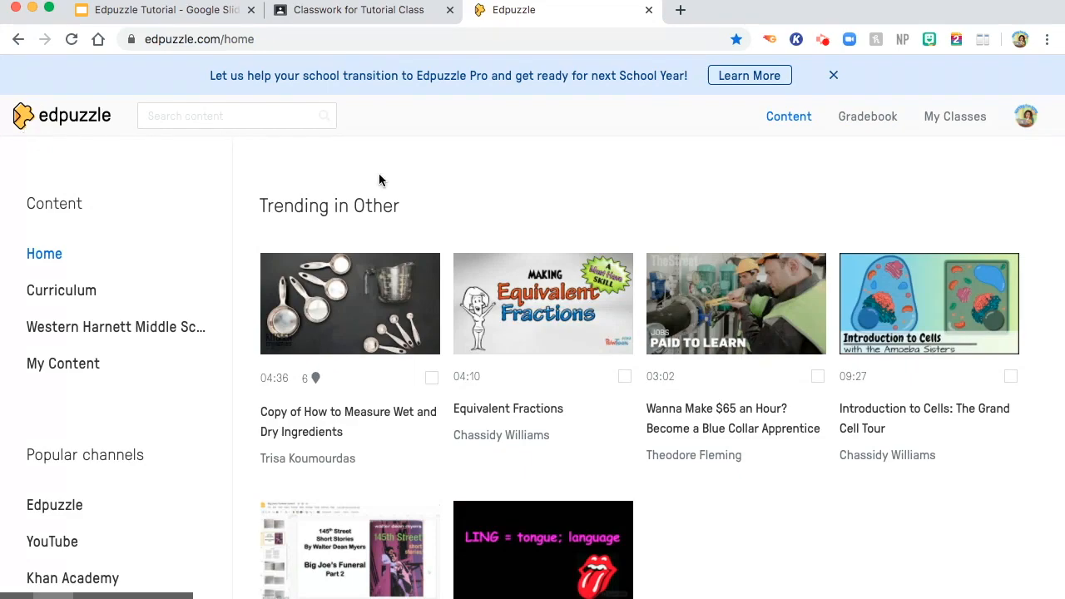
mouse_move(561, 187)
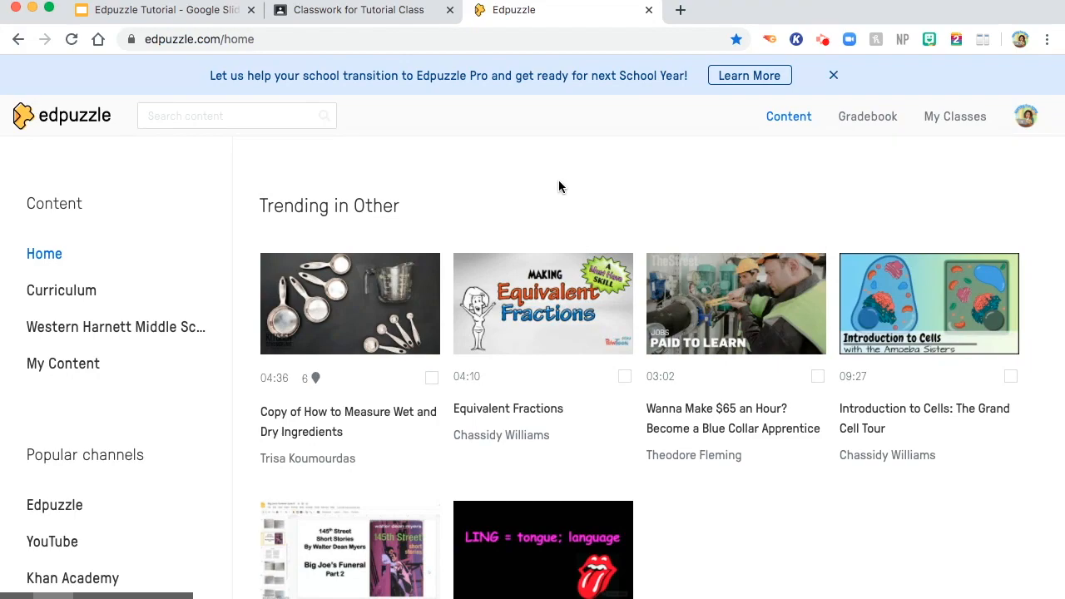
mouse_move(552, 188)
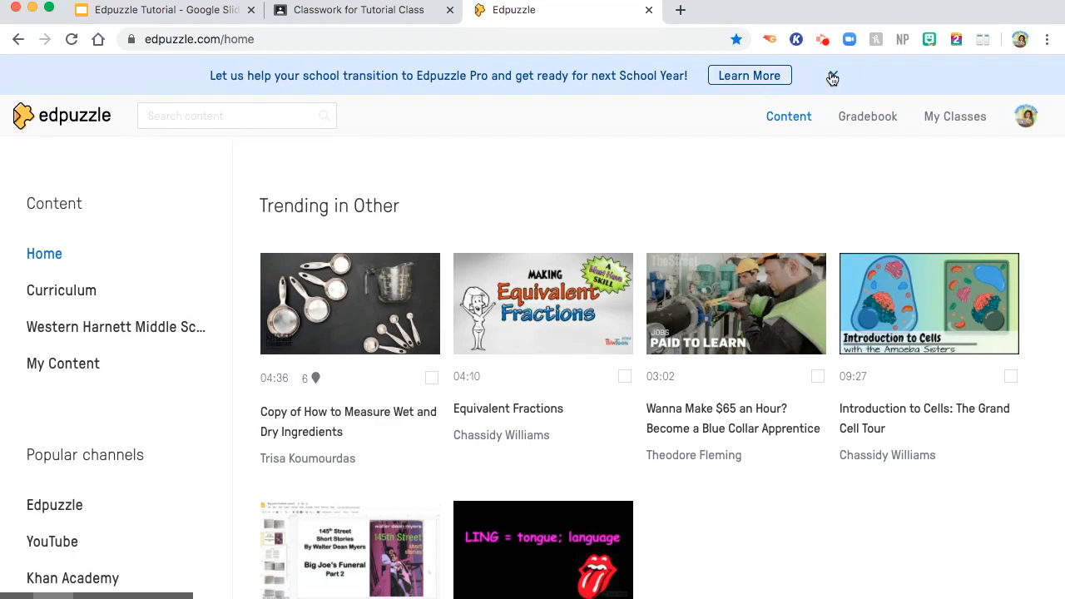
click(164, 10)
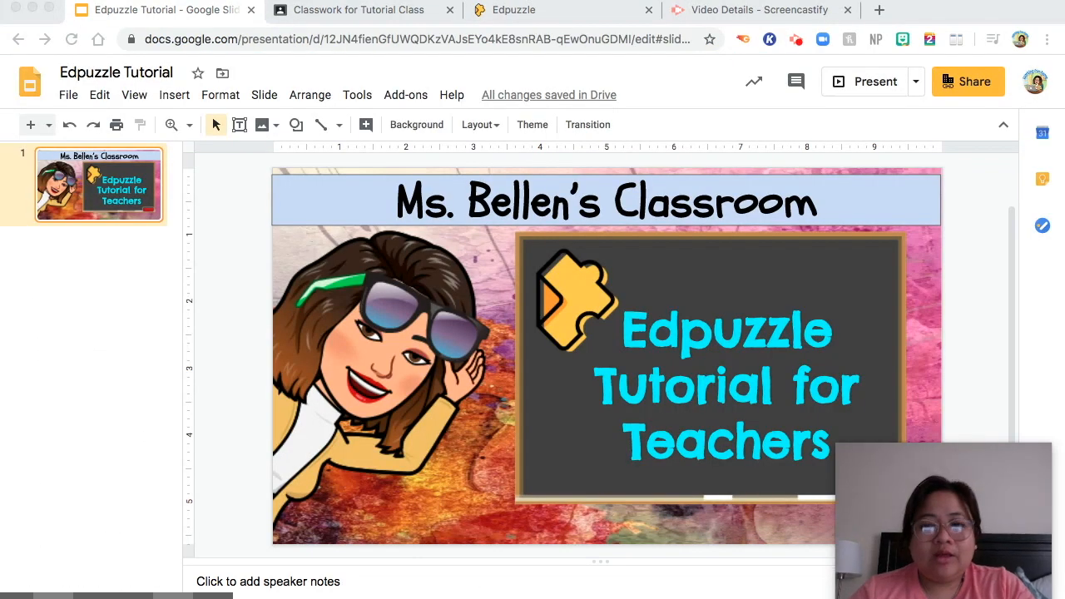